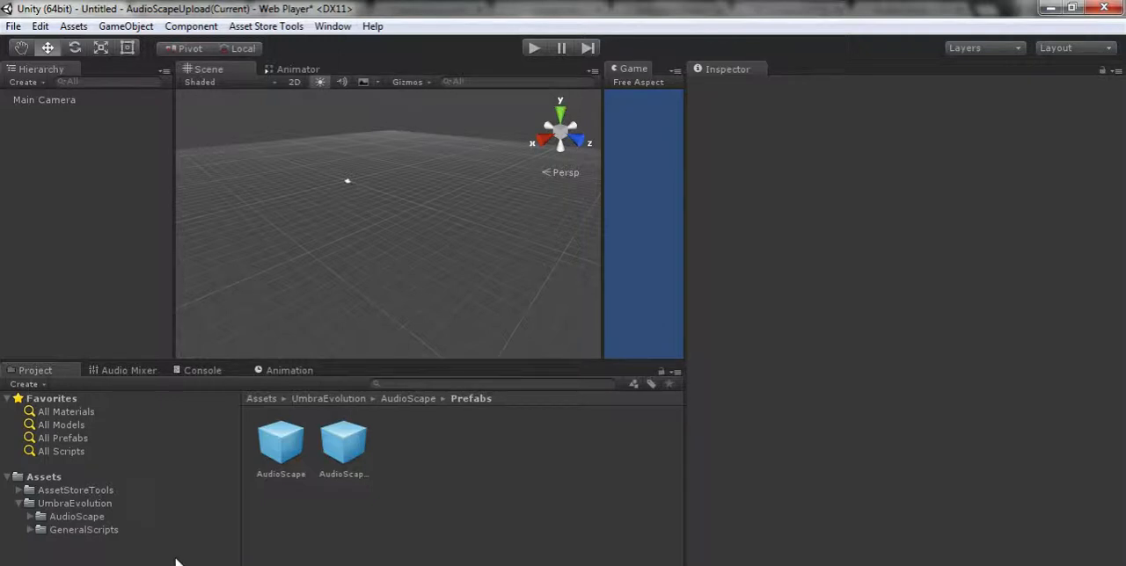
pyautogui.moveTo(118, 495)
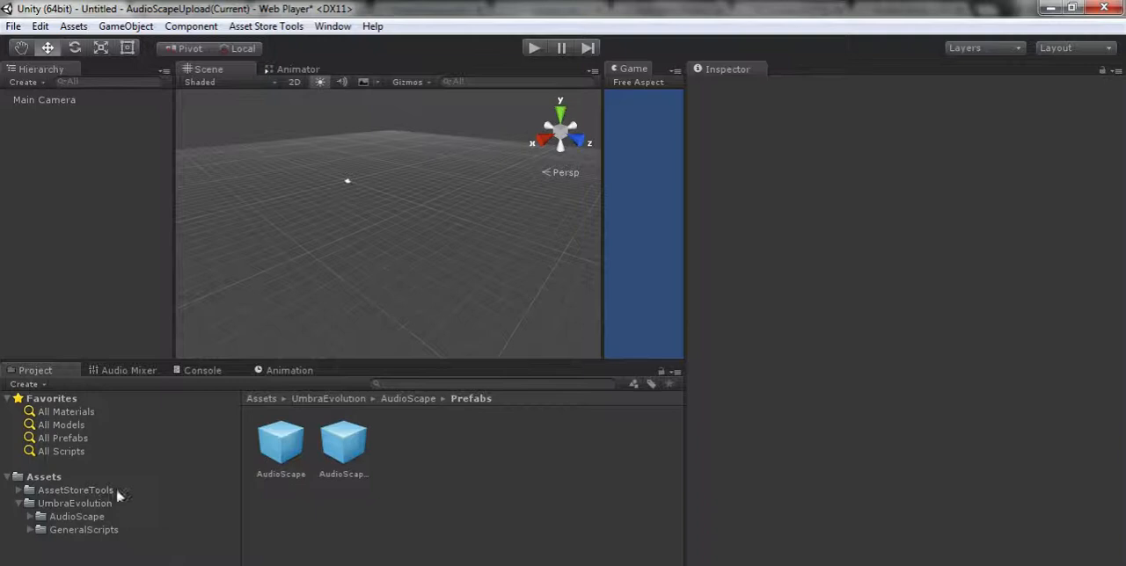
# Select the AudioScape prefab to inspect its Audio Scape script and its empty clip element.
pyautogui.click(281, 444)
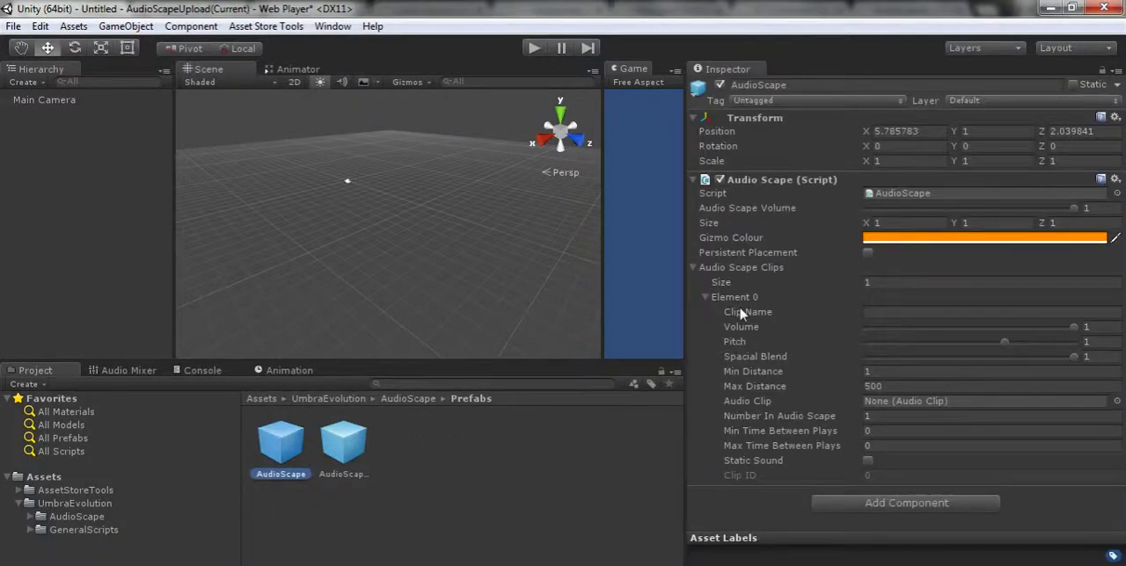
pyautogui.moveTo(754, 356)
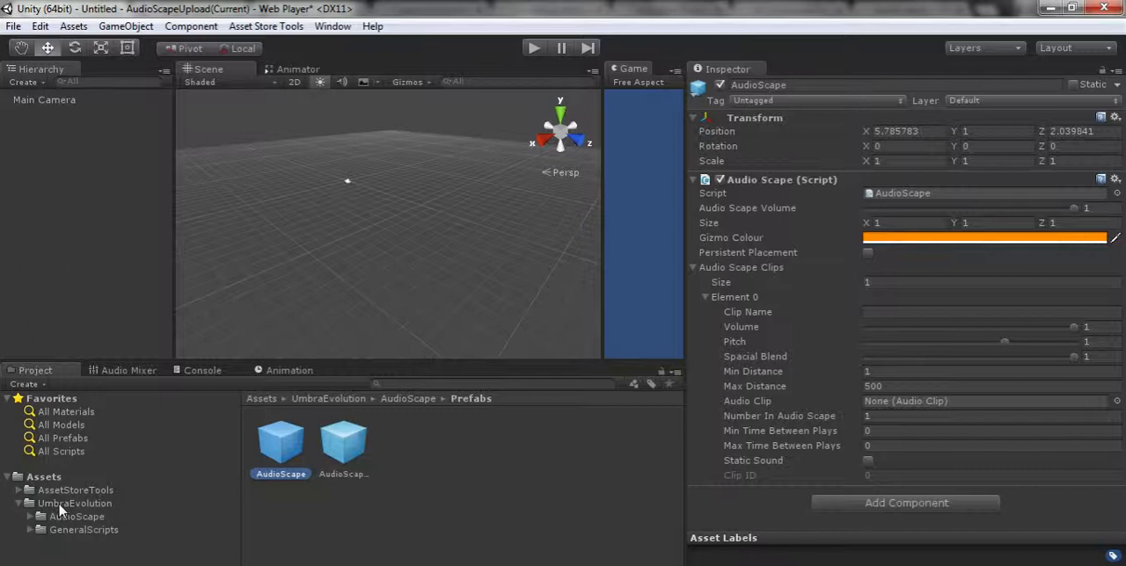
# Browse through UmbraEvolution and GeneralScripts to the AudioScape package folder in the Project window.
pyautogui.click(74, 503)
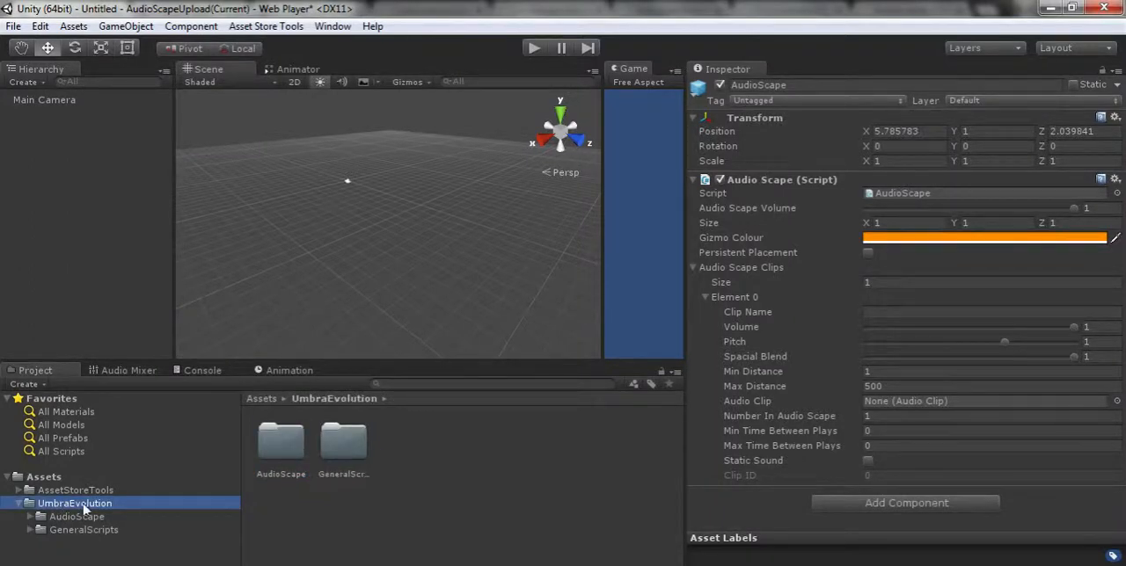
pyautogui.click(84, 529)
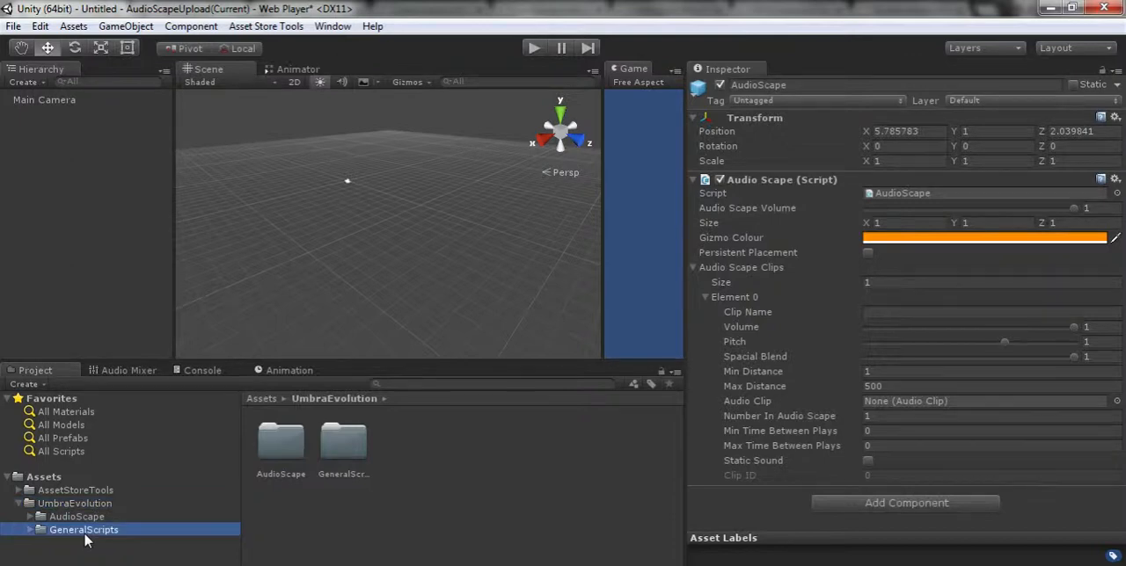
pyautogui.doubleClick(83, 529)
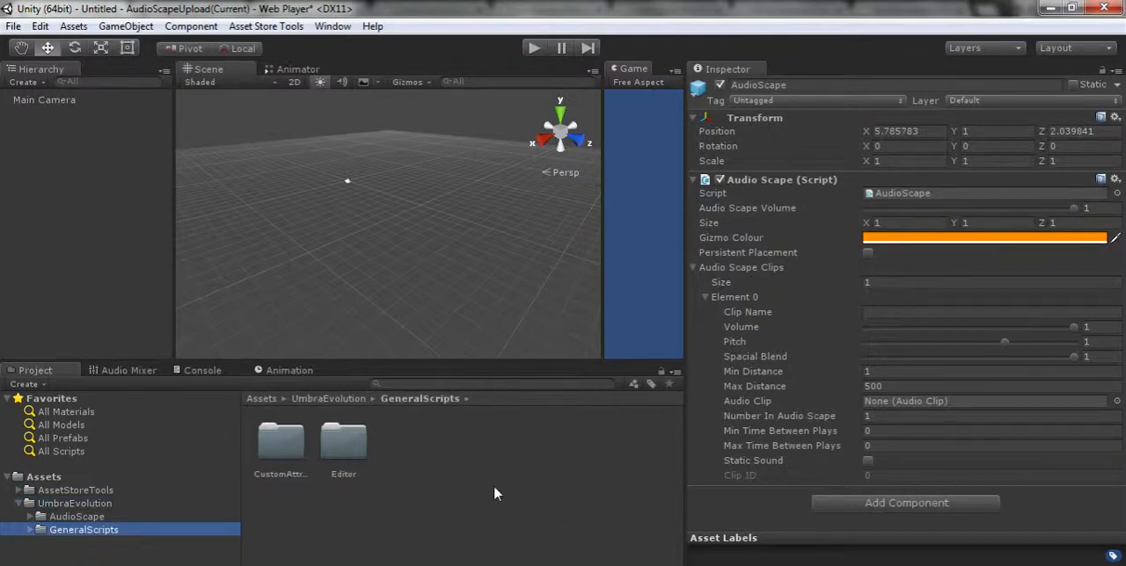
pyautogui.moveTo(291, 502)
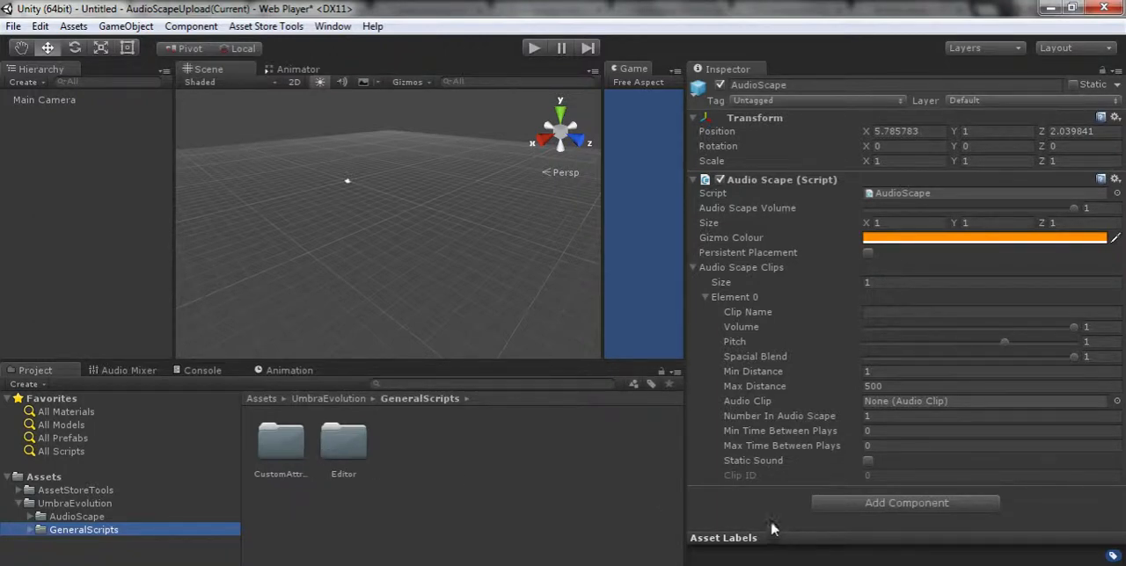
pyautogui.moveTo(711, 482)
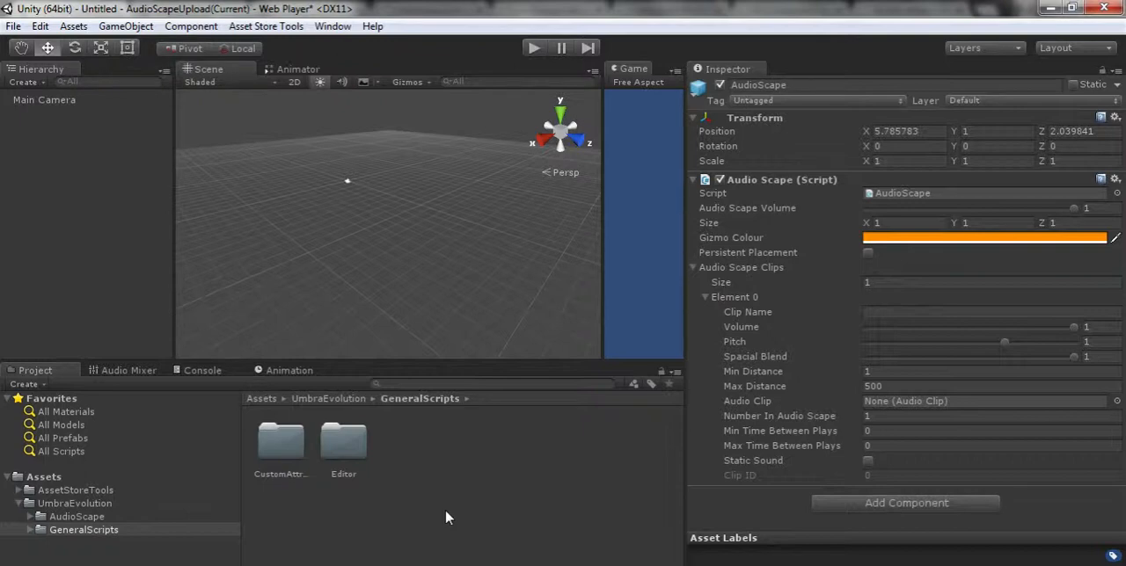
pyautogui.moveTo(475, 514)
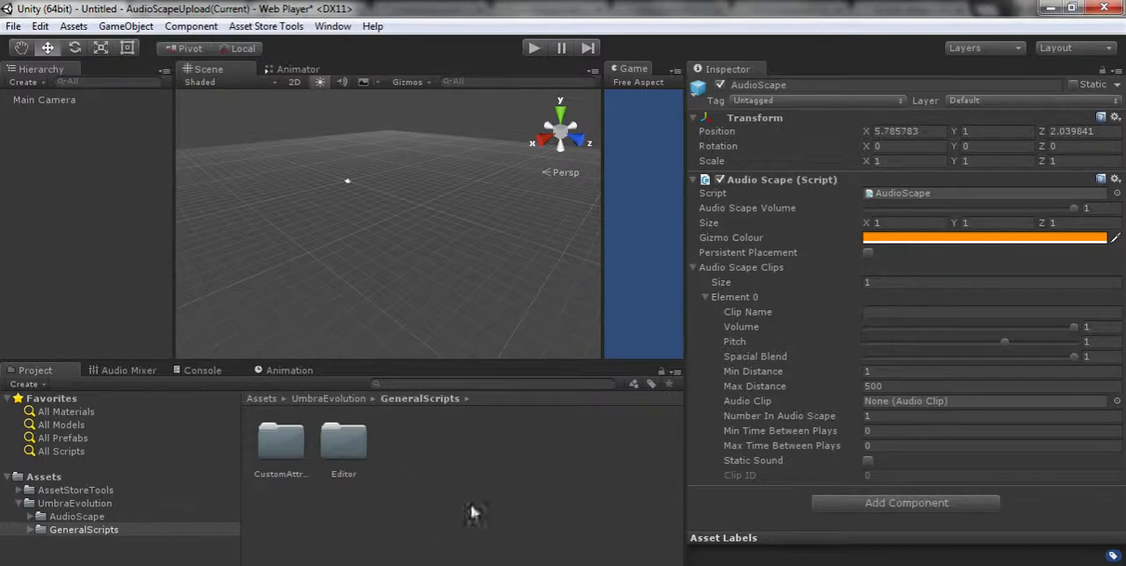
pyautogui.moveTo(439, 512)
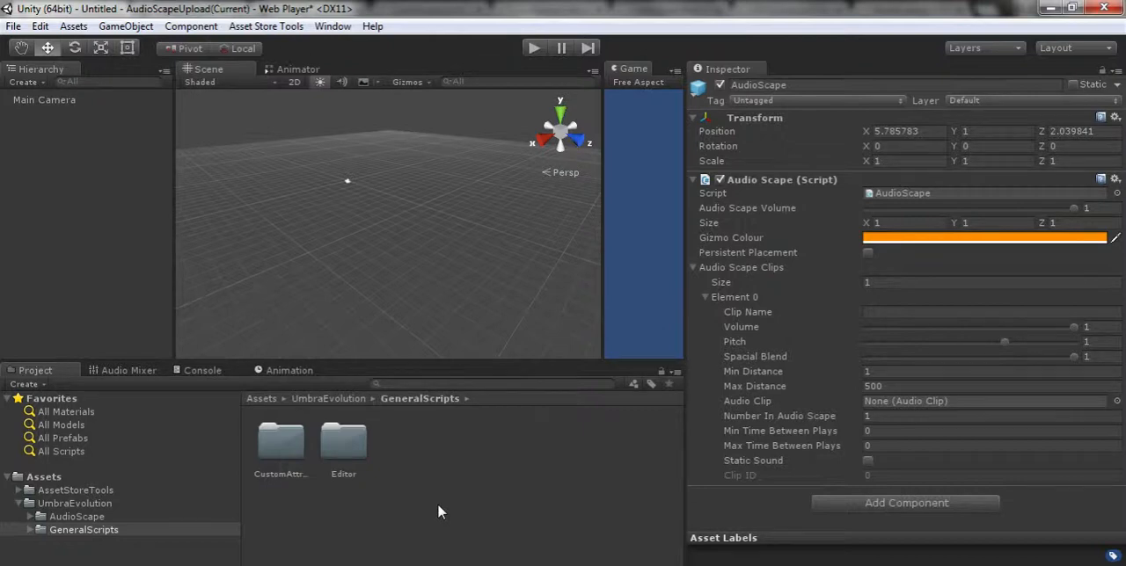
pyautogui.moveTo(423, 524)
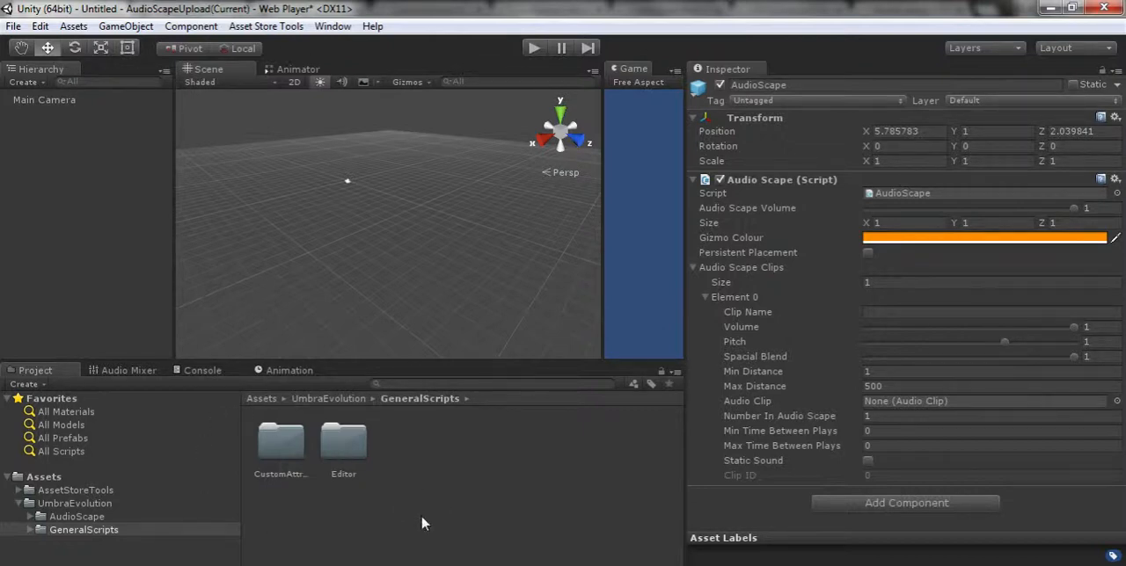
pyautogui.click(77, 516)
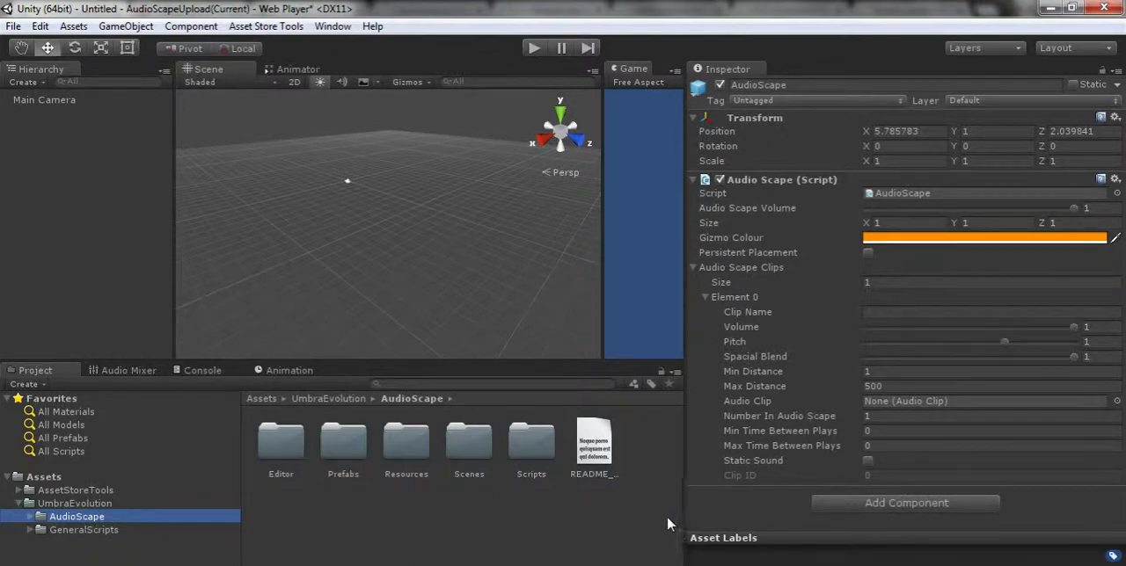
# Read README_AudioScape in the Inspector through its setup, how-to and variable breakdown sections.
pyautogui.click(593, 440)
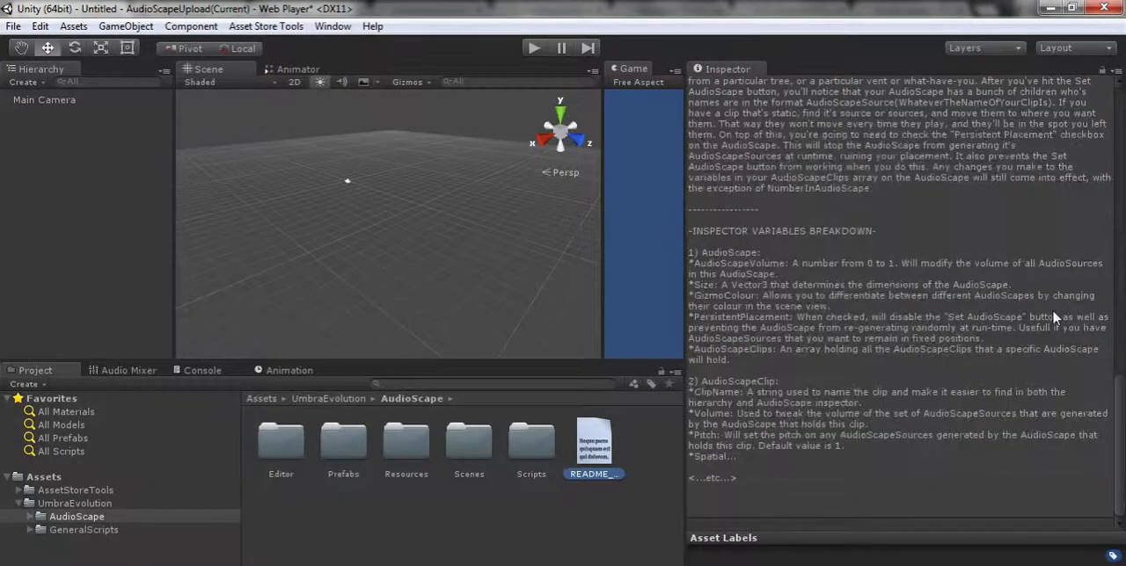
pyautogui.scroll(-3)
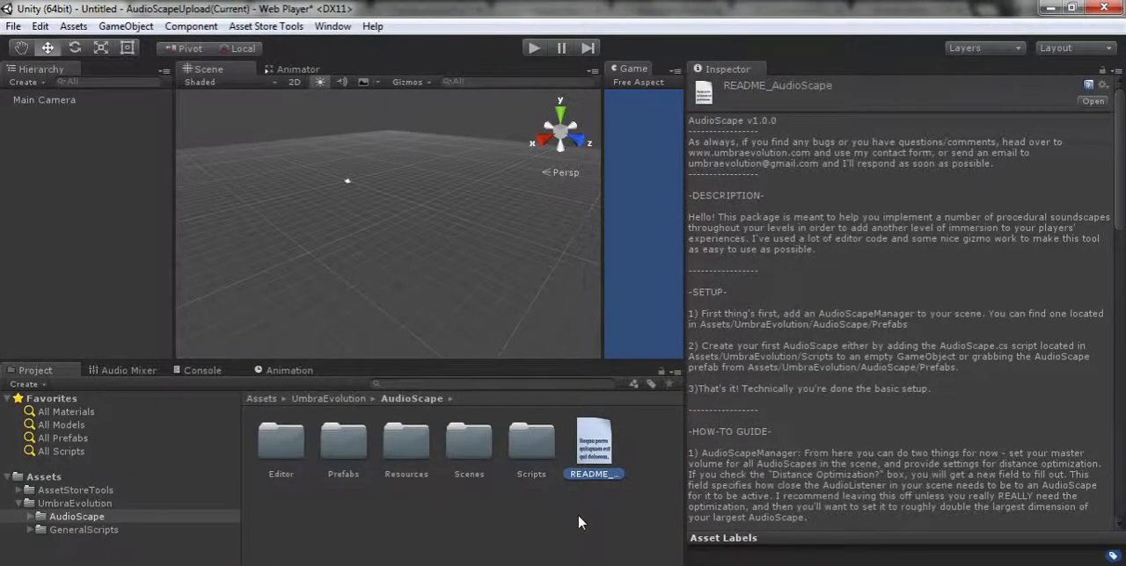
pyautogui.moveTo(783, 444)
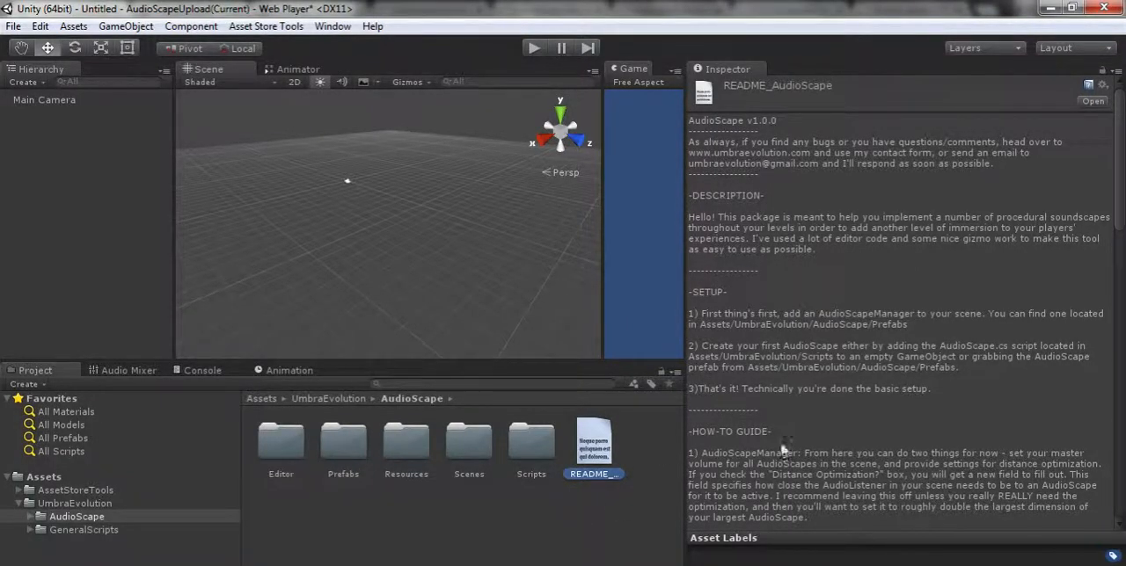
pyautogui.scroll(-3)
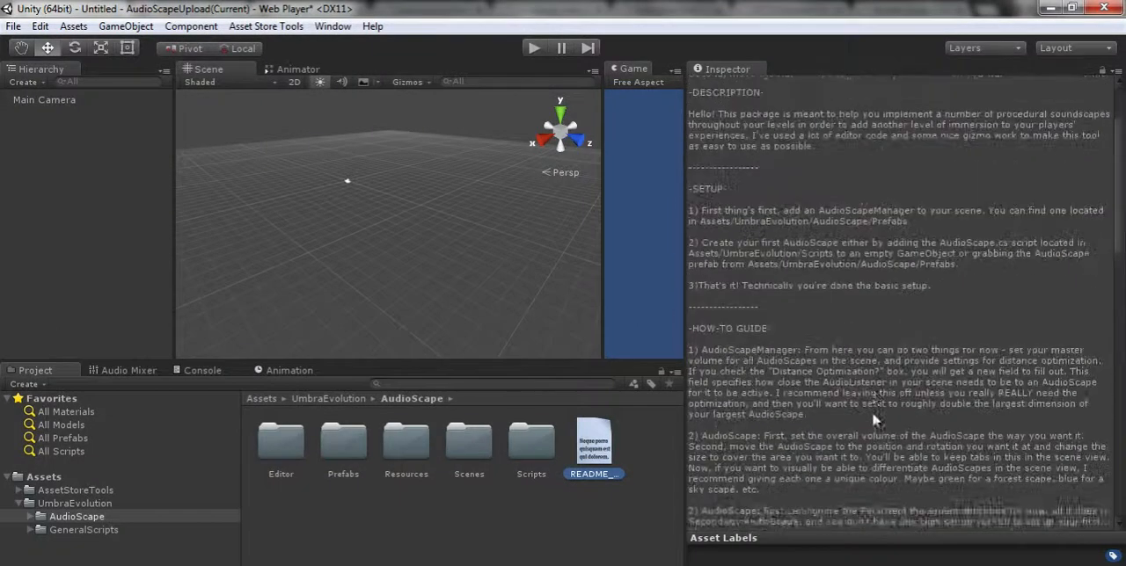
pyautogui.click(593, 440)
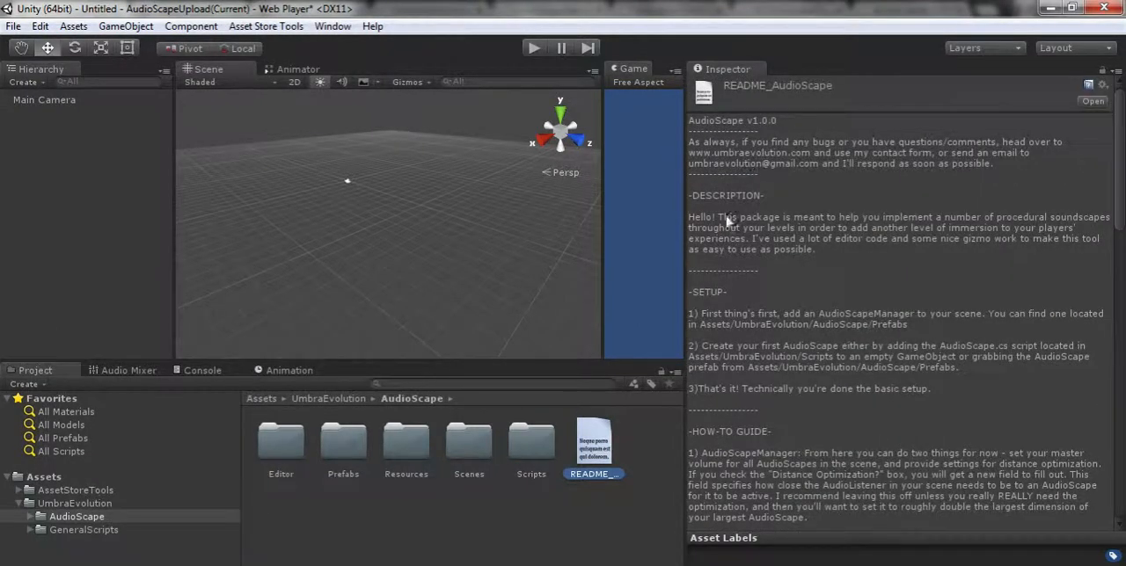
pyautogui.scroll(-3)
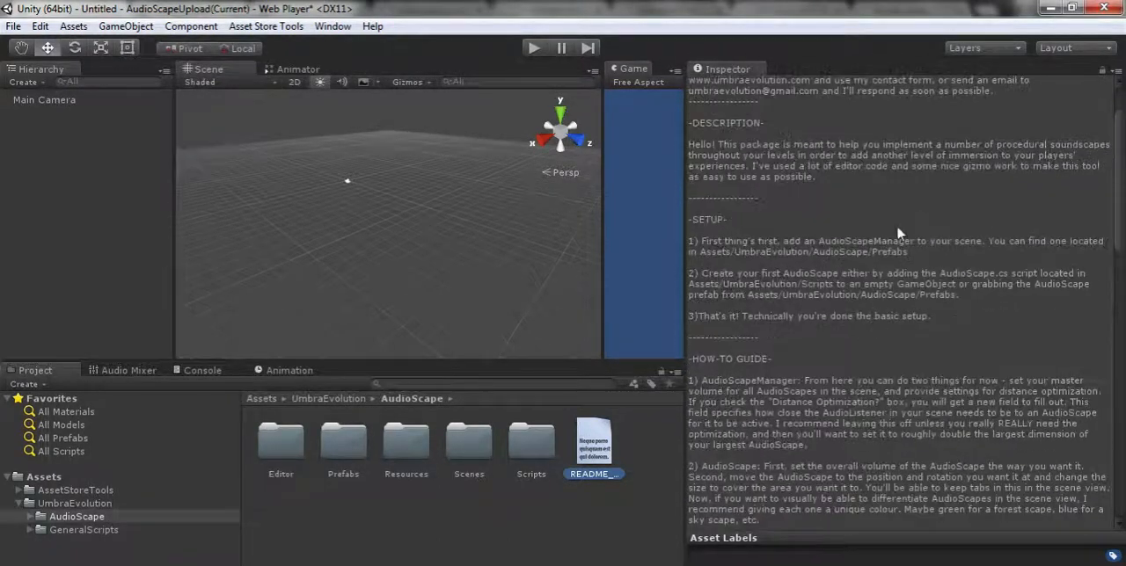
pyautogui.scroll(-3)
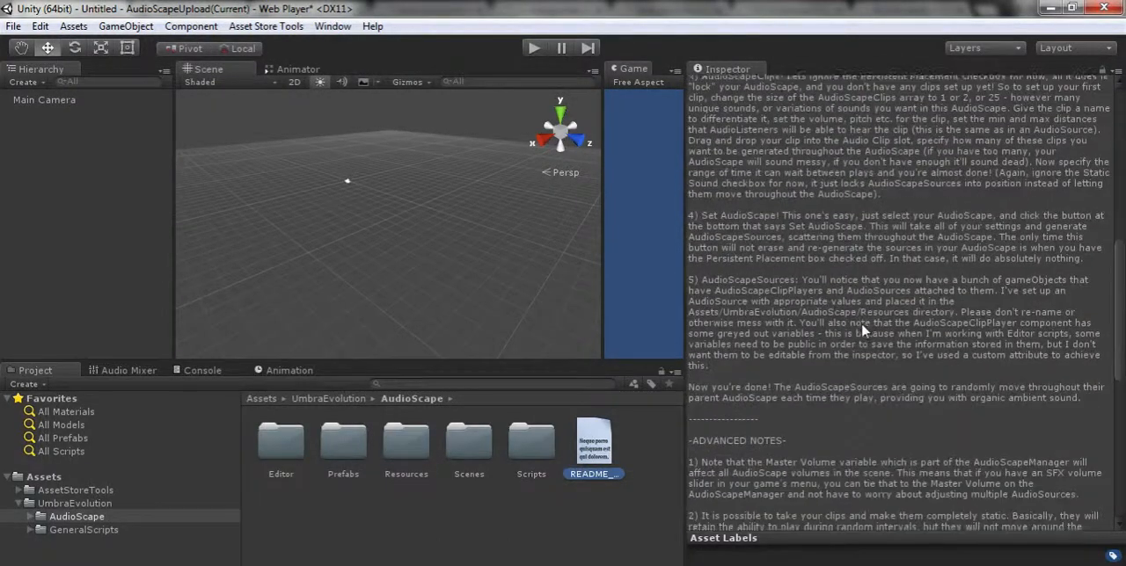
pyautogui.scroll(-3)
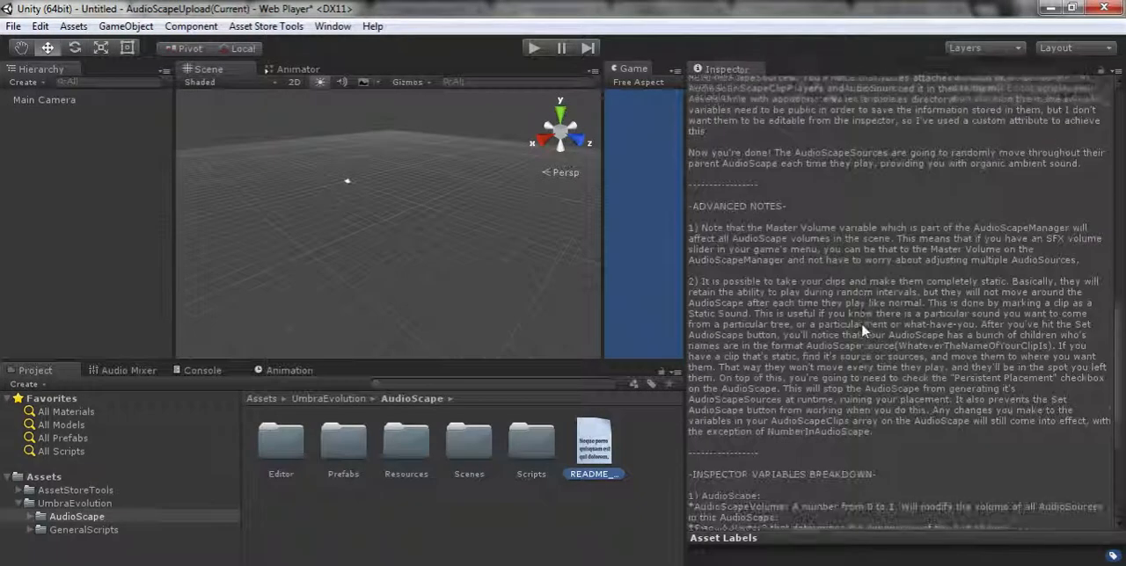
pyautogui.scroll(-3)
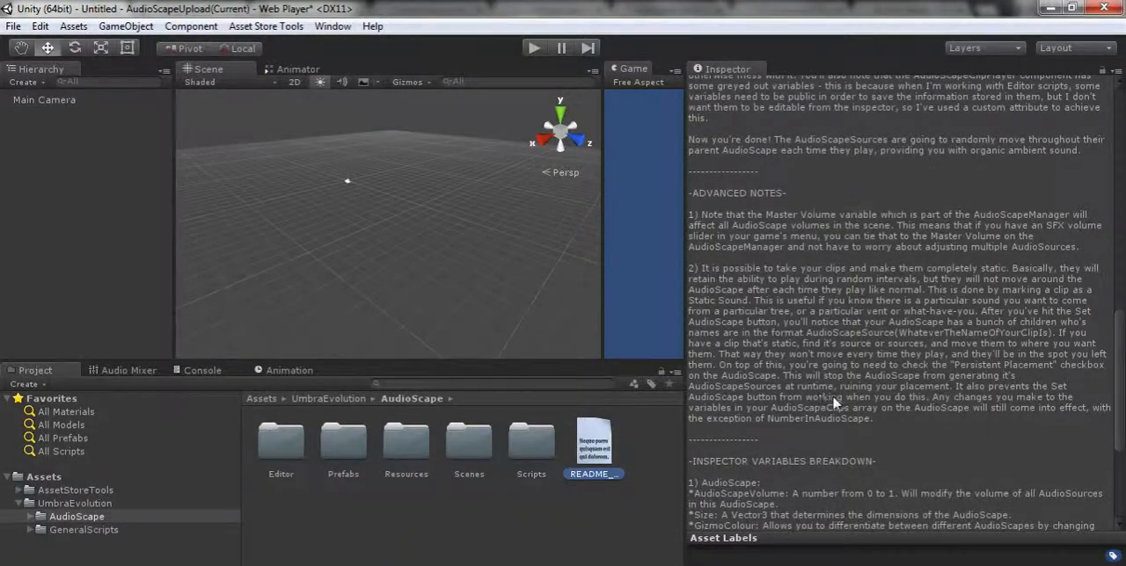
pyautogui.moveTo(908, 449)
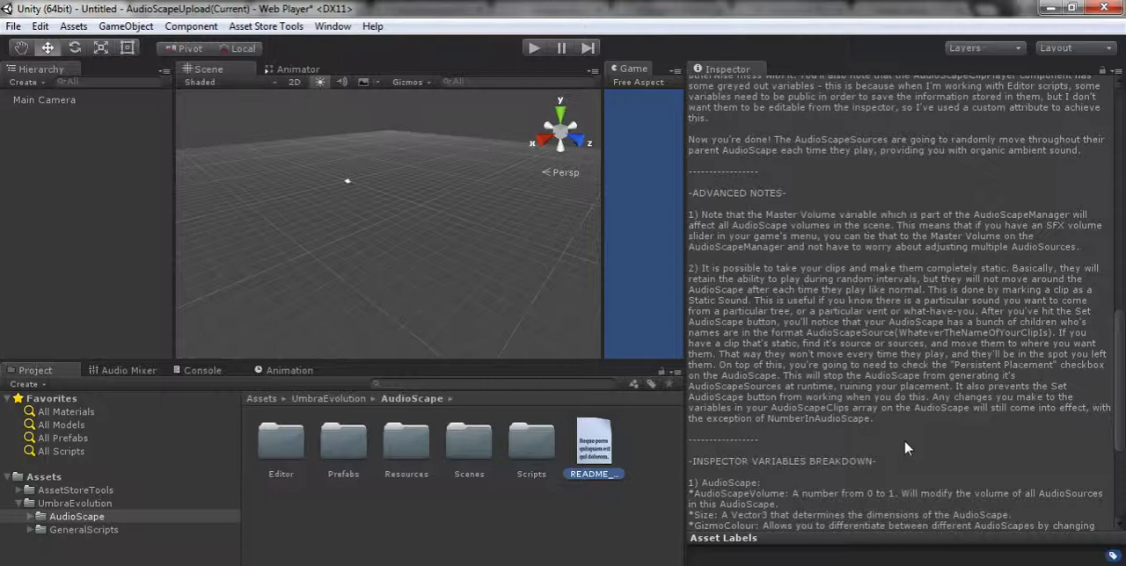
pyautogui.scroll(-3)
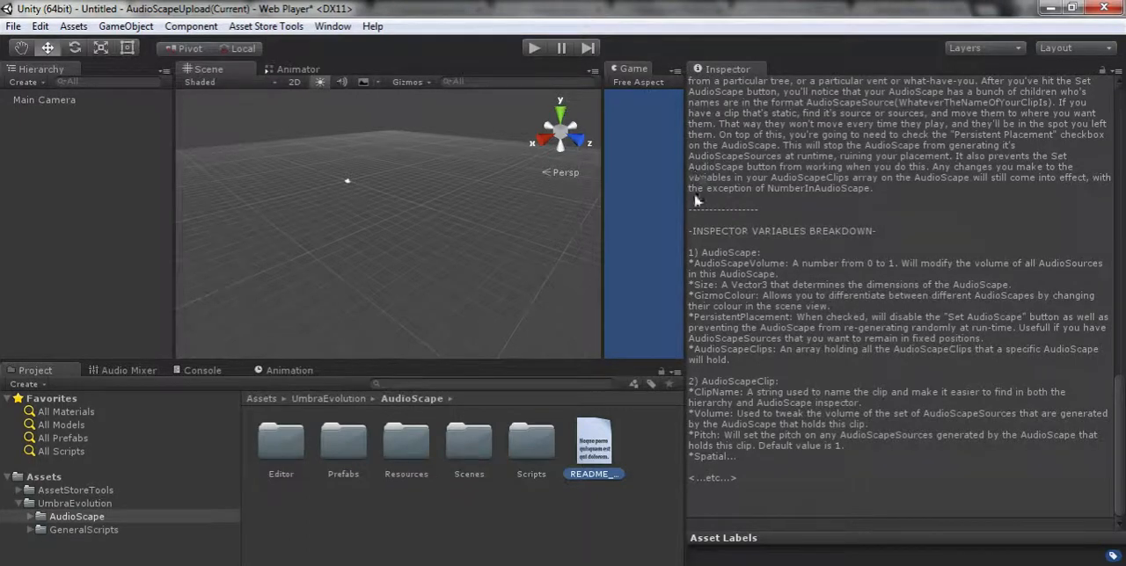
pyautogui.moveTo(716, 330)
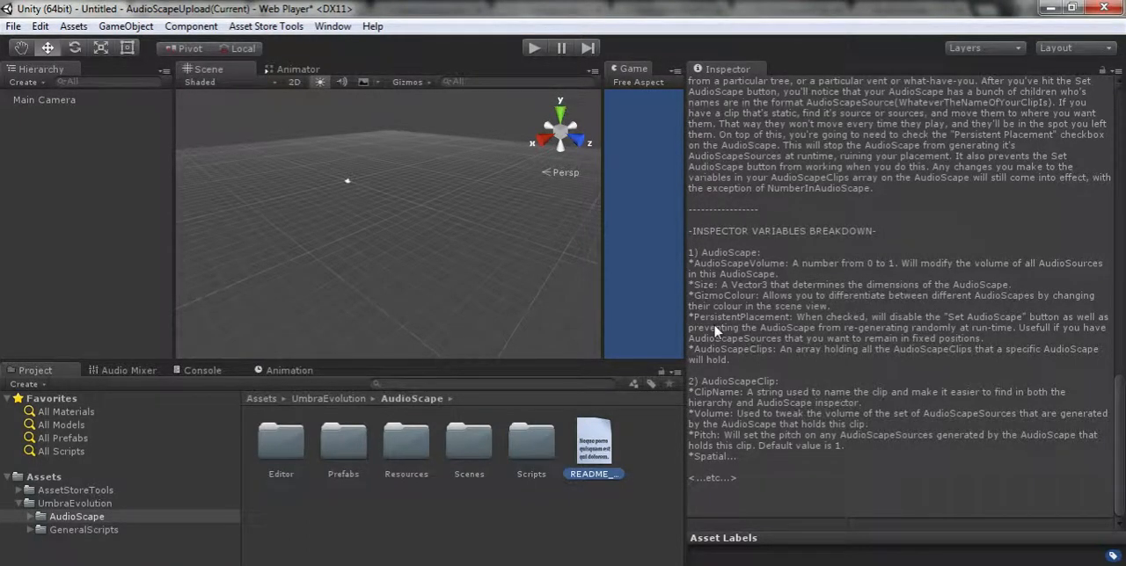
pyautogui.moveTo(418, 488)
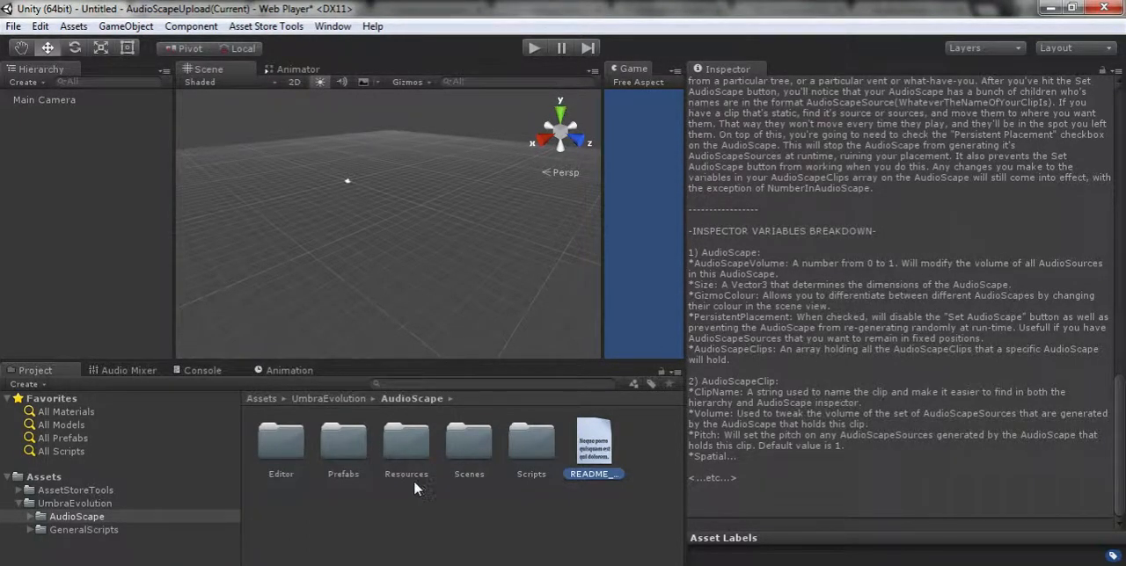
pyautogui.click(75, 503)
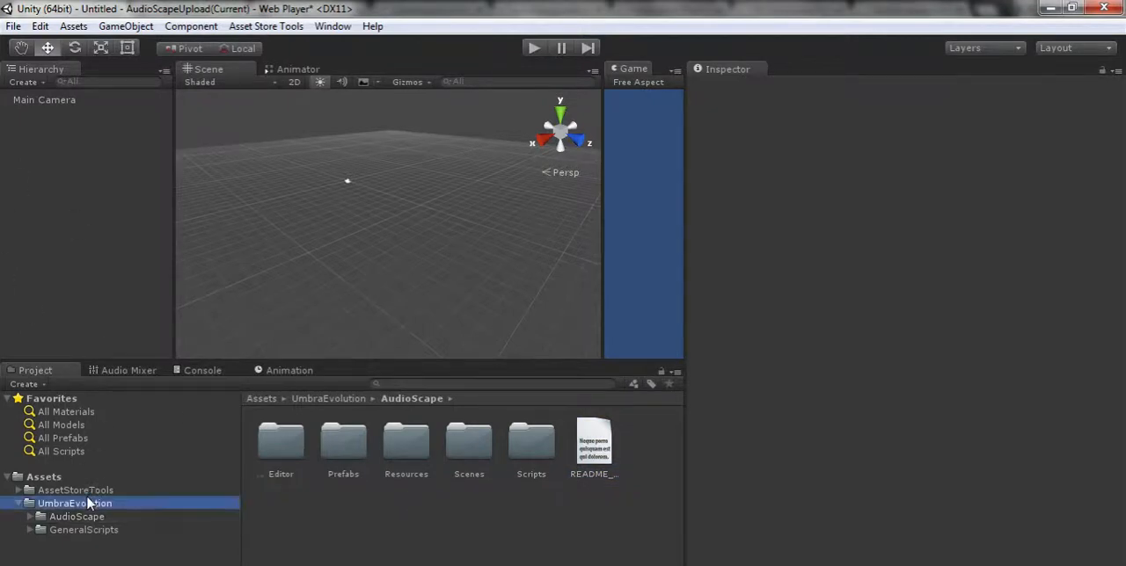
pyautogui.click(76, 516)
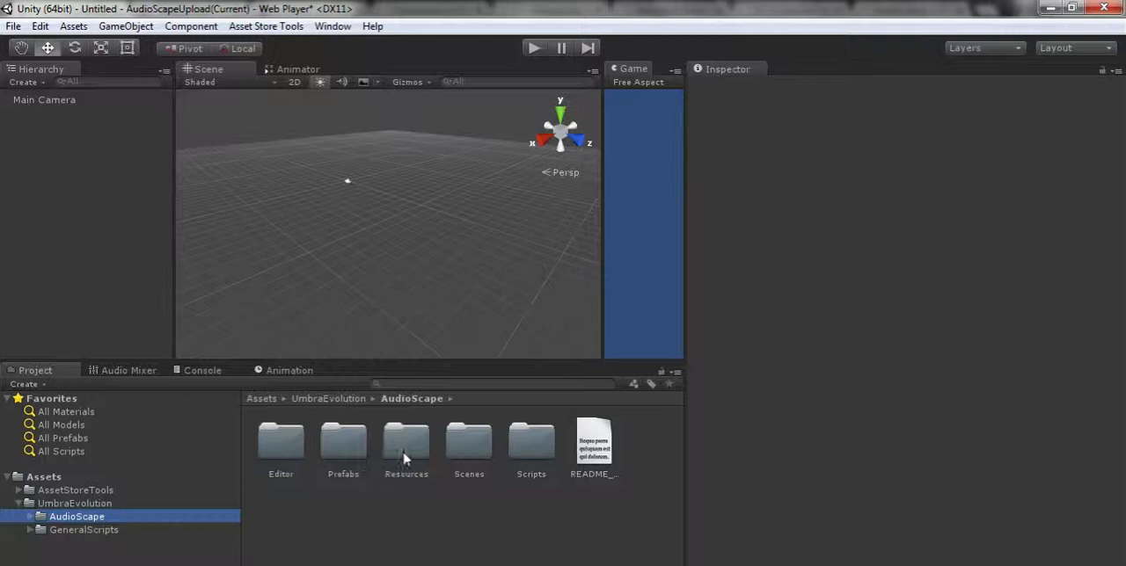
pyautogui.moveTo(281, 444)
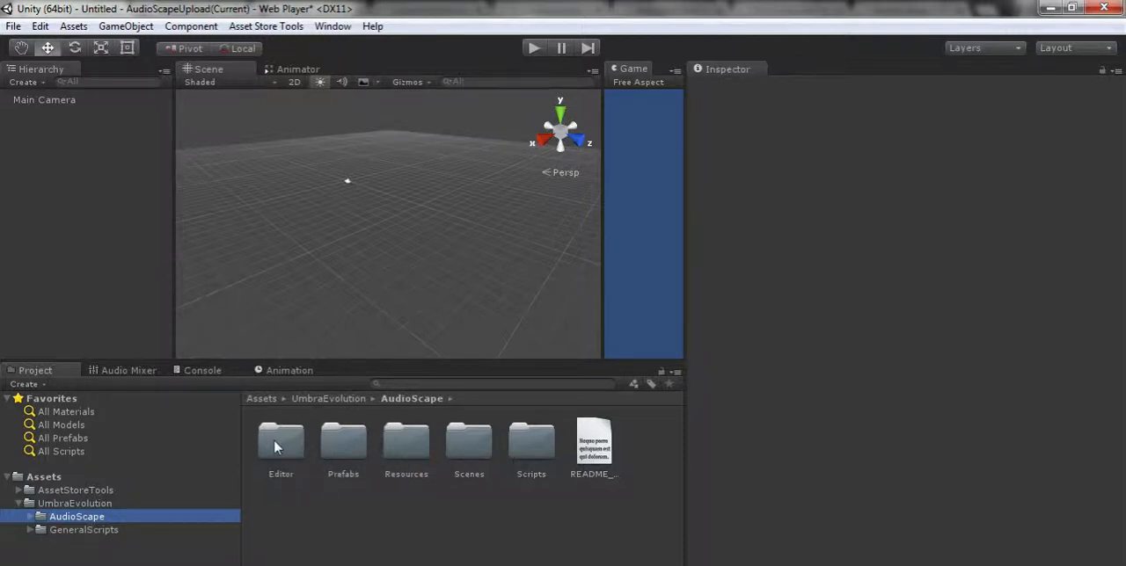
pyautogui.click(343, 439)
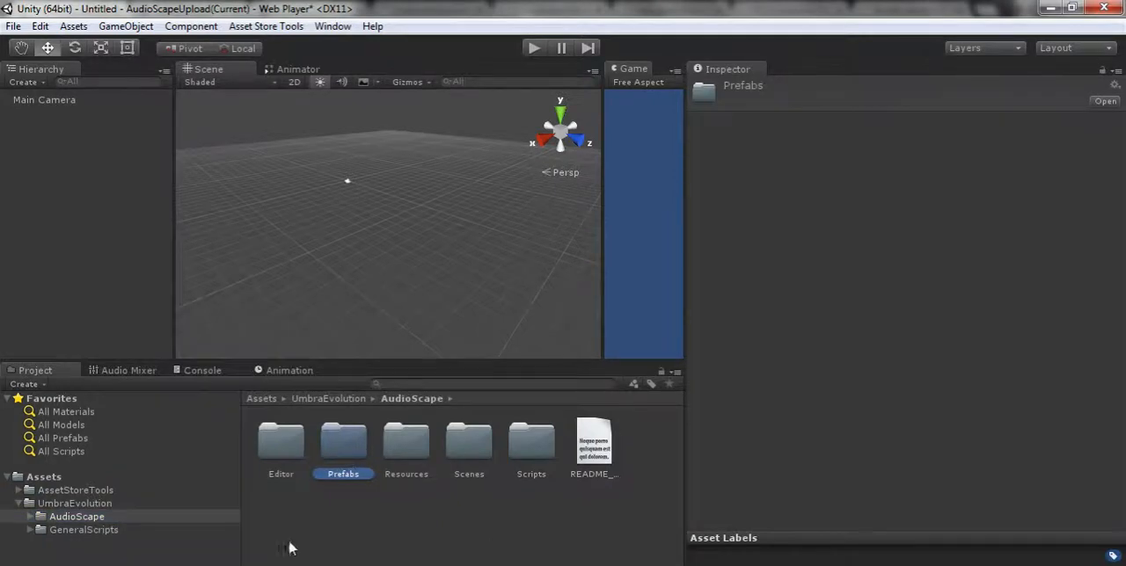
pyautogui.moveTo(363, 451)
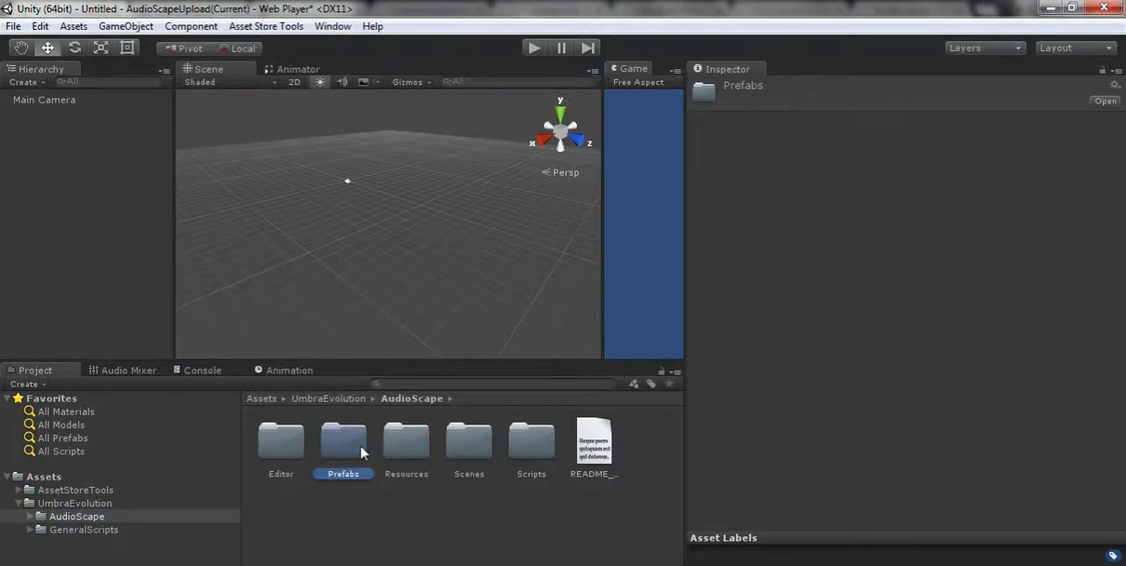
pyautogui.doubleClick(343, 444)
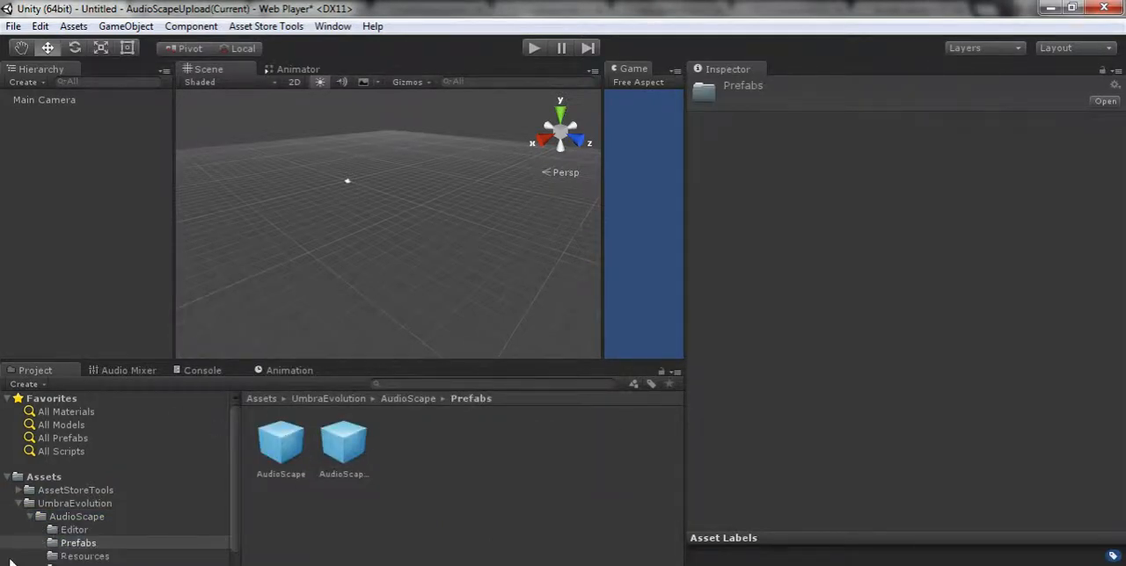
pyautogui.click(77, 516)
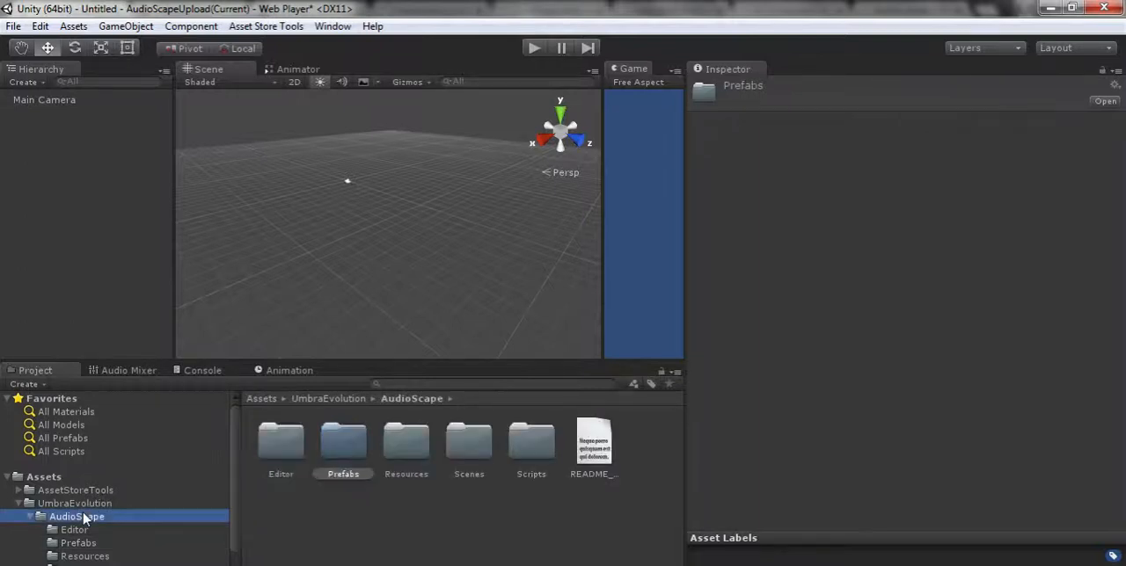
pyautogui.click(406, 440)
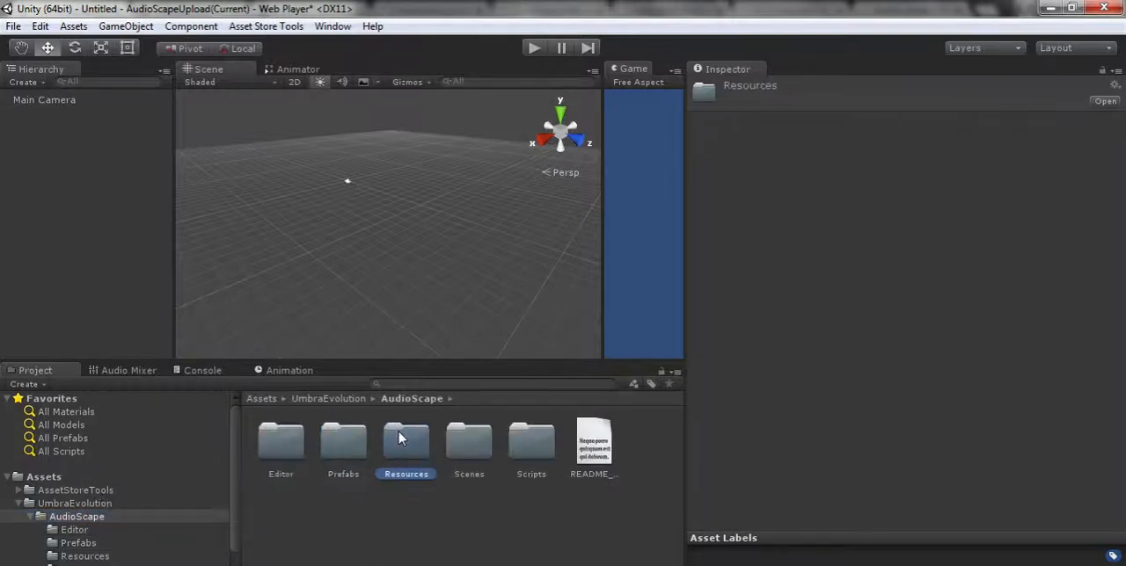
pyautogui.doubleClick(405, 442)
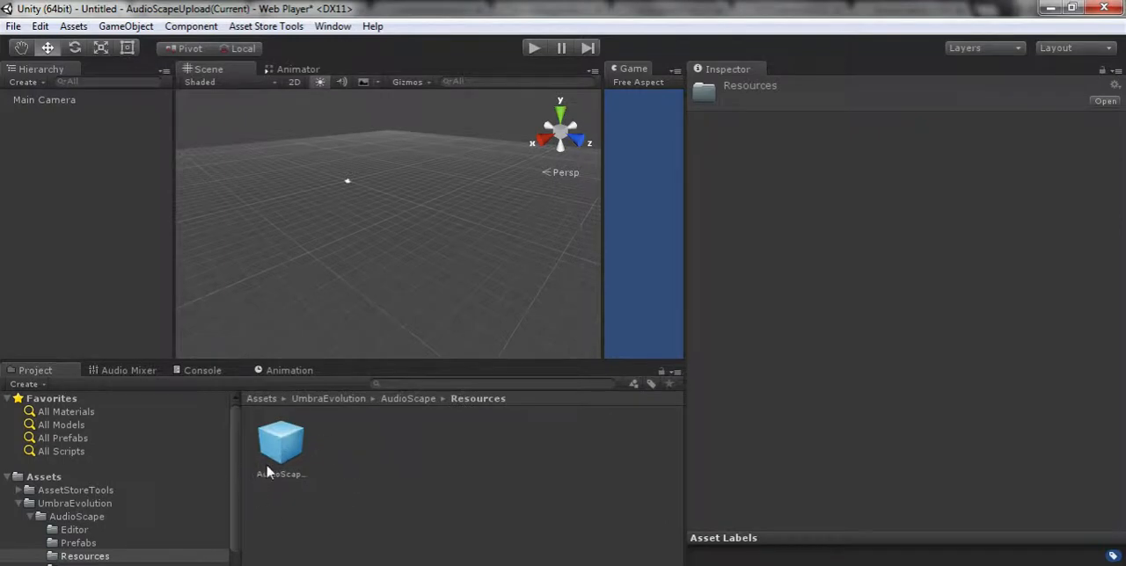
pyautogui.moveTo(83, 550)
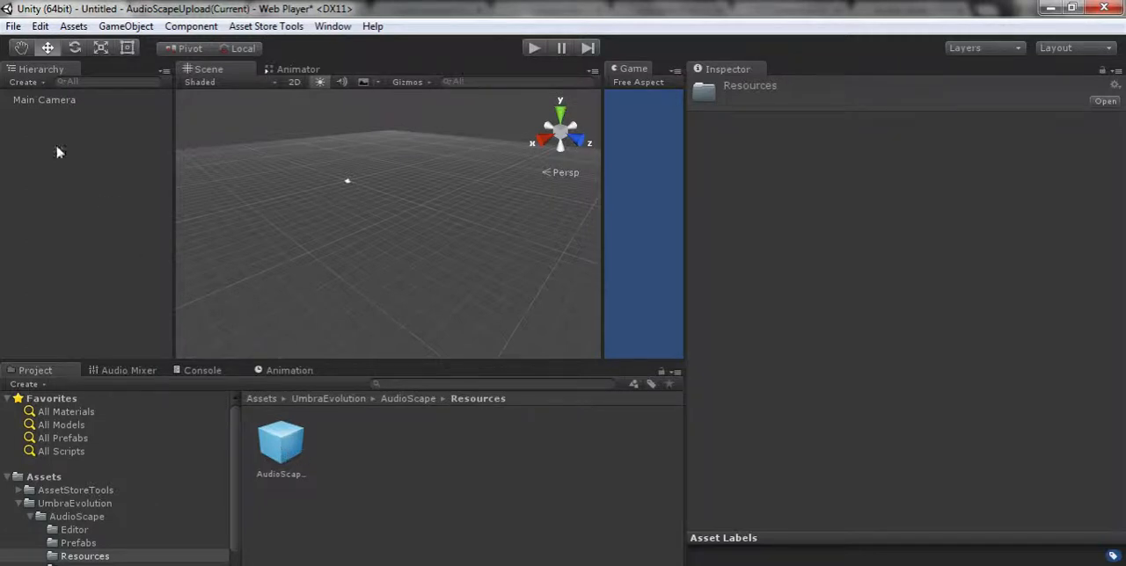
pyautogui.moveTo(198, 513)
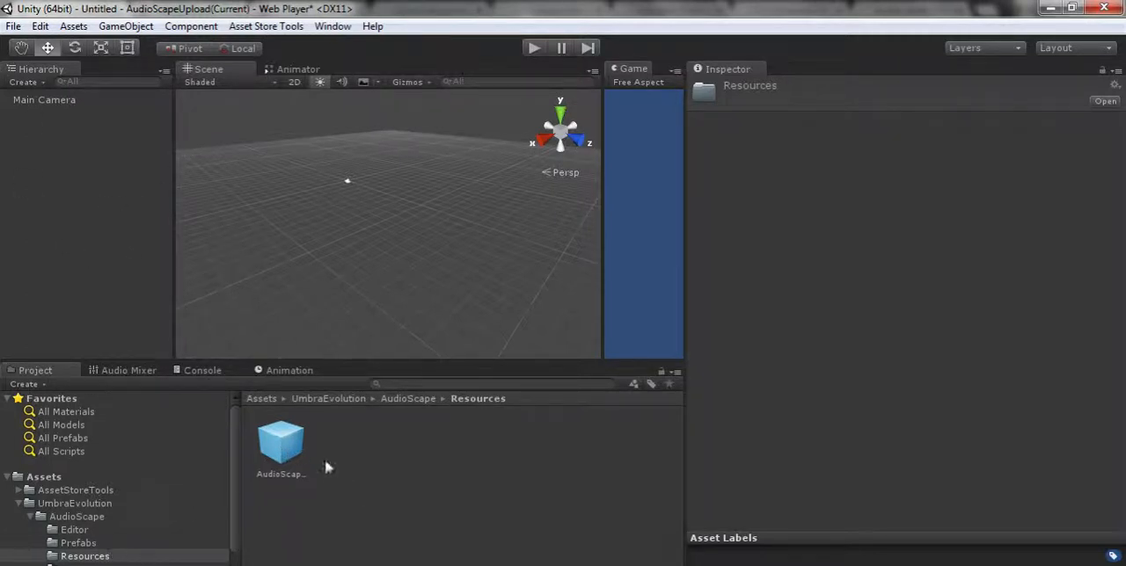
pyautogui.moveTo(163, 522)
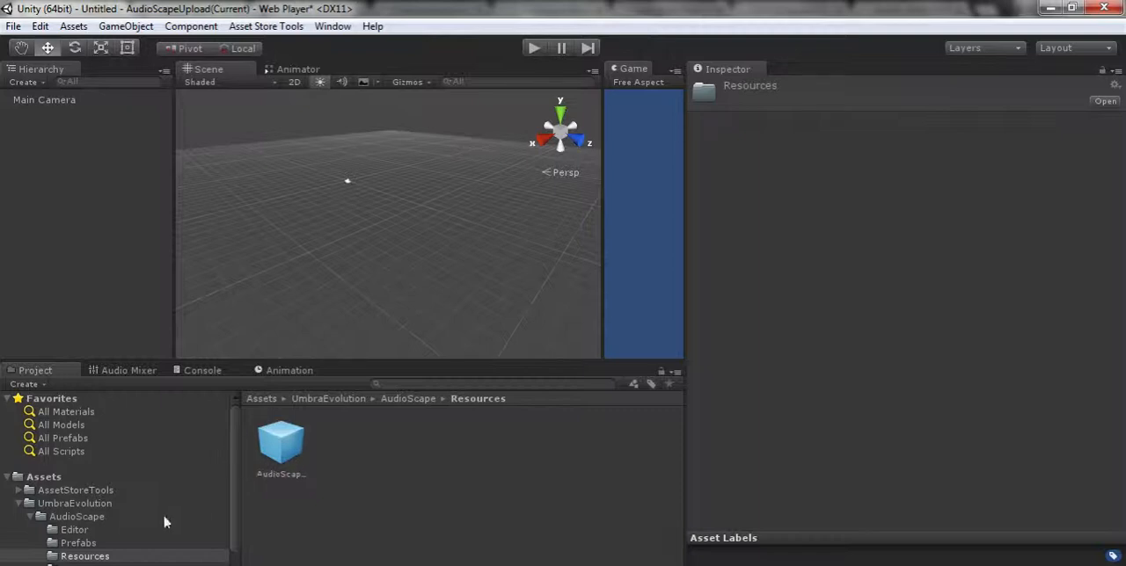
pyautogui.click(77, 547)
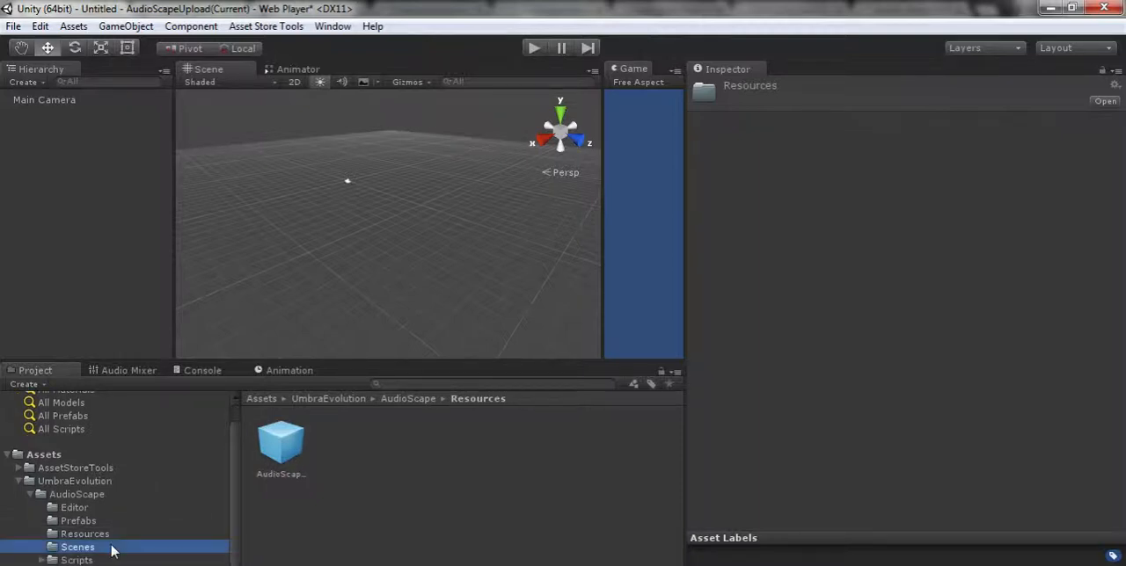
pyautogui.click(77, 547)
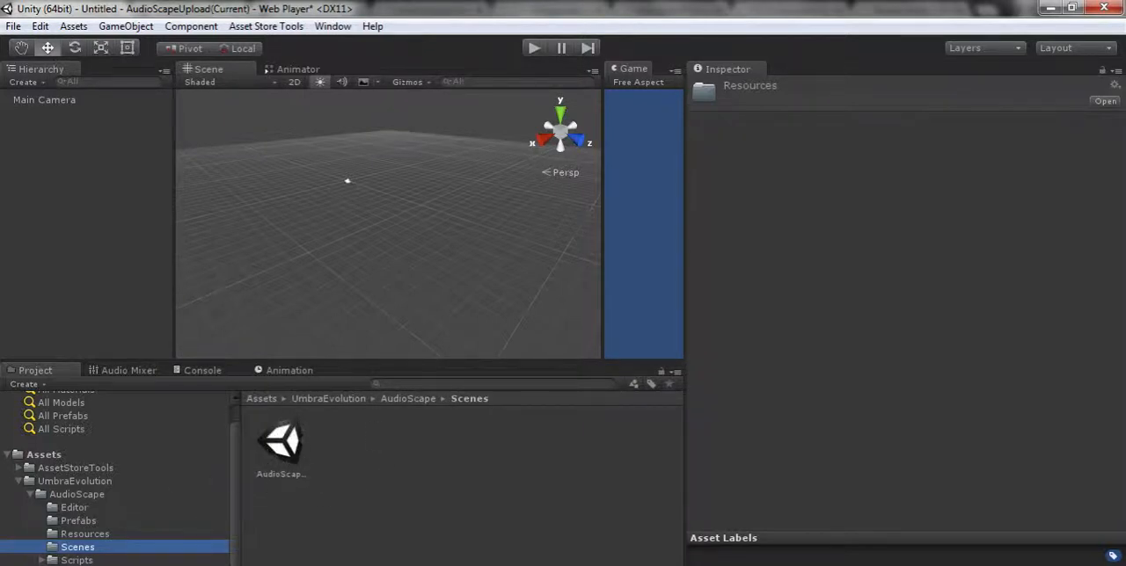
pyautogui.click(78, 560)
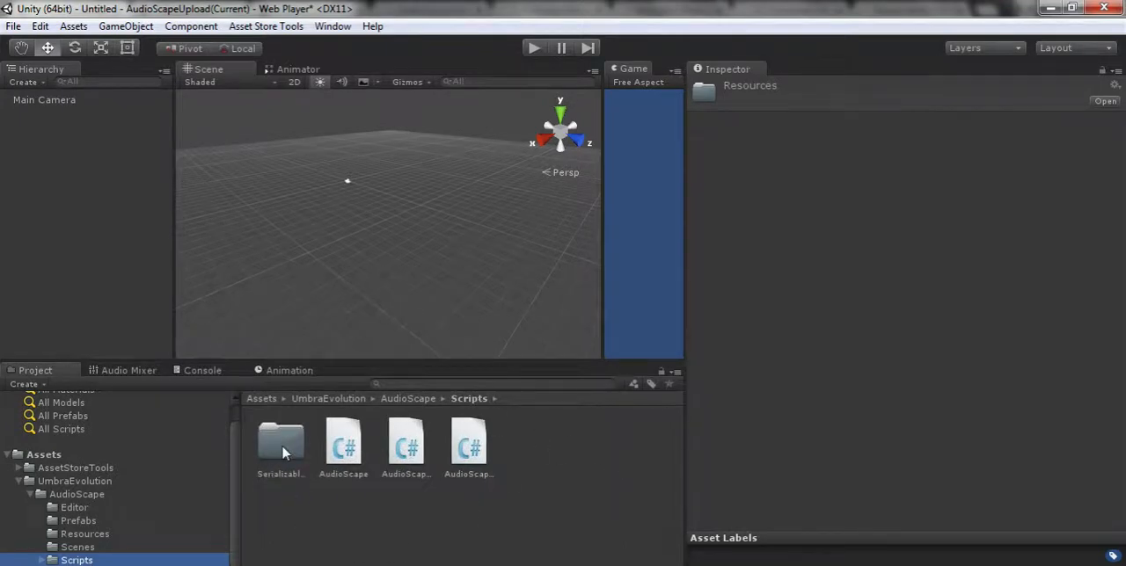
pyautogui.doubleClick(280, 439)
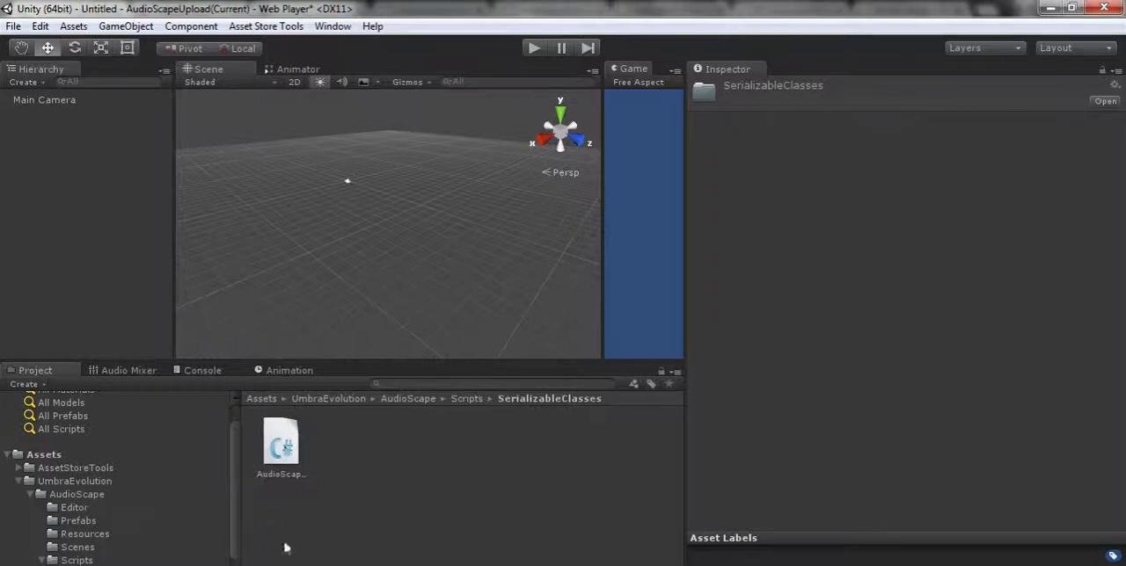
pyautogui.click(77, 494)
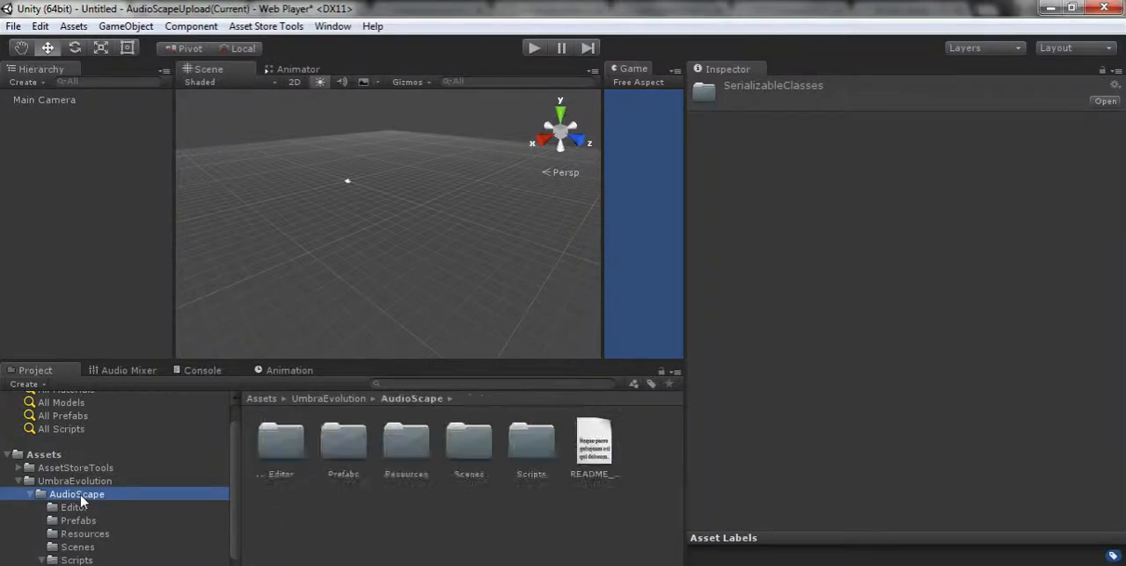
pyautogui.click(79, 521)
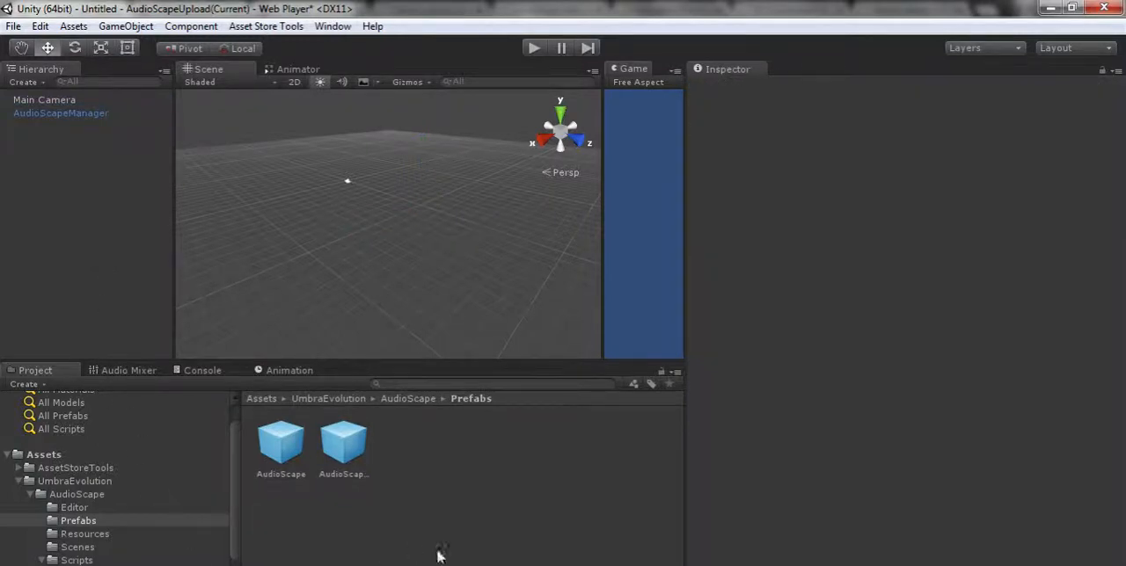
pyautogui.moveTo(136, 284)
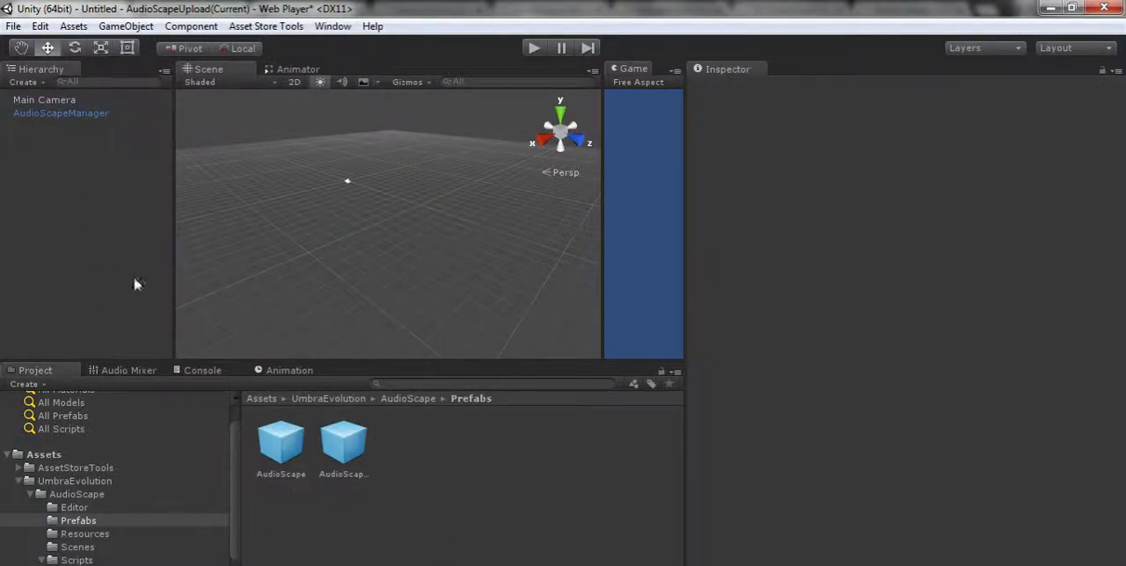
# Add and duplicate the AudioScape prefab, naming the instances ForestAudioScape and SkyAudioScape.
pyautogui.click(280, 444)
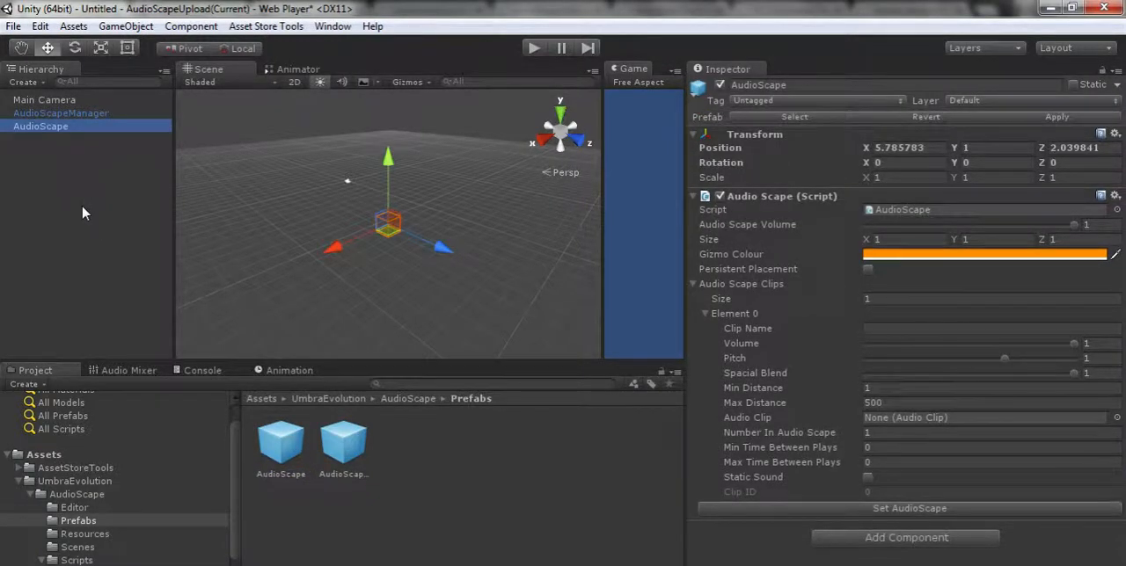
pyautogui.click(281, 442)
pyautogui.write('Forest')
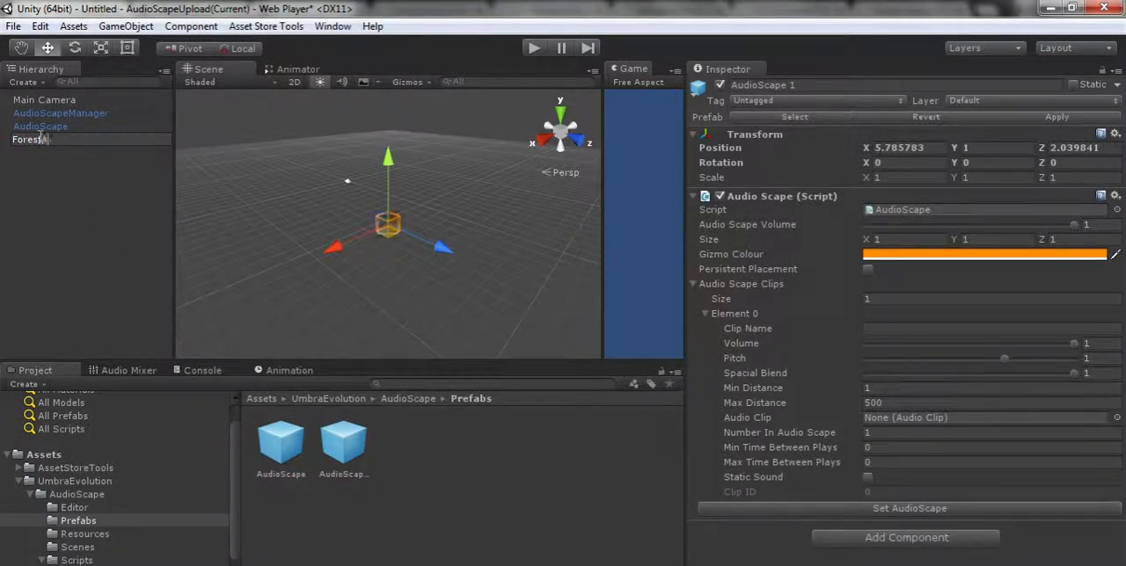
pyautogui.write('udioScape')
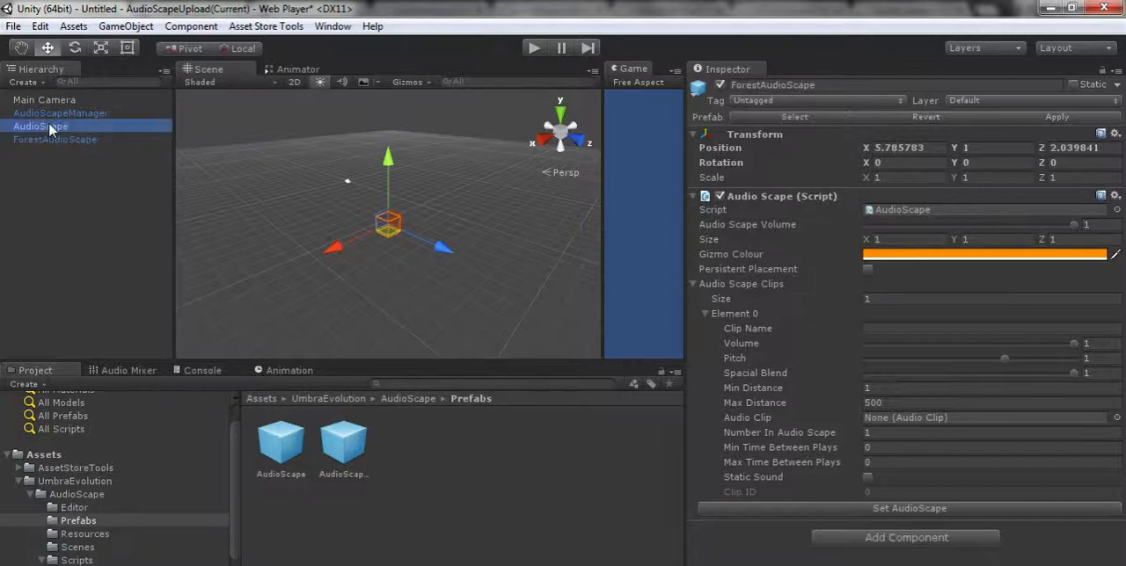
pyautogui.doubleClick(39, 126)
pyautogui.write('Sky')
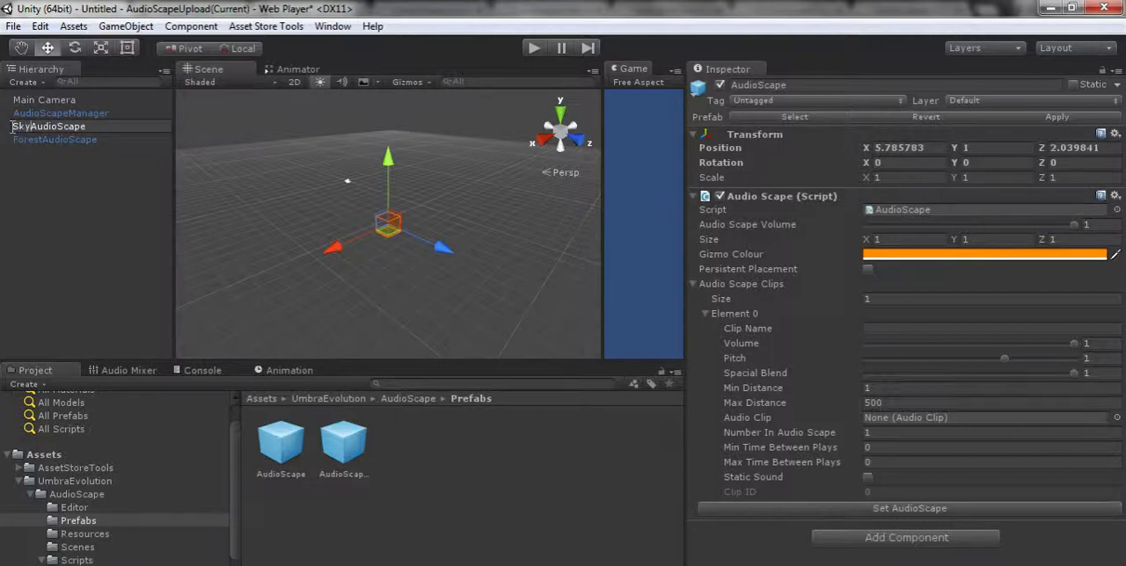
pyautogui.click(48, 126)
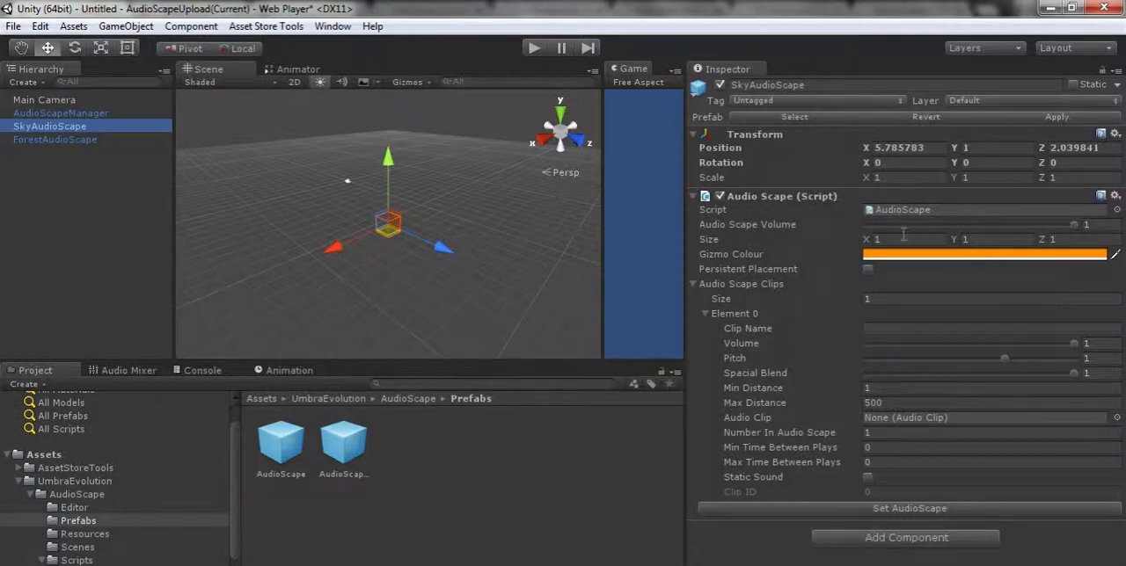
# Give SkyAudioScape a 10×5×10 volume with a blue gizmo colour.
pyautogui.write('10')
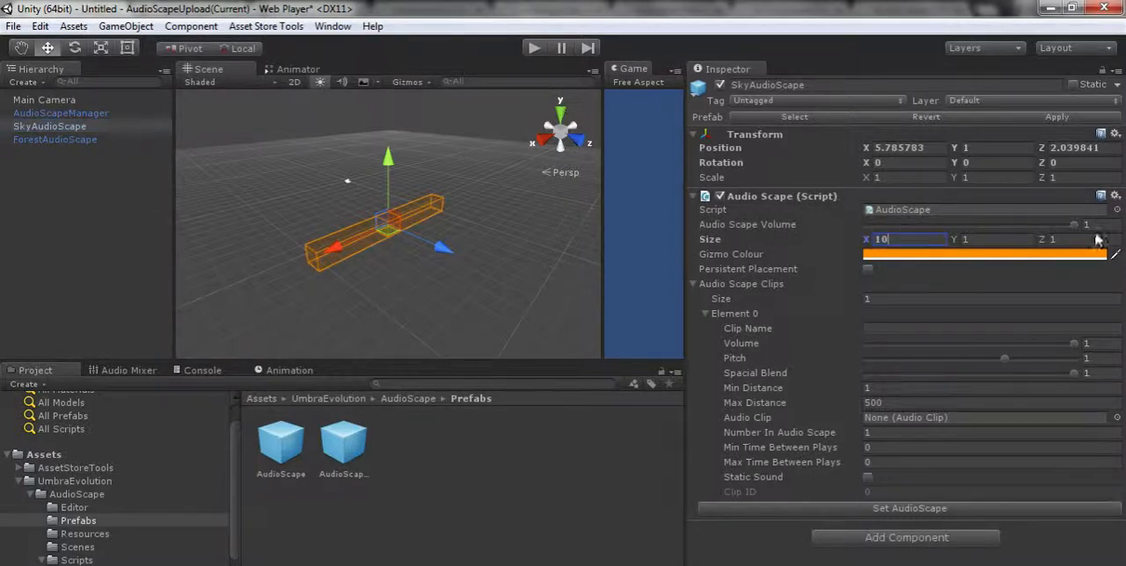
pyautogui.write('10')
pyautogui.click(994, 239)
pyautogui.write('5')
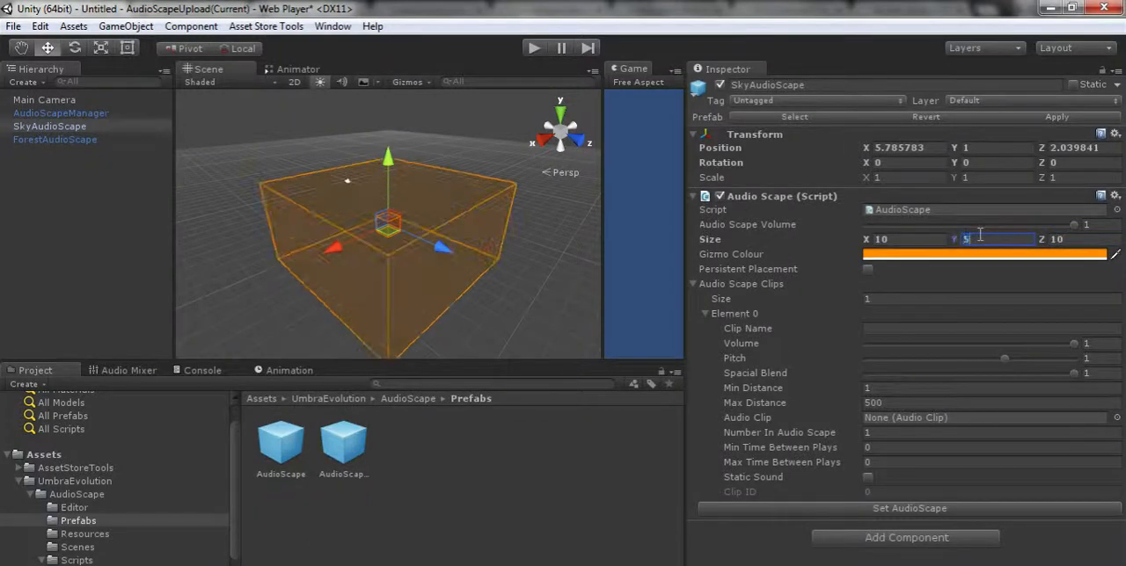
pyautogui.click(984, 255)
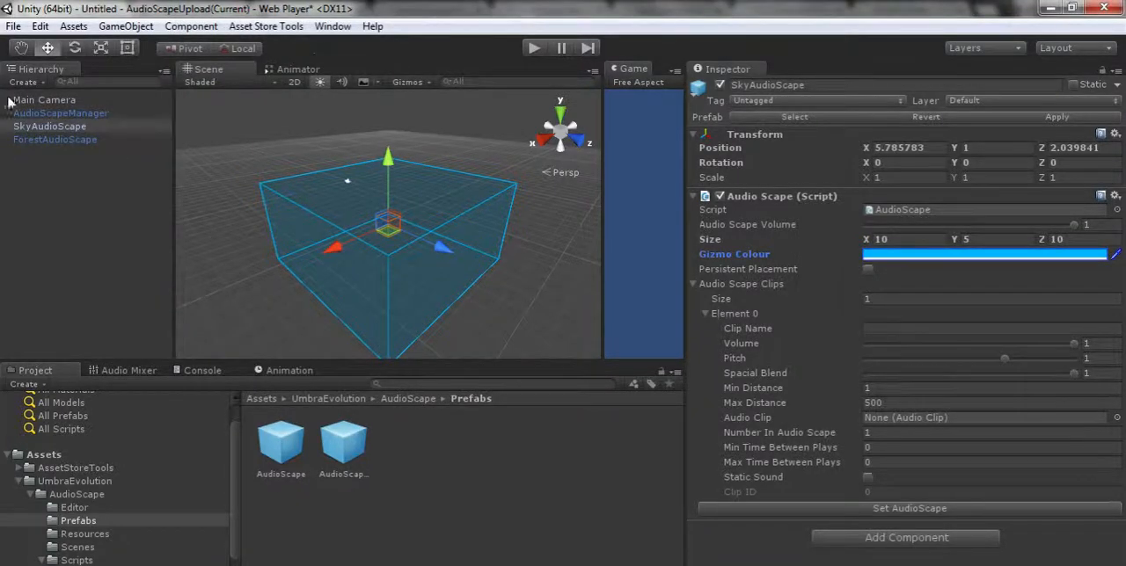
# Give ForestAudioScape a 10×2×10 green volume and raise SkyAudioScape to Y 3.5.
pyautogui.click(54, 139)
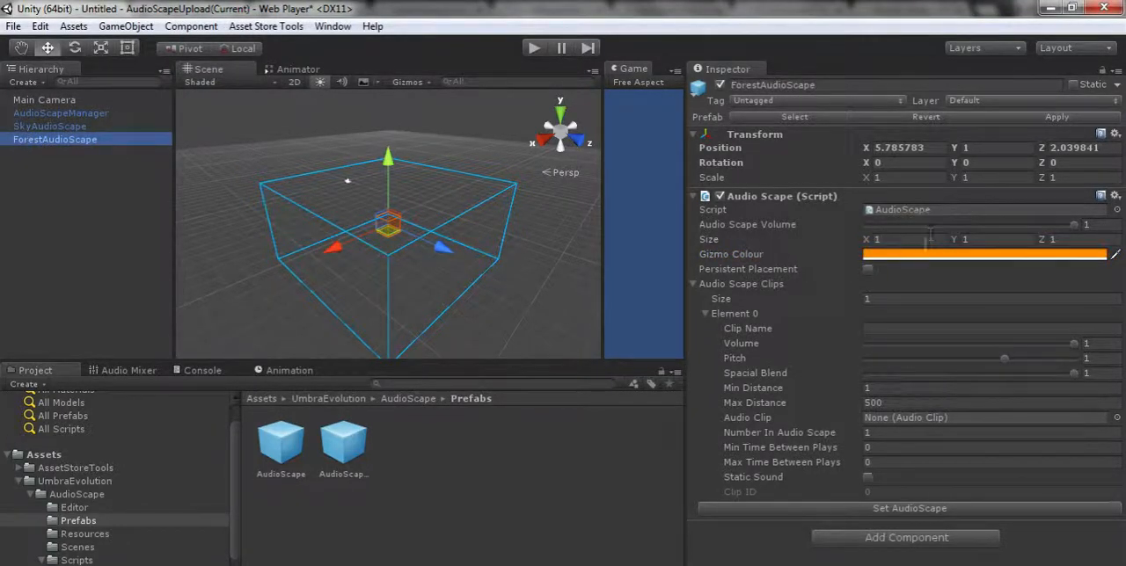
pyautogui.write('10')
pyautogui.write('2')
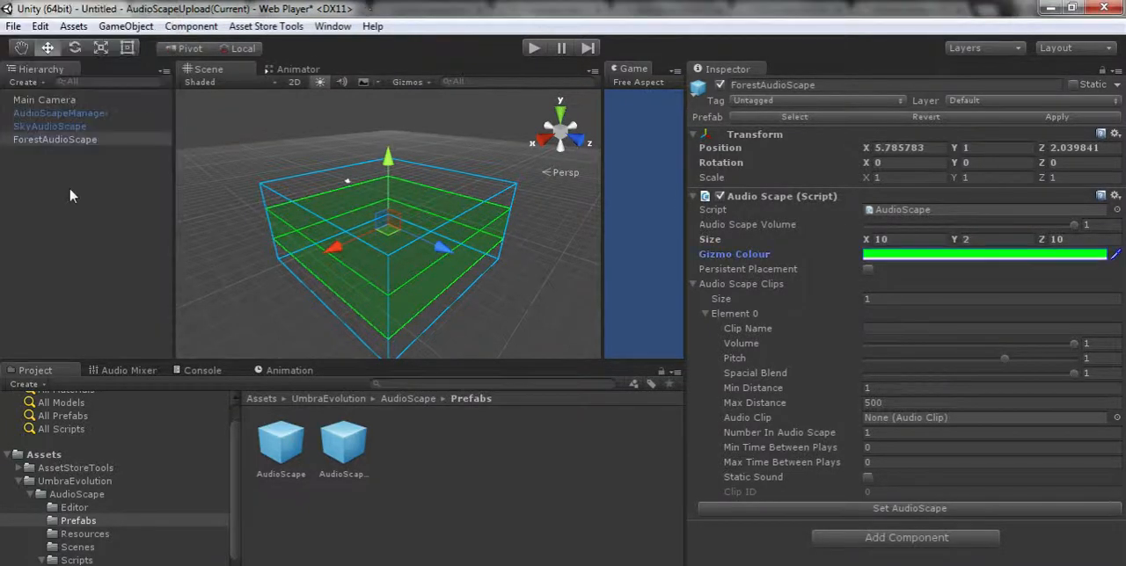
pyautogui.click(49, 126)
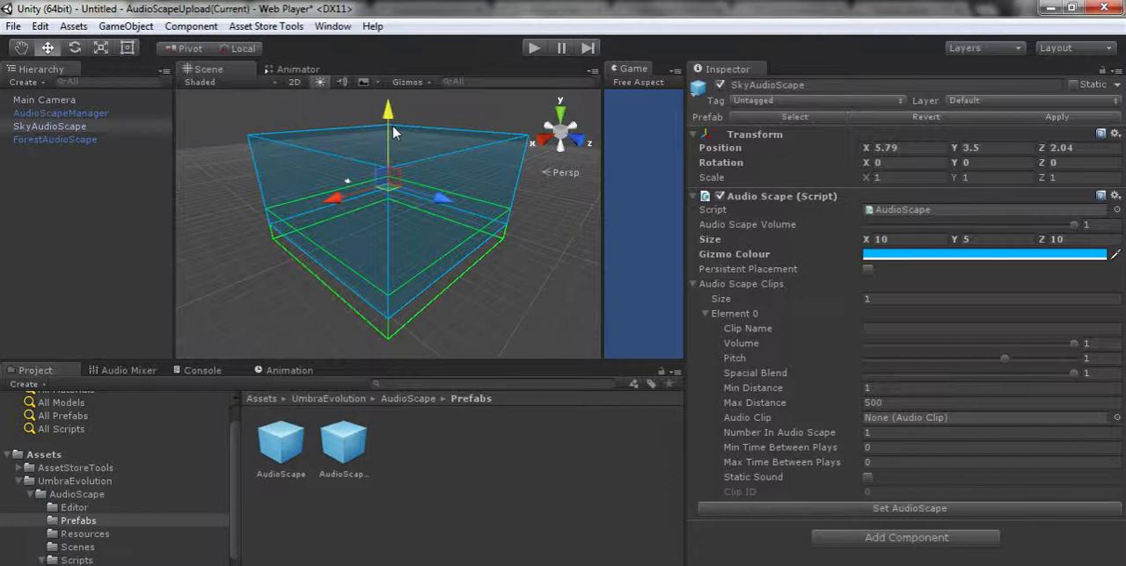
pyautogui.moveTo(935, 235)
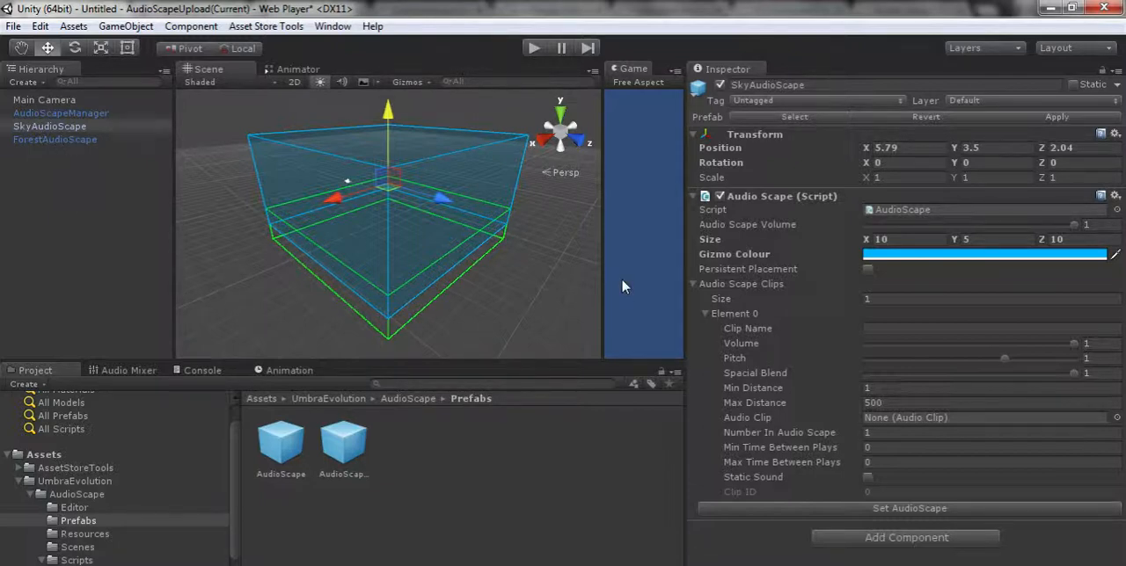
pyautogui.moveTo(895, 298)
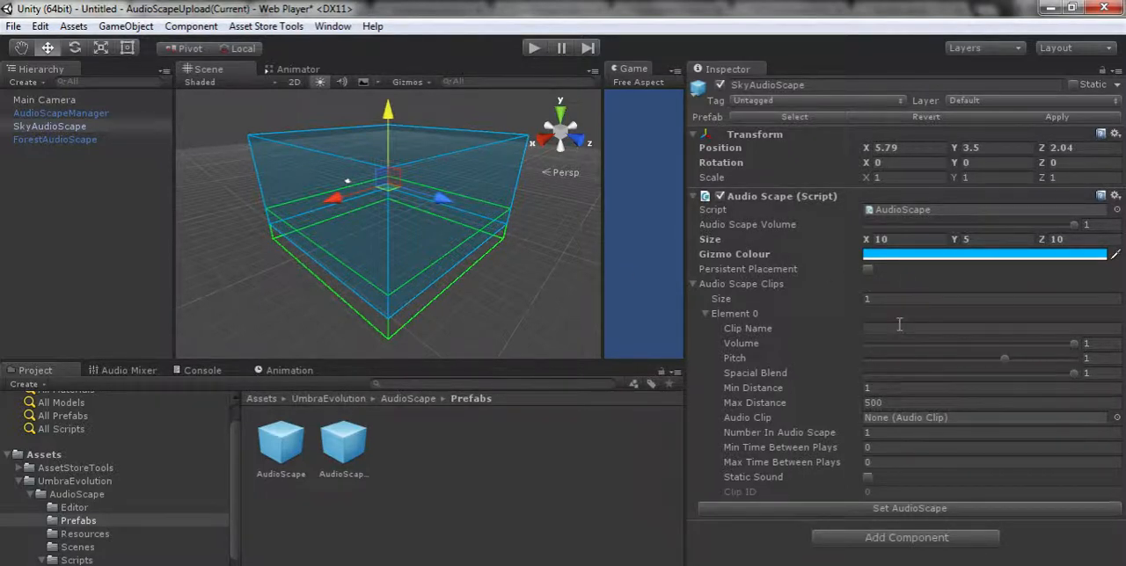
# Name the clip Loon with 10 instances, min time 1, max time 5, and generate sources.
pyautogui.click(985, 328)
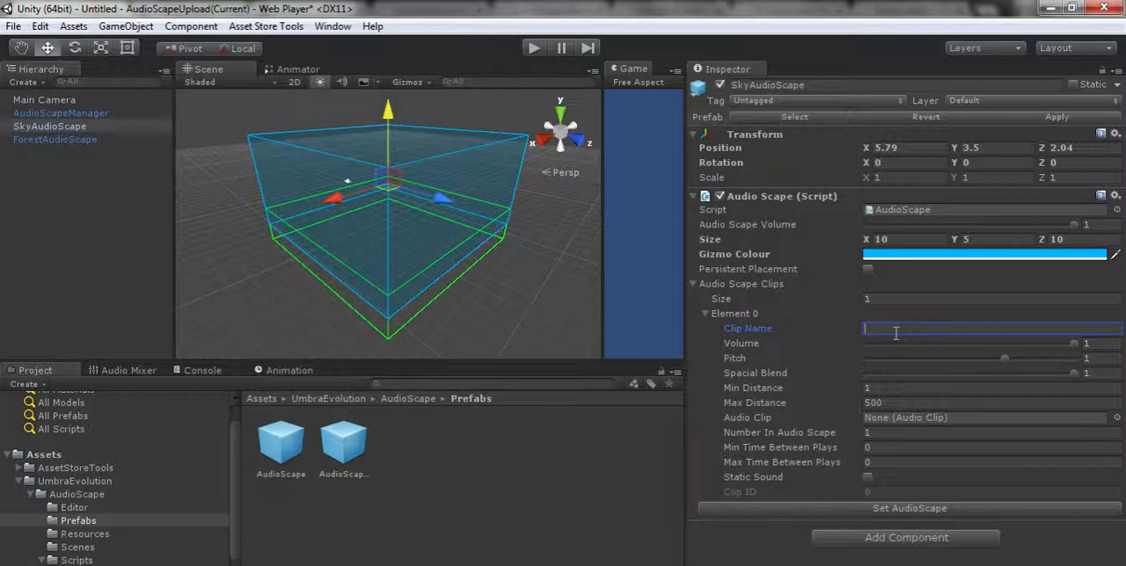
pyautogui.write('Hawk')
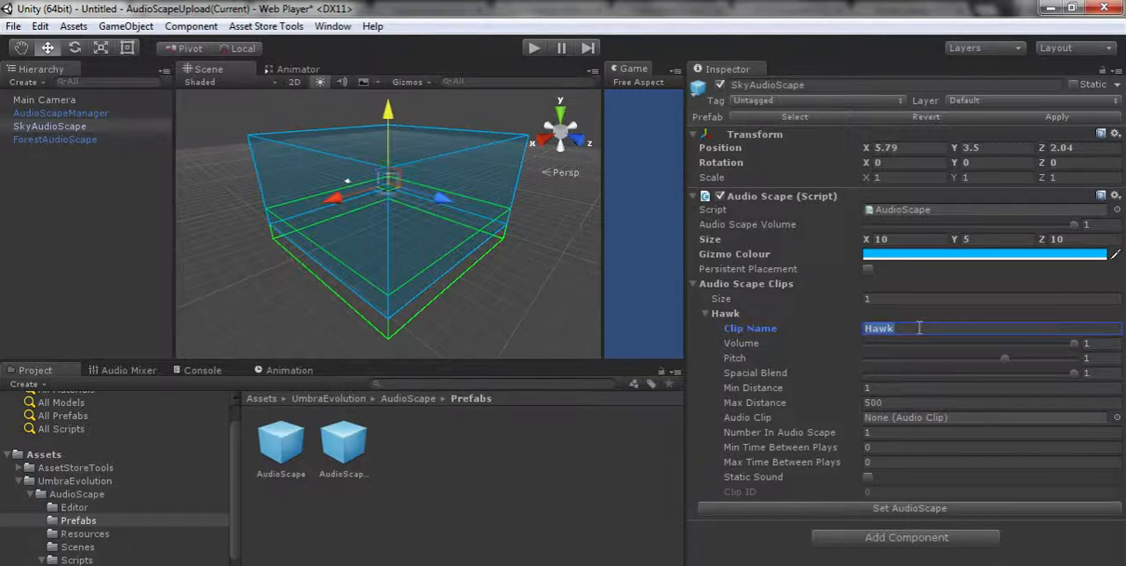
pyautogui.write('Loon')
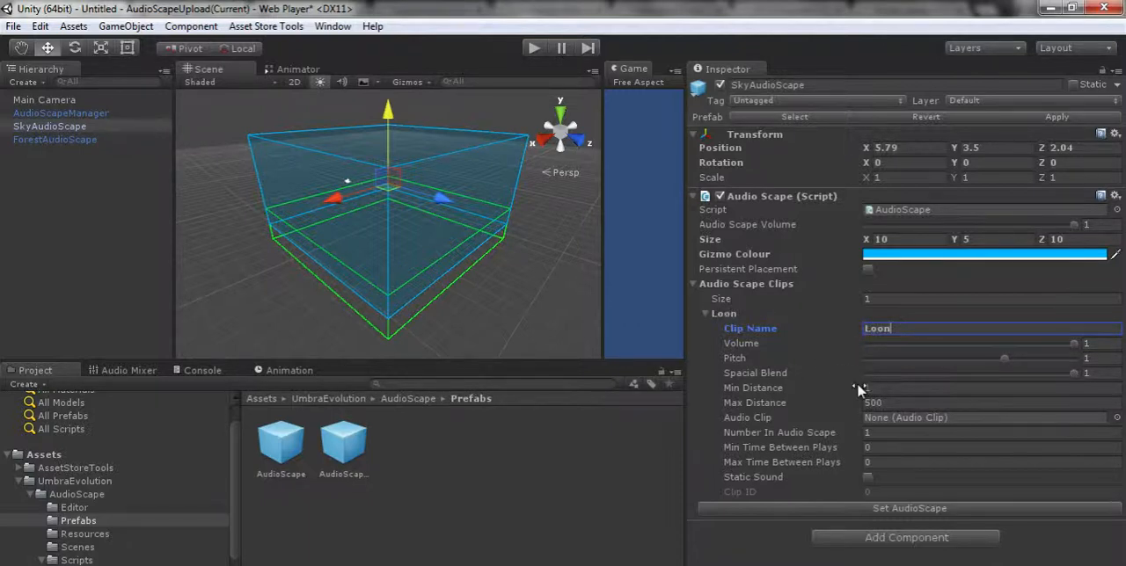
pyautogui.click(968, 431)
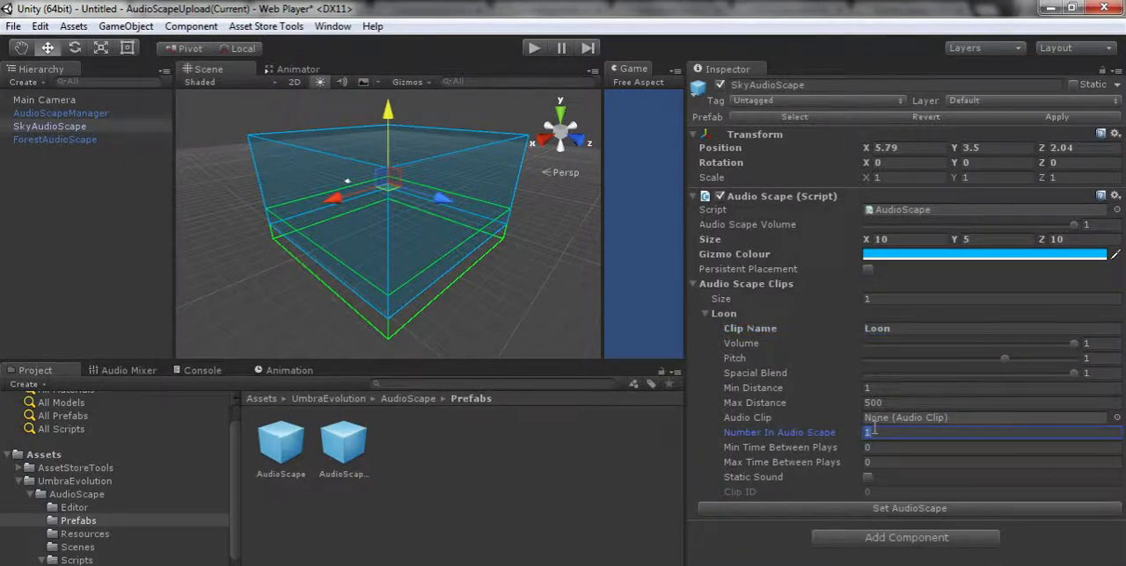
pyautogui.write('0')
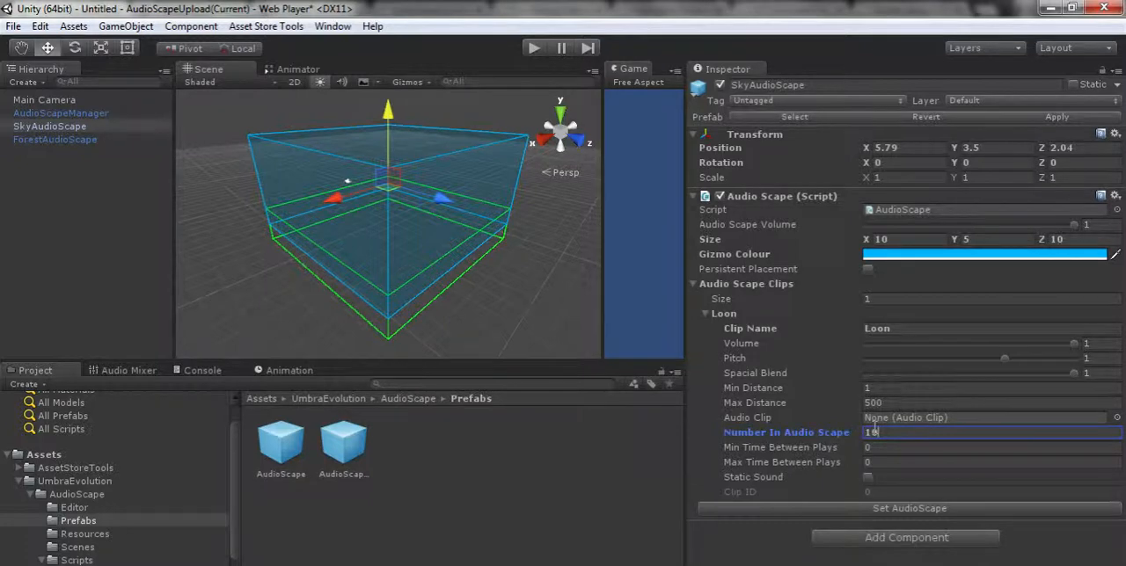
pyautogui.click(968, 447)
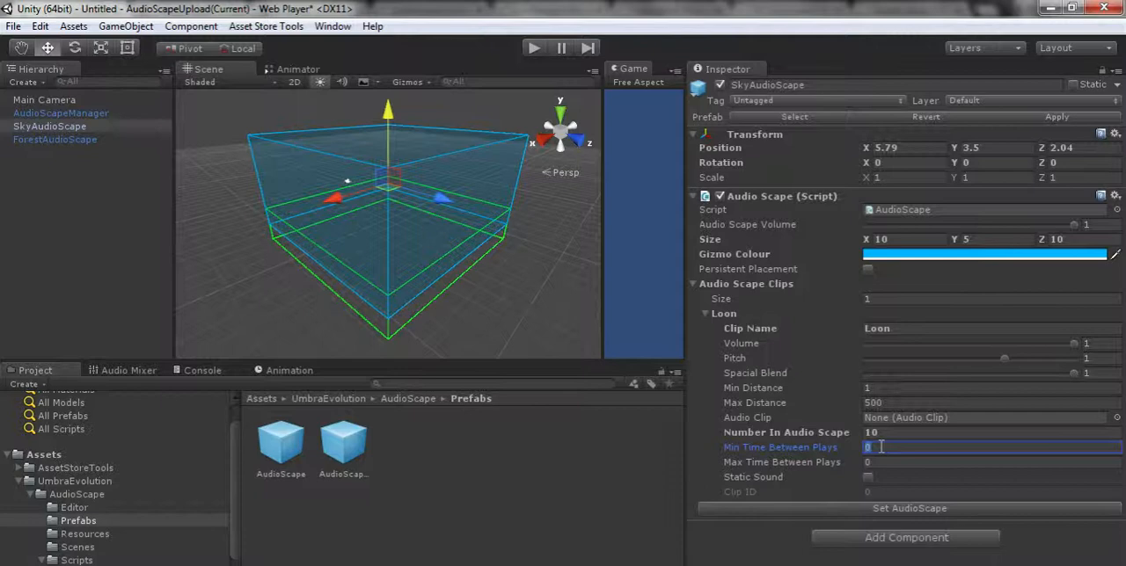
pyautogui.click(991, 462)
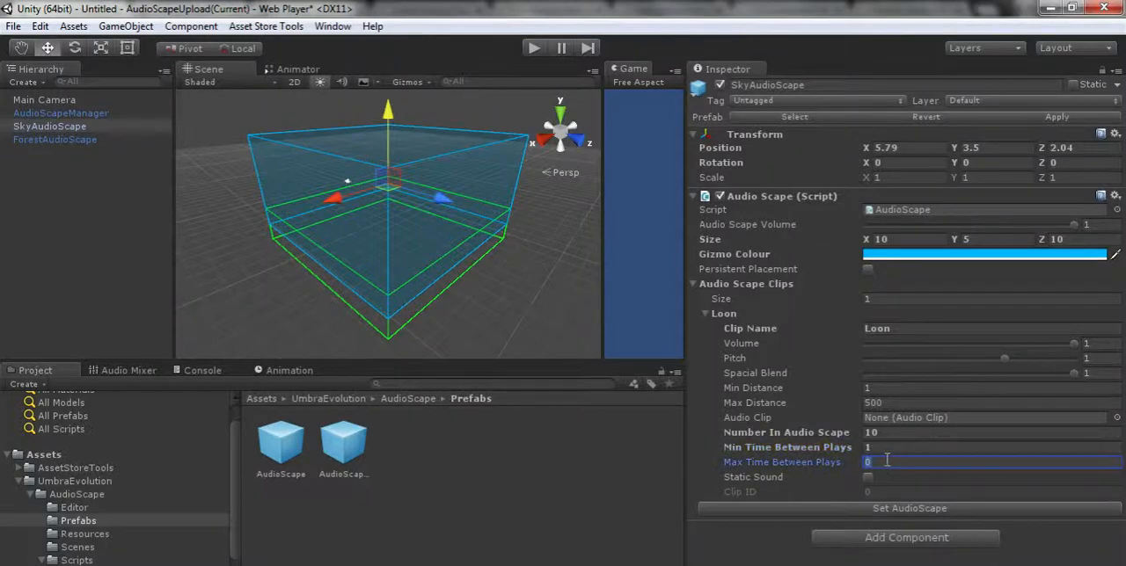
pyautogui.write('5')
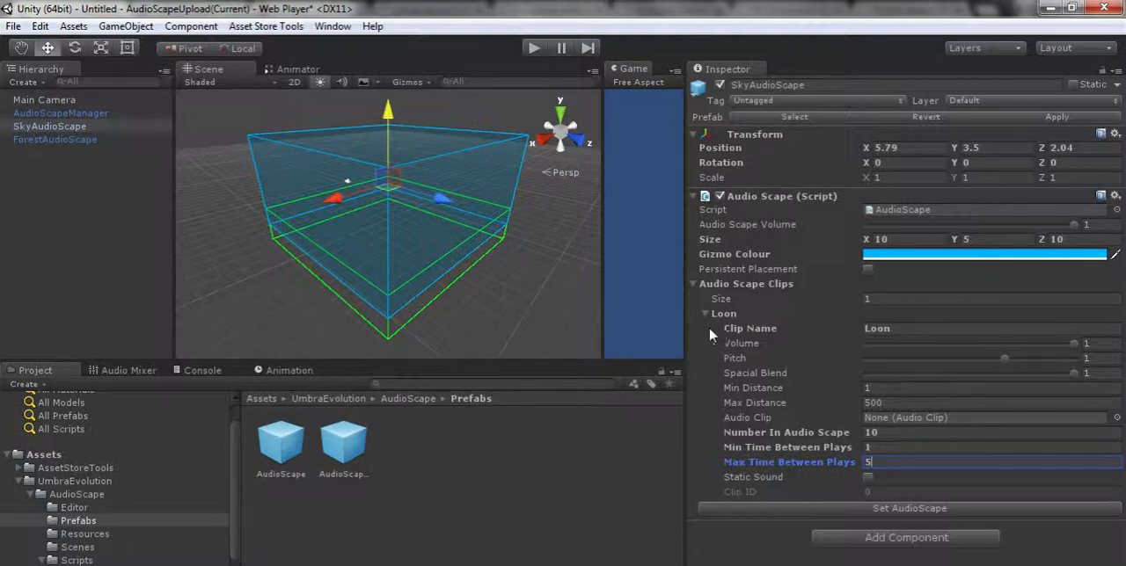
pyautogui.moveTo(748, 409)
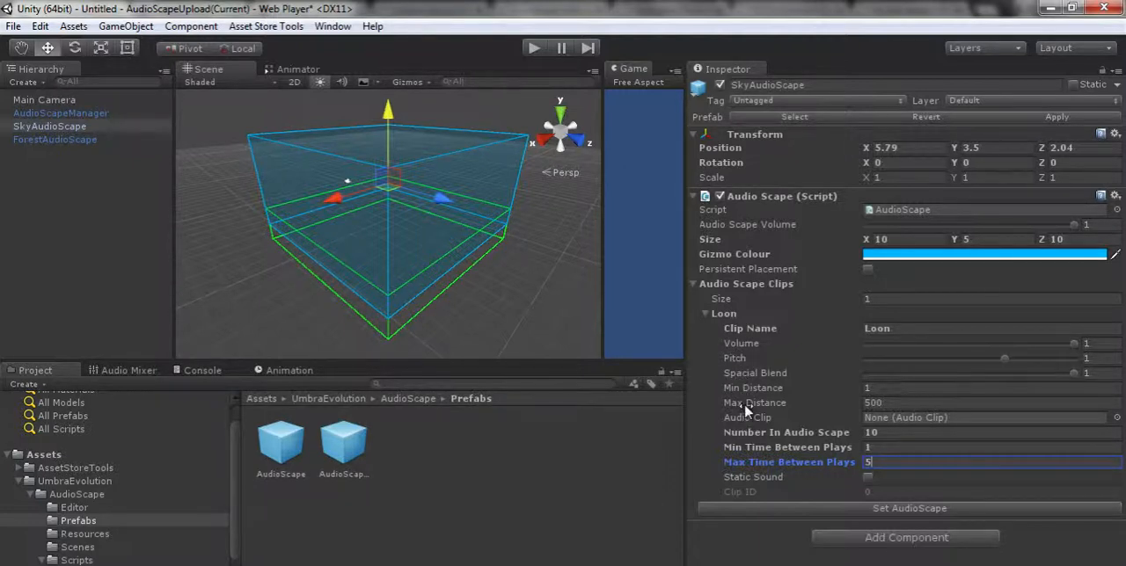
pyautogui.moveTo(765, 343)
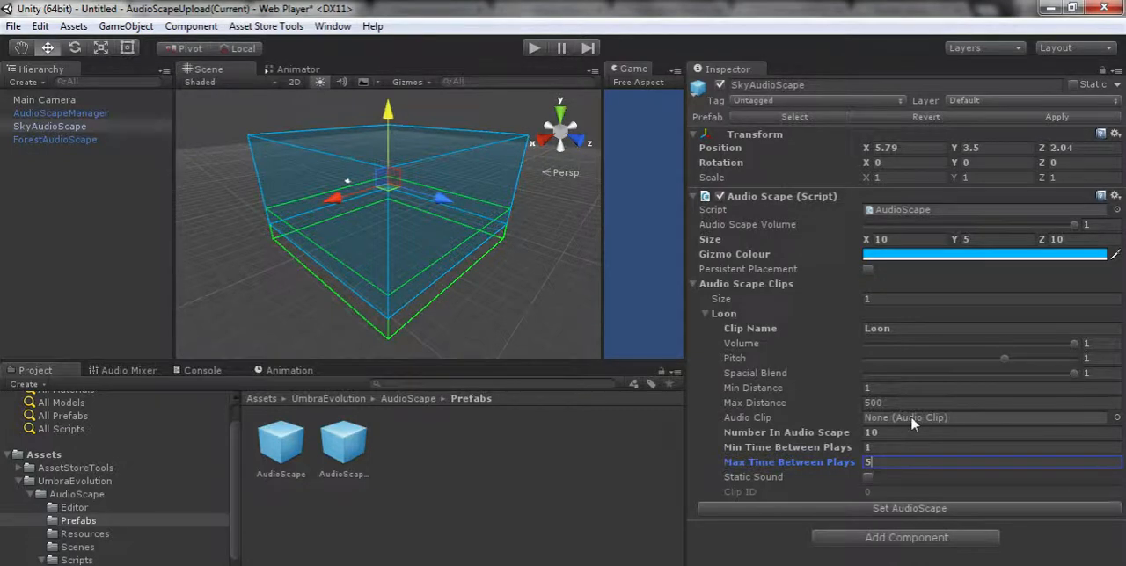
pyautogui.moveTo(868, 484)
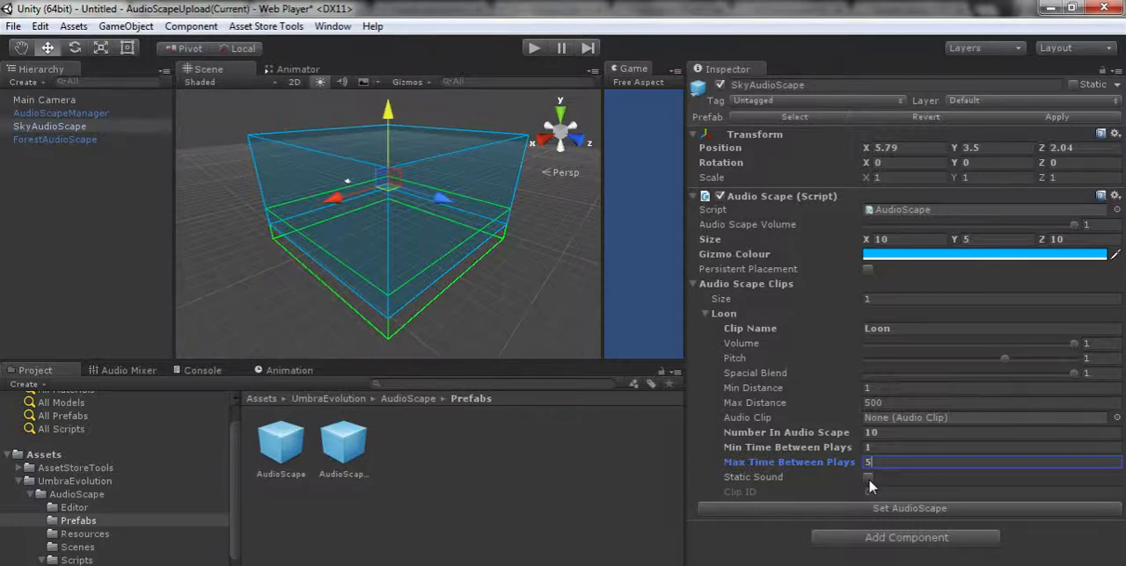
pyautogui.click(909, 509)
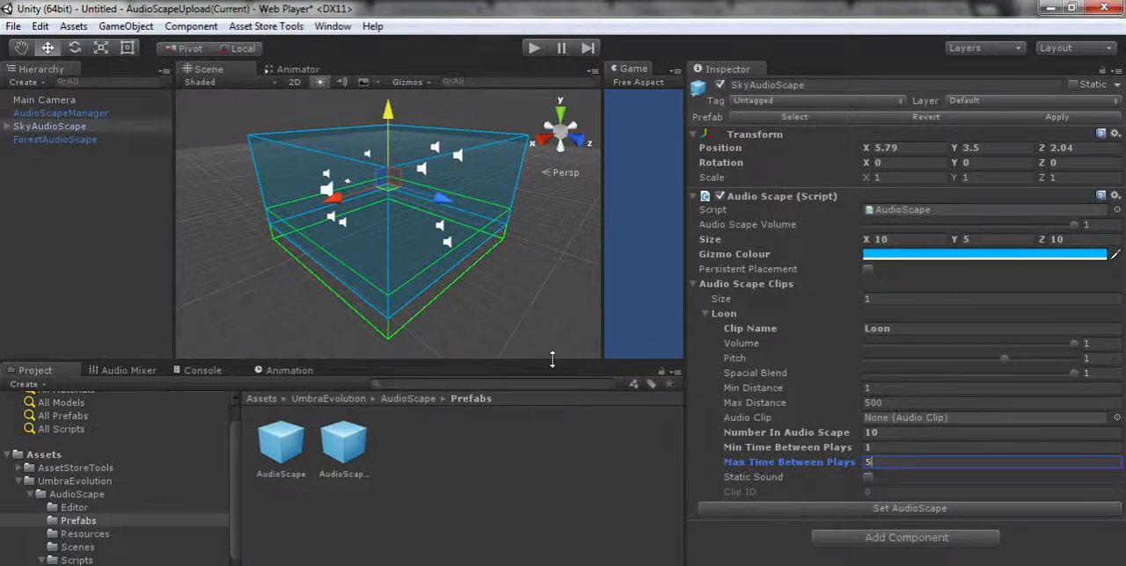
# Expand SkyAudioScape to check its ten AudioScapeSource(Loon) children and re-enter the Loon clip name.
pyautogui.click(8, 126)
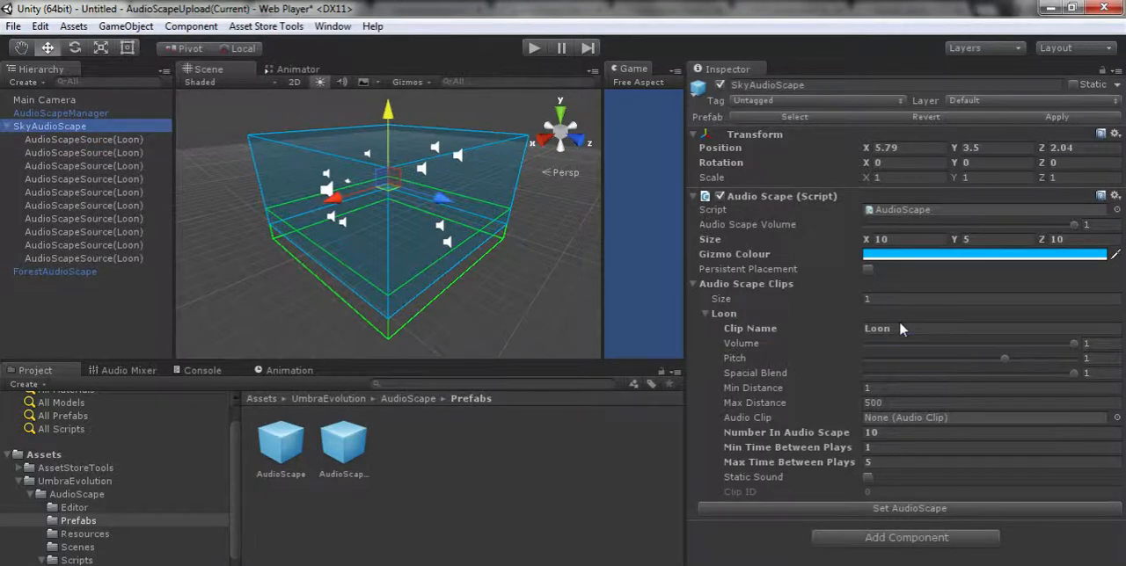
pyautogui.write('Hawk')
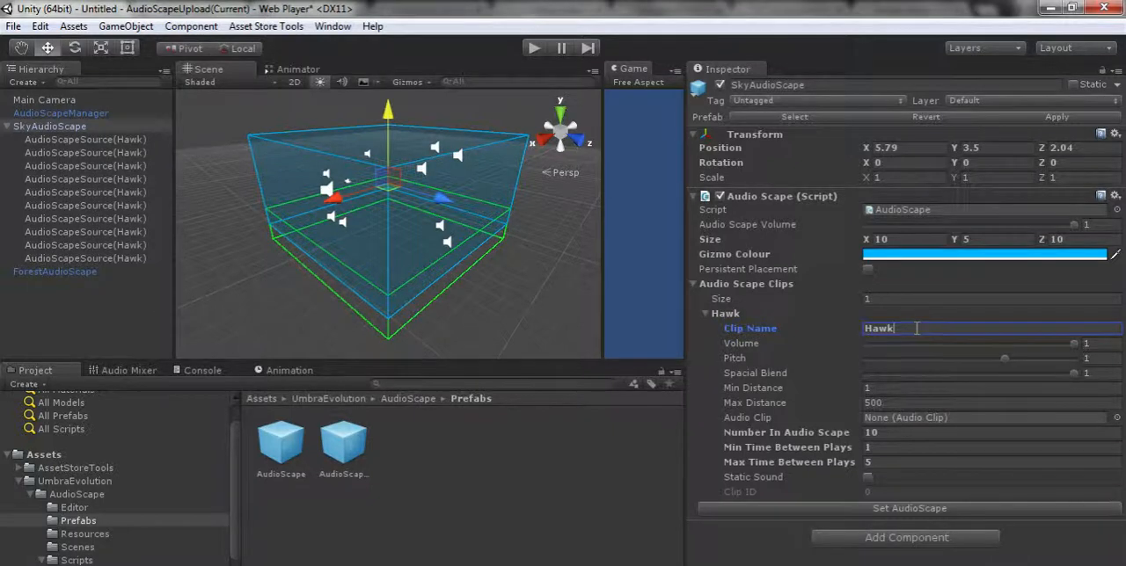
pyautogui.write('Loon')
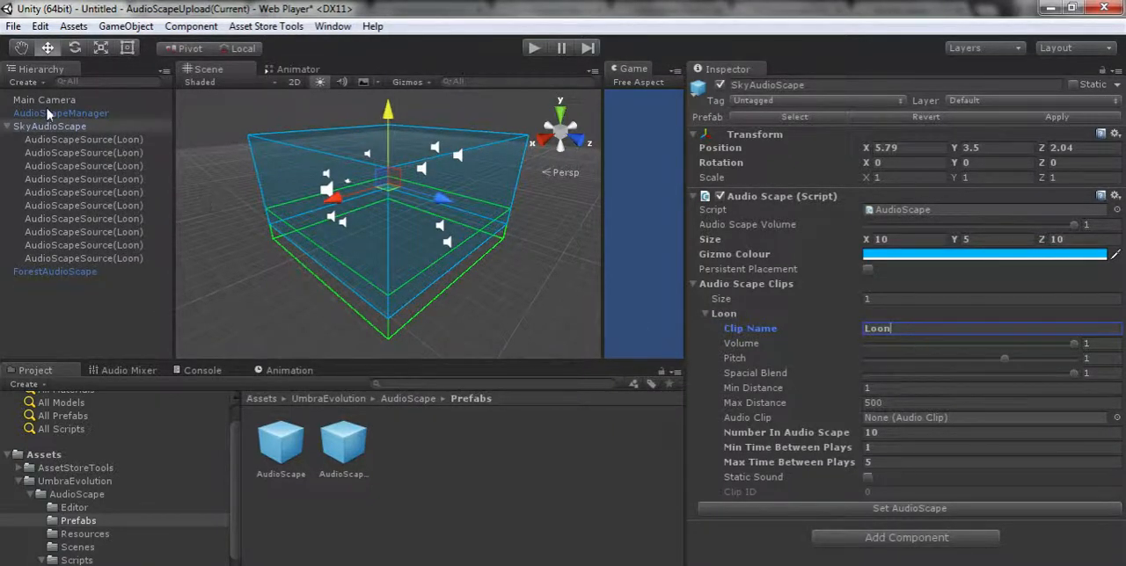
pyautogui.click(83, 139)
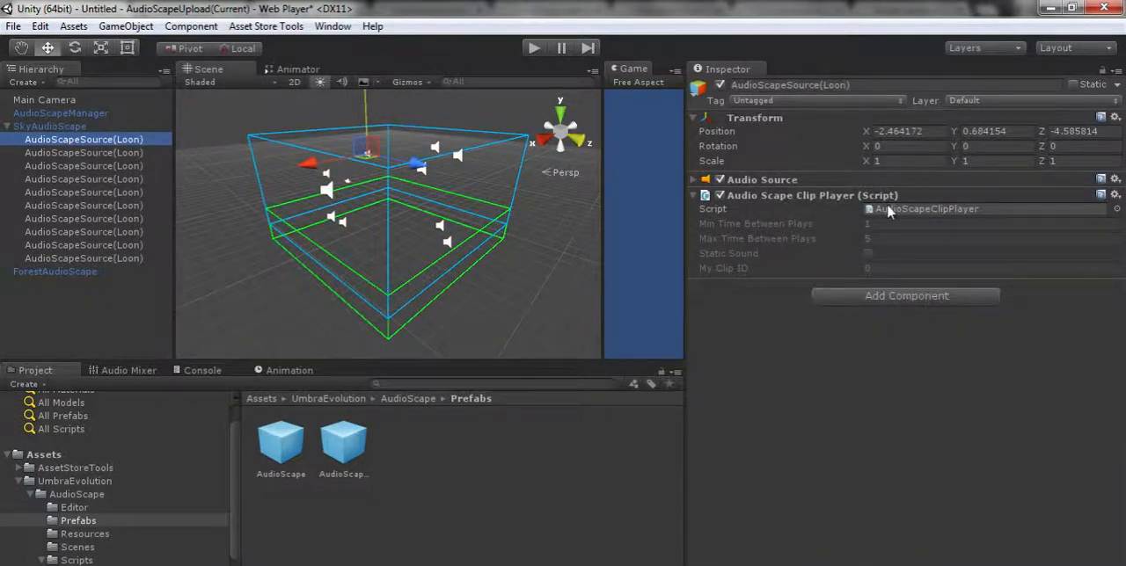
pyautogui.moveTo(861, 208)
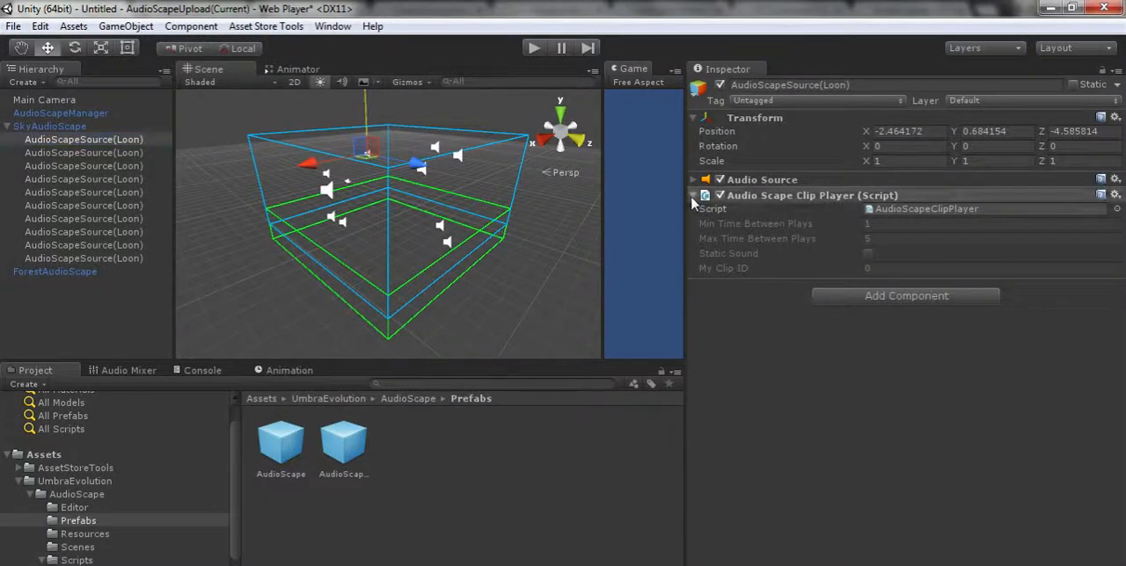
pyautogui.click(694, 195)
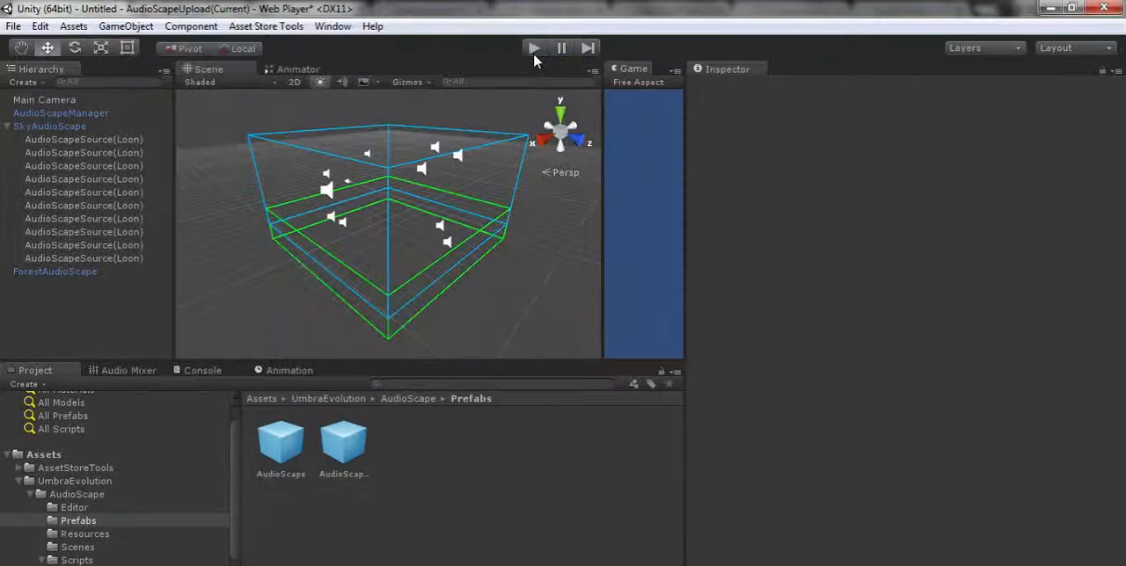
pyautogui.click(49, 125)
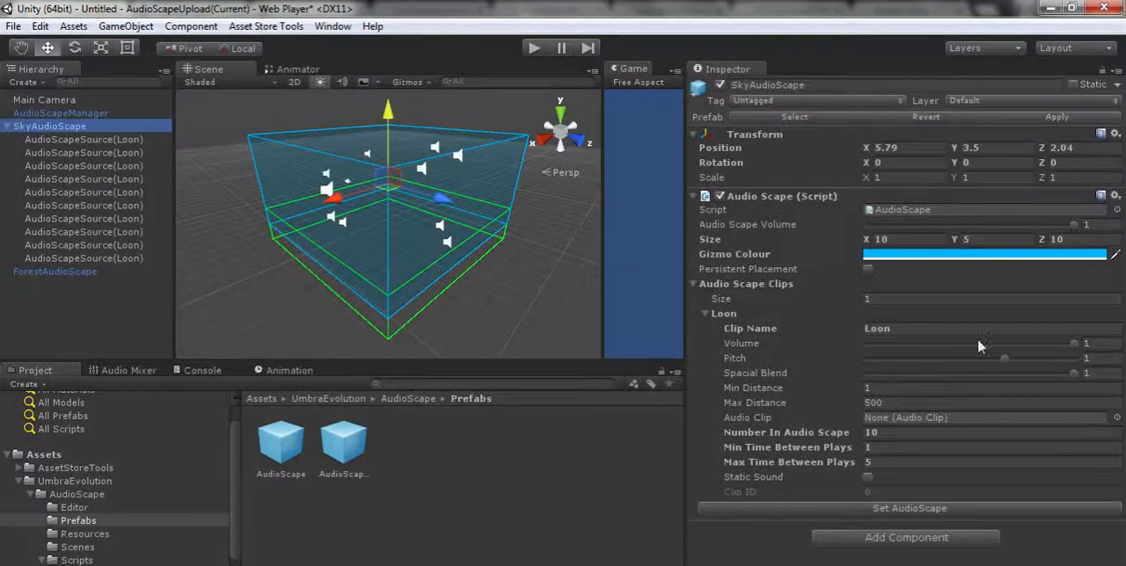
# Make the Loon clip a static sound and test it in Play mode.
pyautogui.click(868, 477)
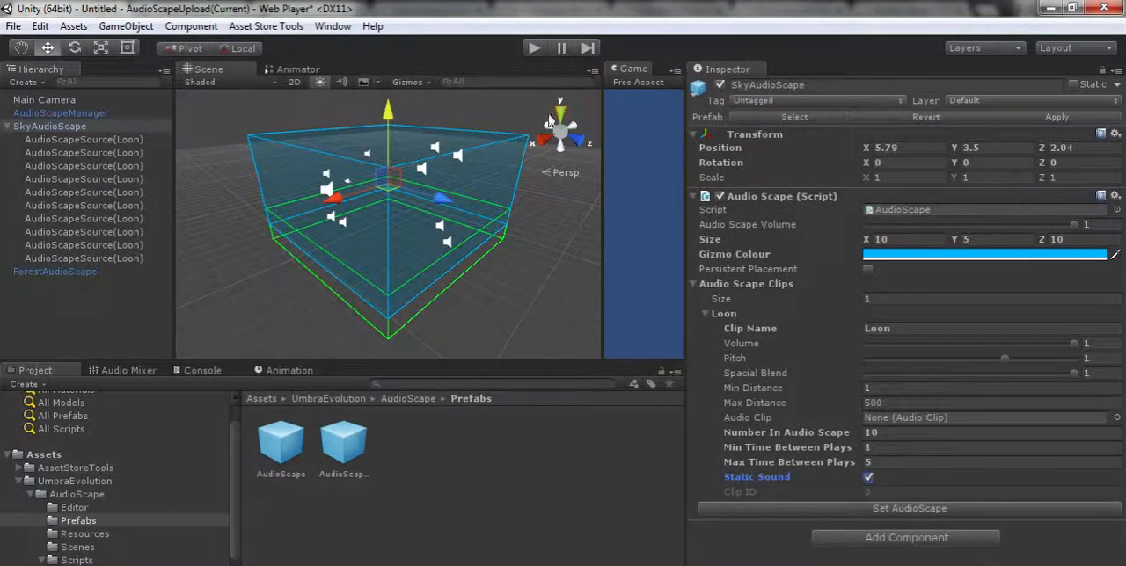
pyautogui.click(533, 47)
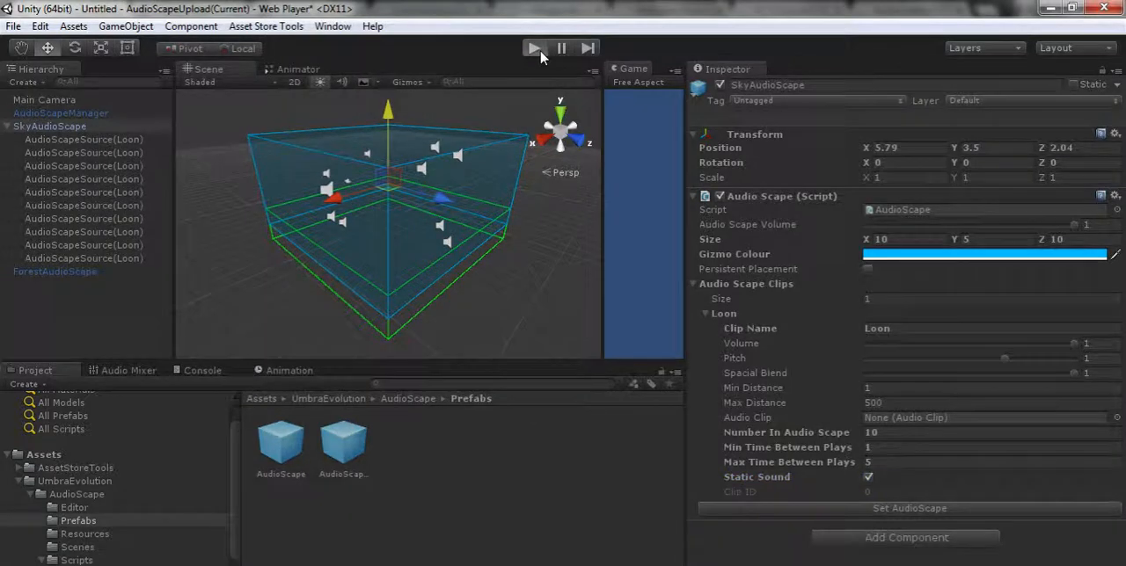
pyautogui.click(534, 47)
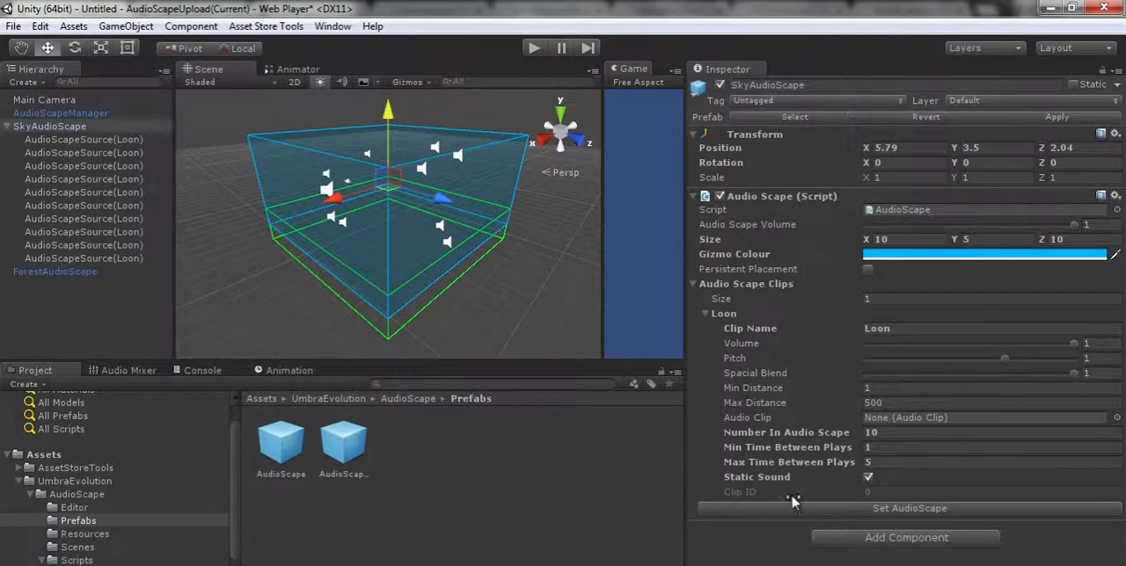
pyautogui.moveTo(571, 201)
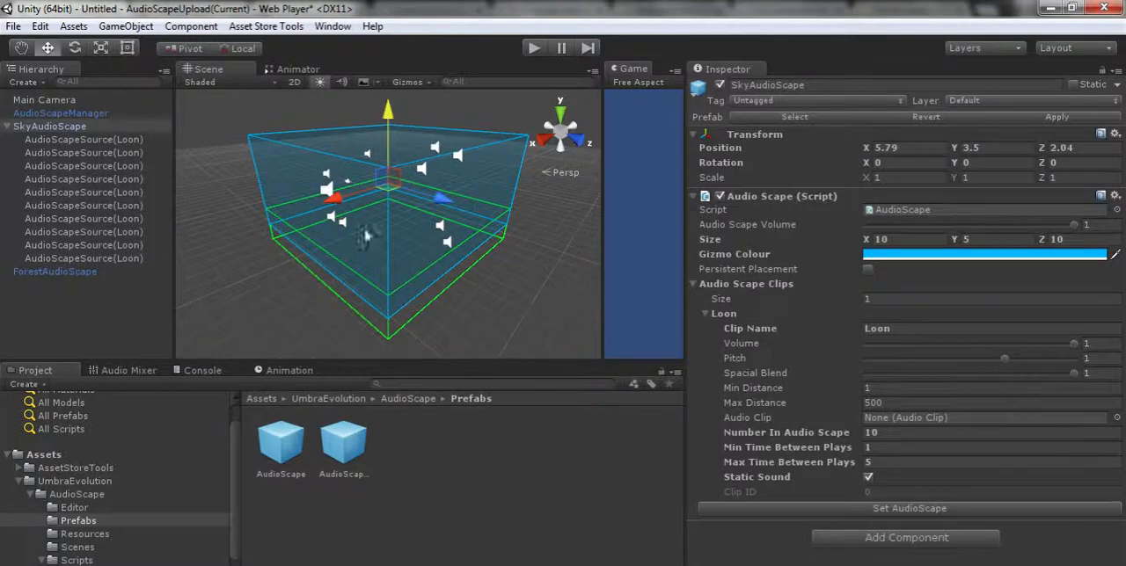
pyautogui.moveTo(859, 280)
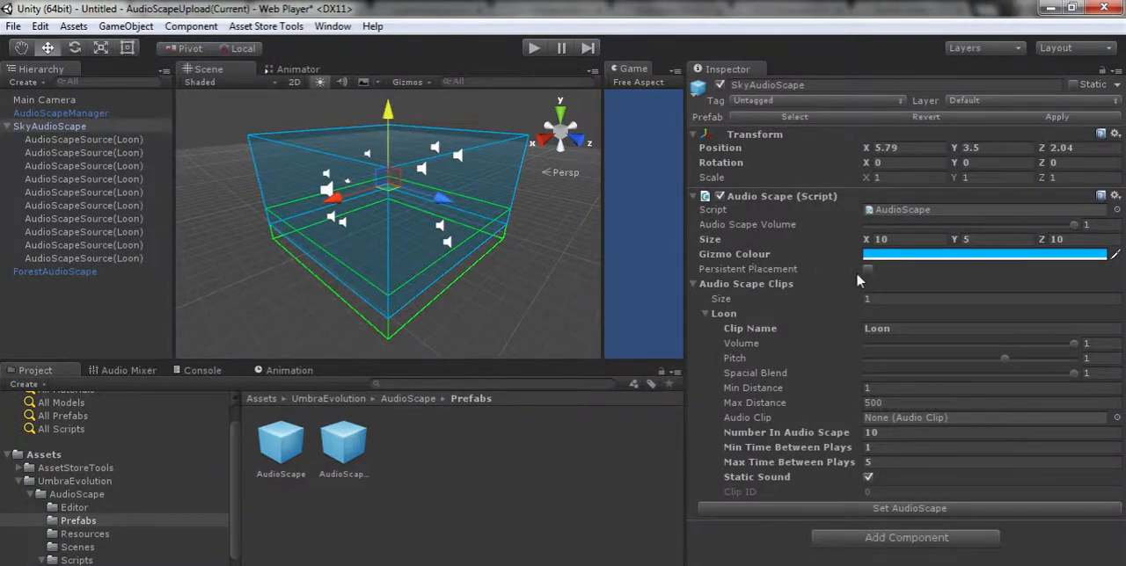
# Enable Persistent Placement on SkyAudioScape and test it in Play mode.
pyautogui.click(868, 269)
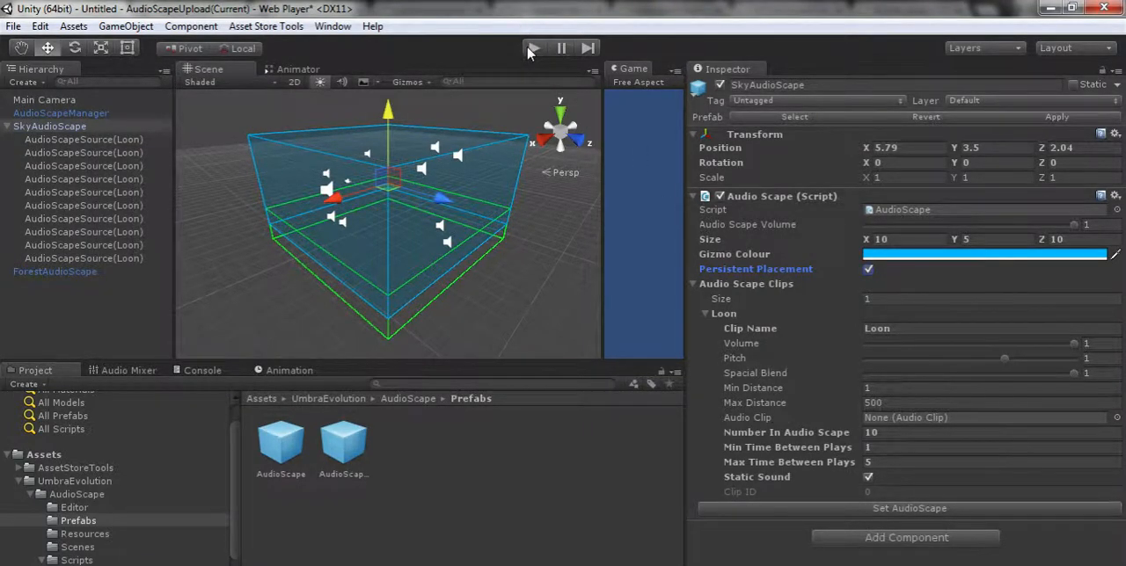
pyautogui.click(532, 47)
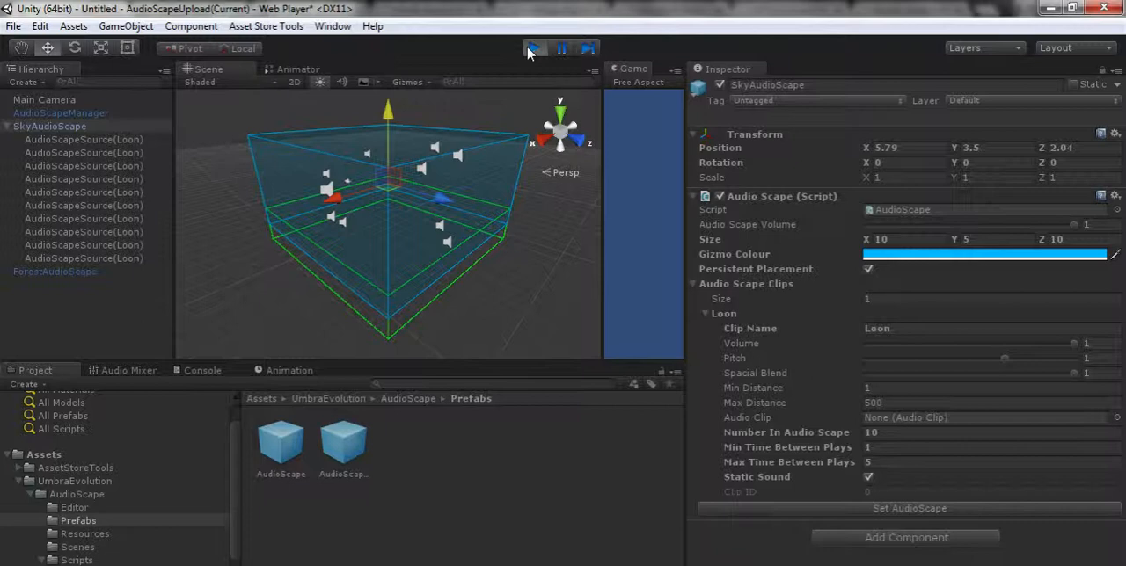
pyautogui.click(534, 47)
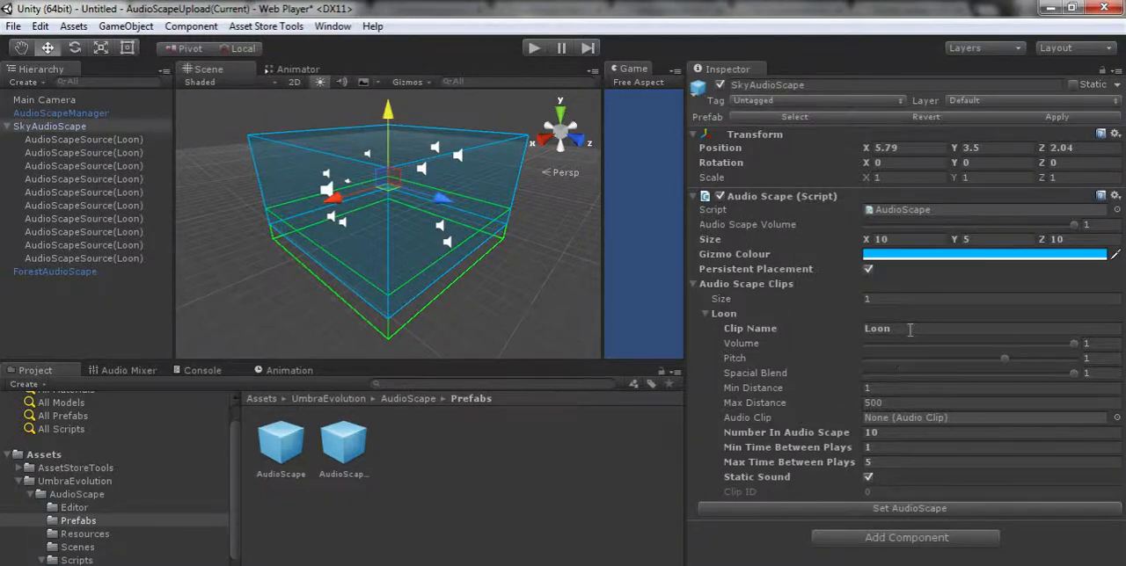
pyautogui.write('Tur')
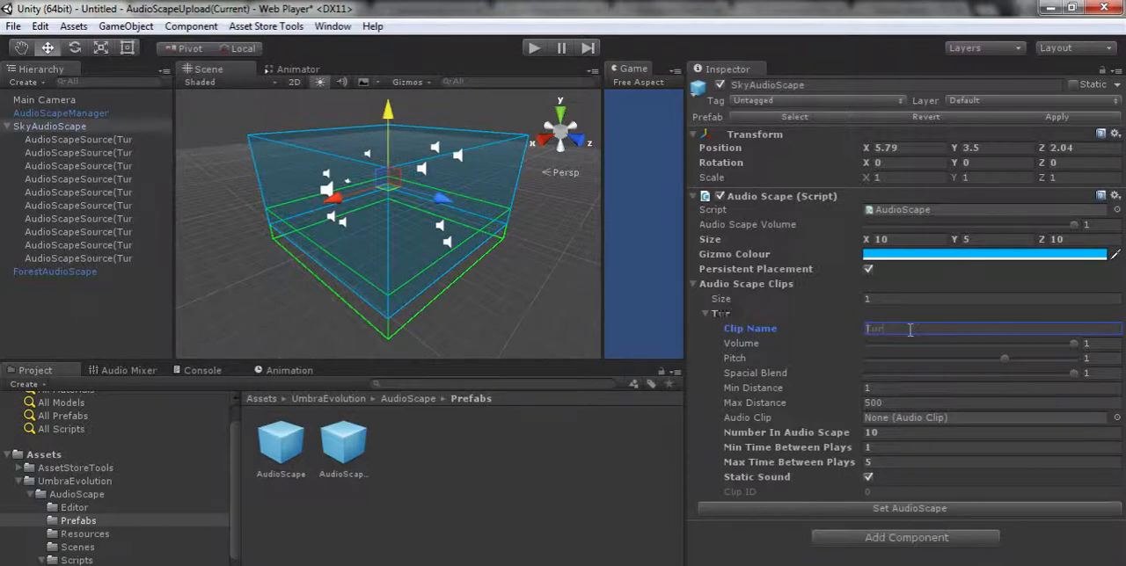
pyautogui.write('Loon')
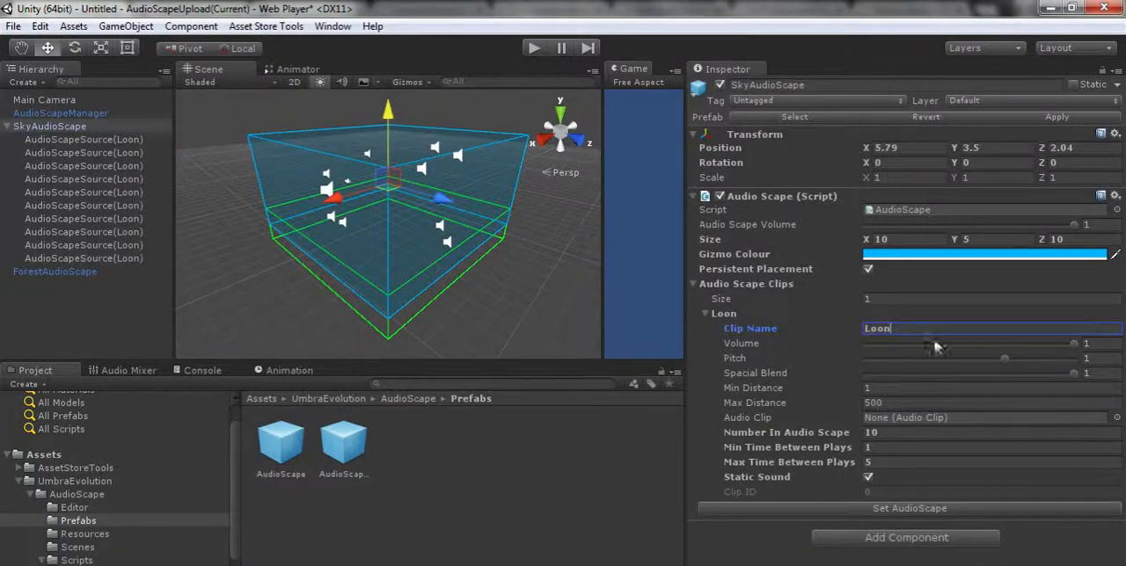
pyautogui.moveTo(766, 523)
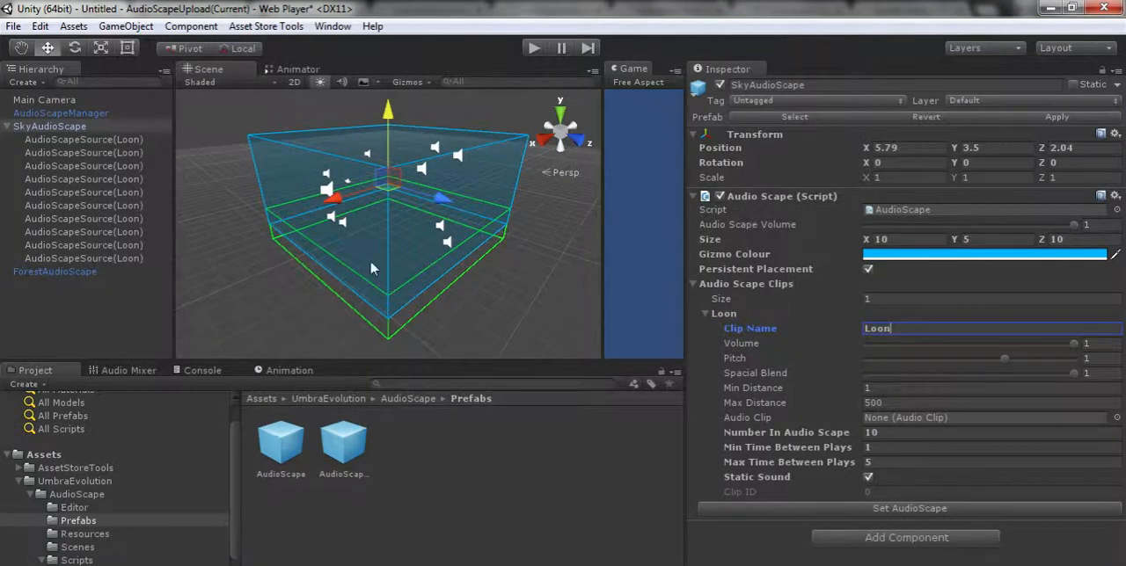
pyautogui.click(84, 139)
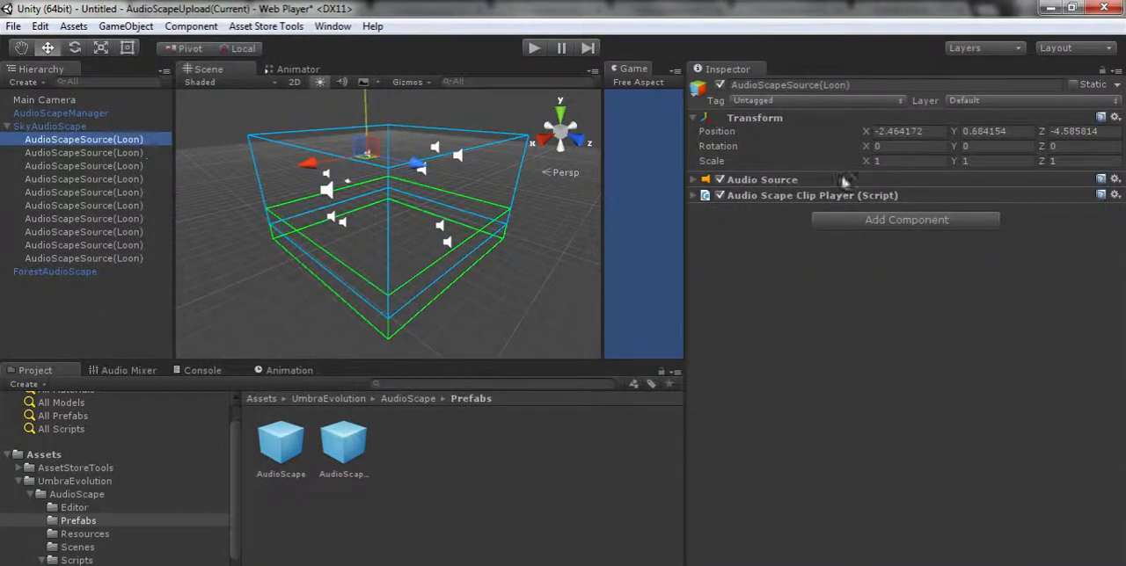
pyautogui.click(693, 179)
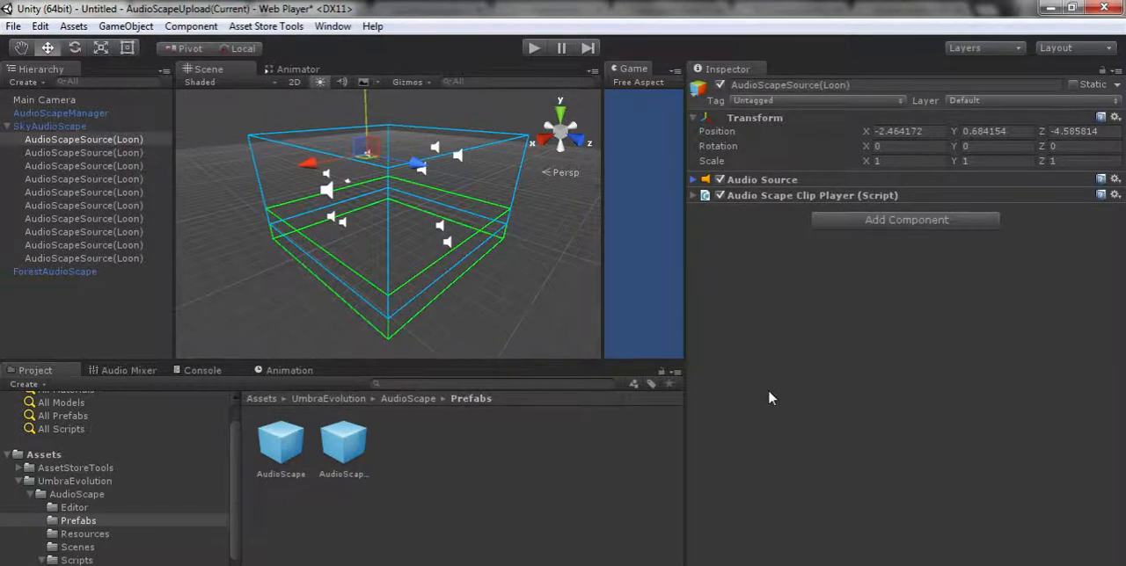
pyautogui.moveTo(408, 186)
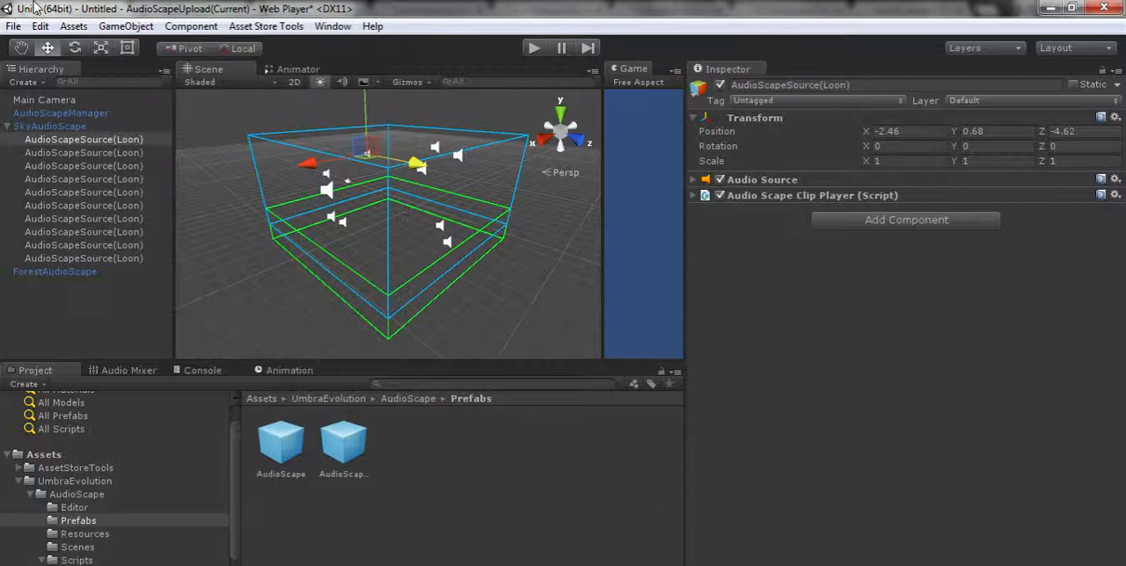
pyautogui.click(50, 125)
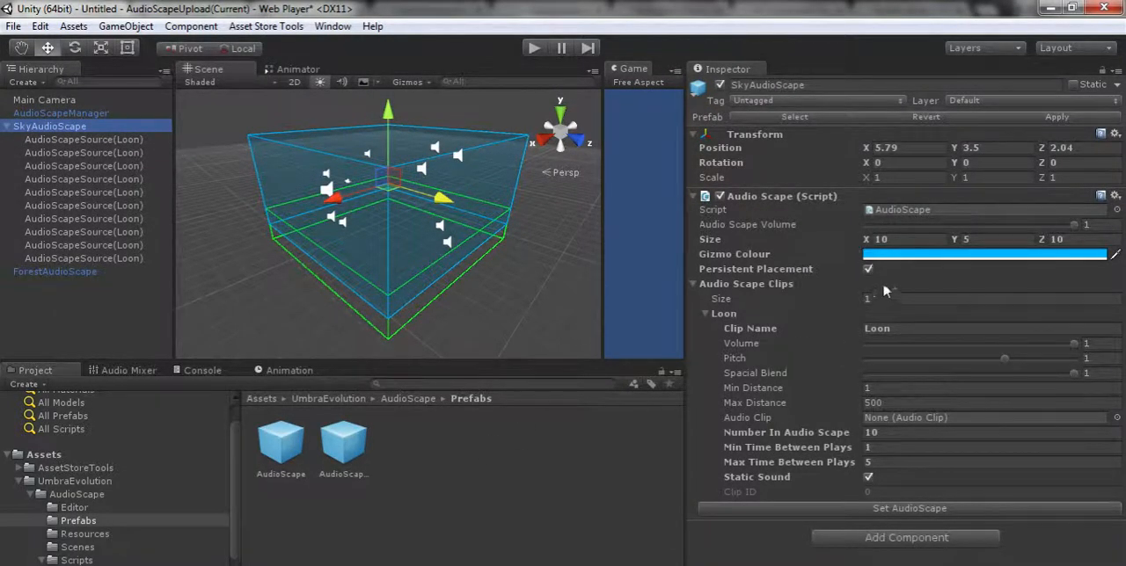
# Untick Persistent Placement and Static Sound, set the clip list to 5 Loon entries, and select AudioScapeManager.
pyautogui.click(868, 269)
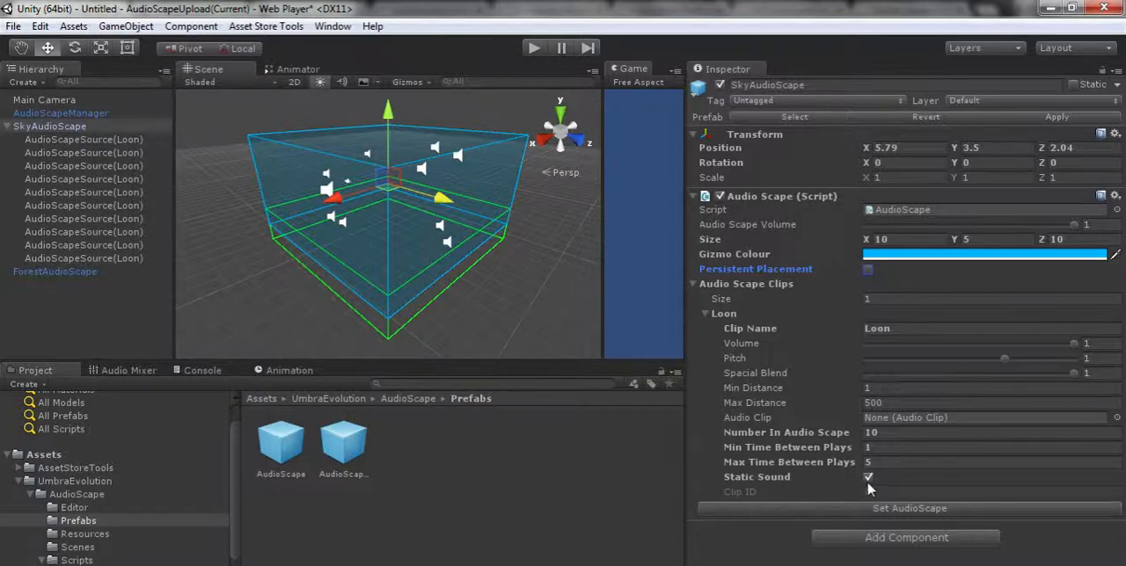
pyautogui.click(868, 476)
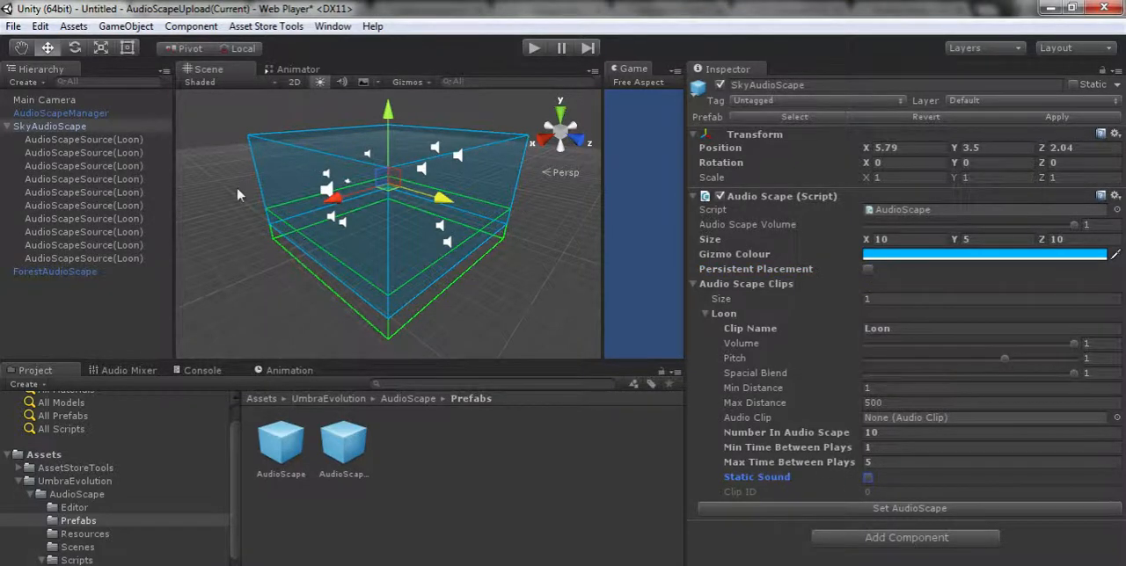
pyautogui.moveTo(925, 350)
pyautogui.write('2')
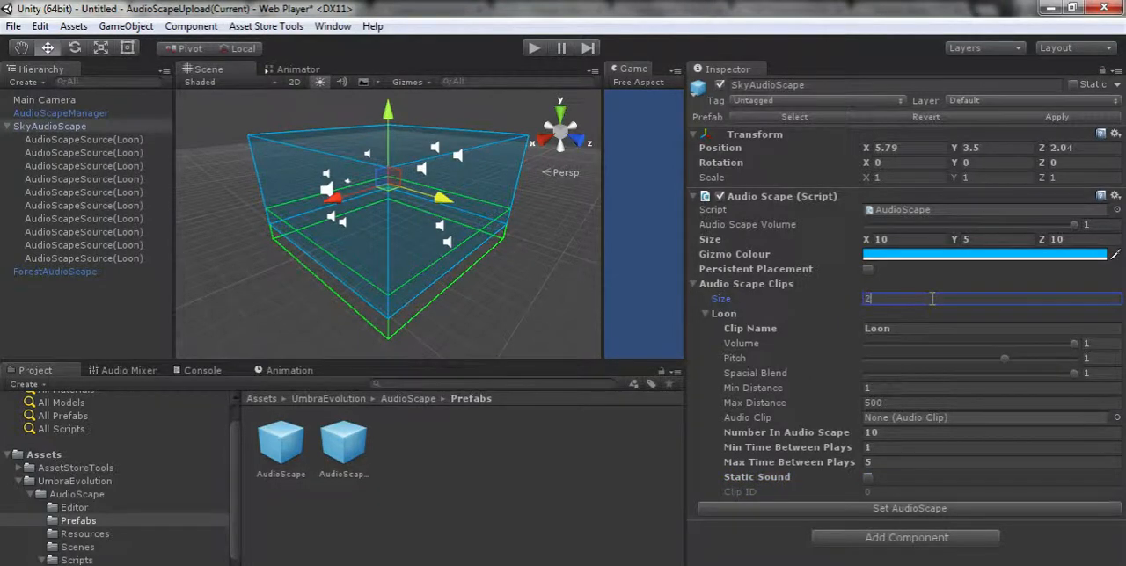
pyautogui.write('5')
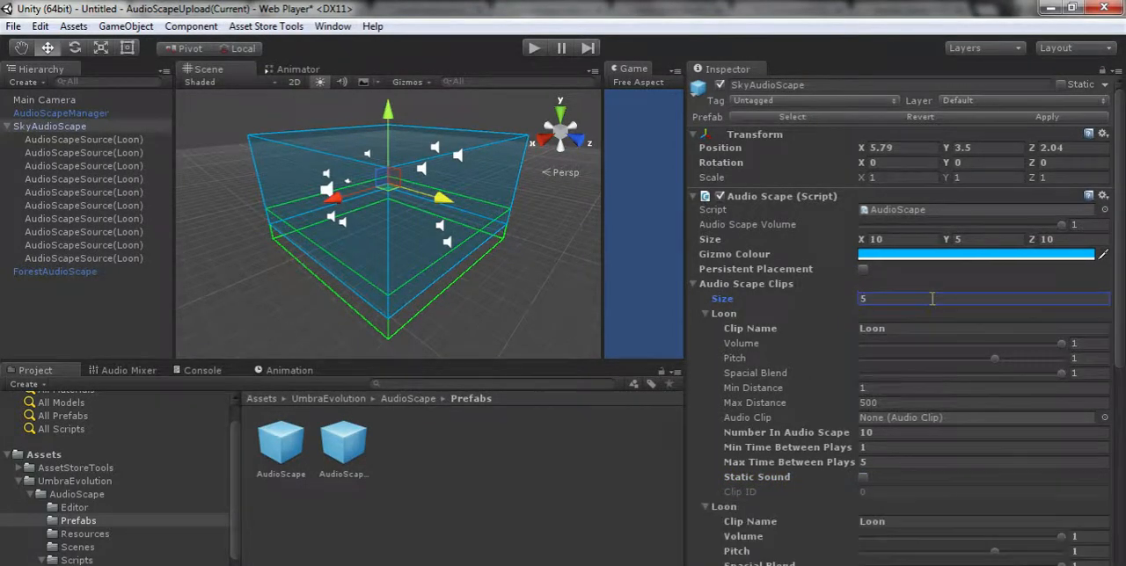
pyautogui.scroll(-3)
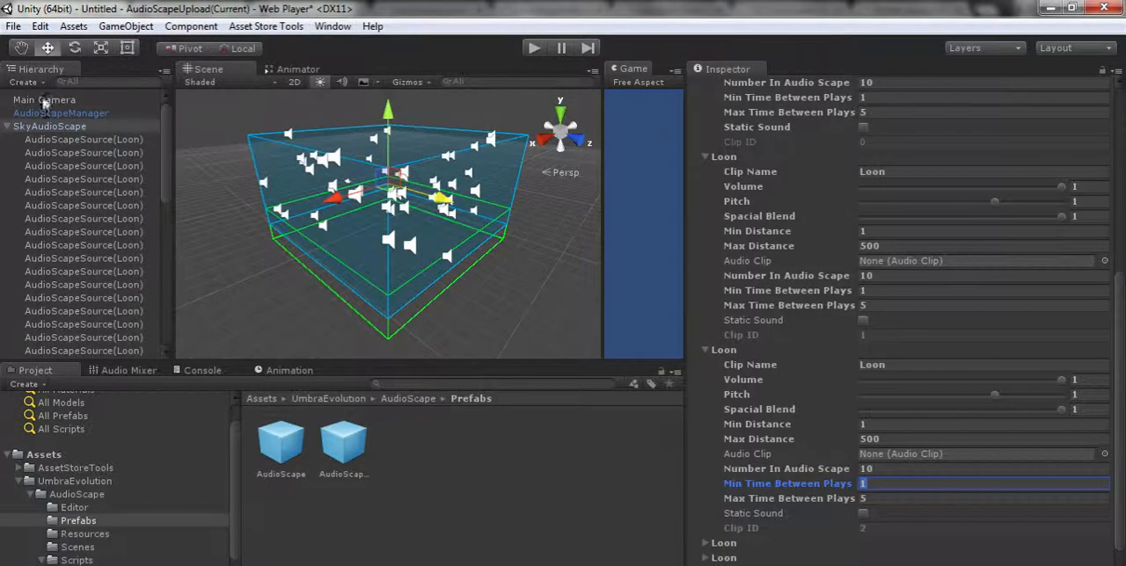
pyautogui.click(61, 113)
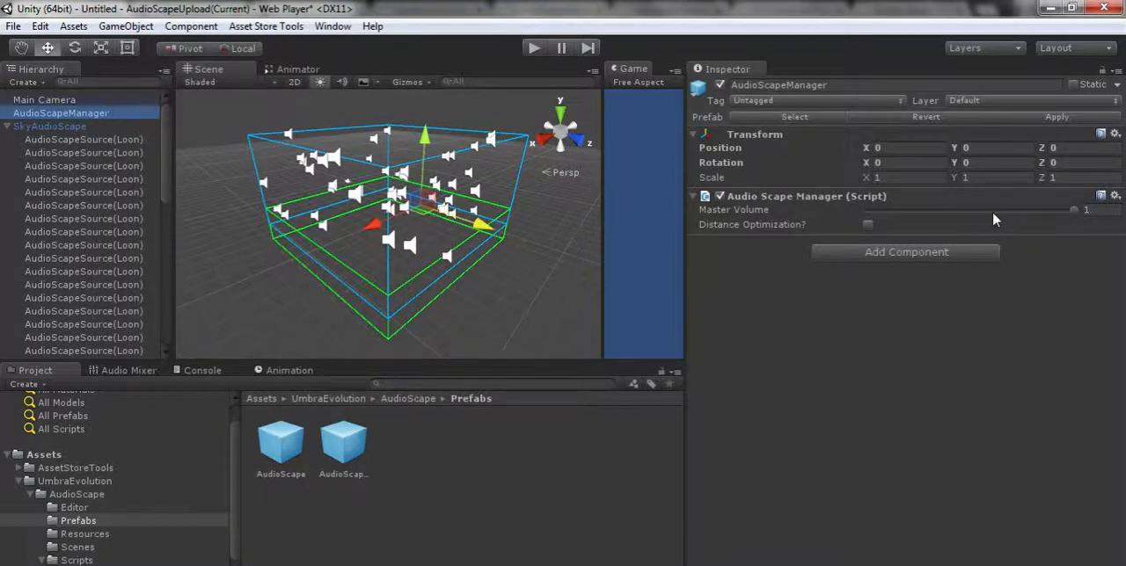
pyautogui.moveTo(1073, 209); pyautogui.dragTo(992, 209)
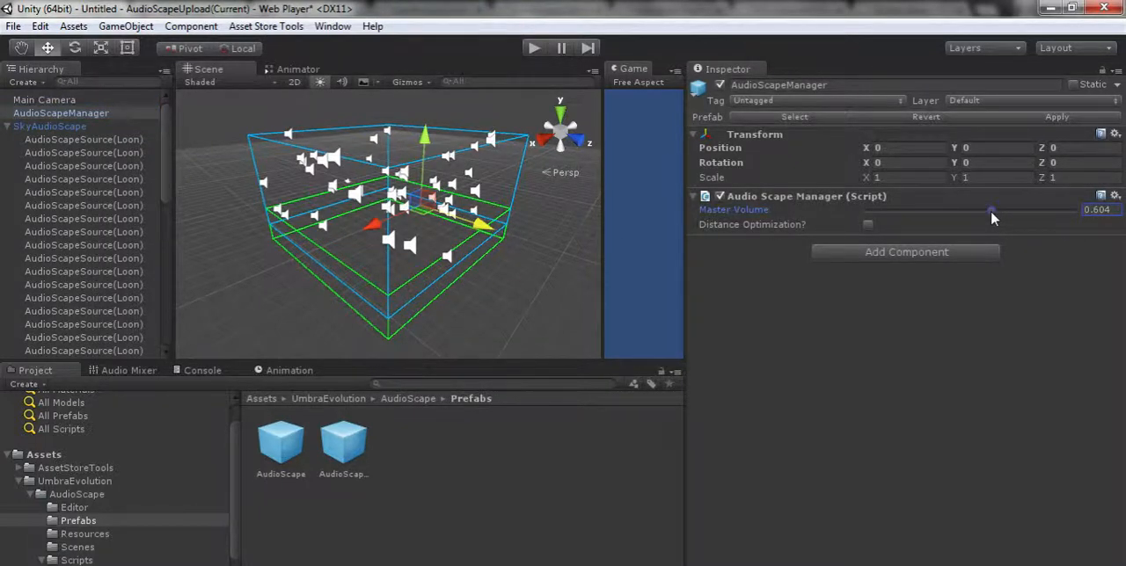
pyautogui.moveTo(992, 209); pyautogui.dragTo(1073, 210)
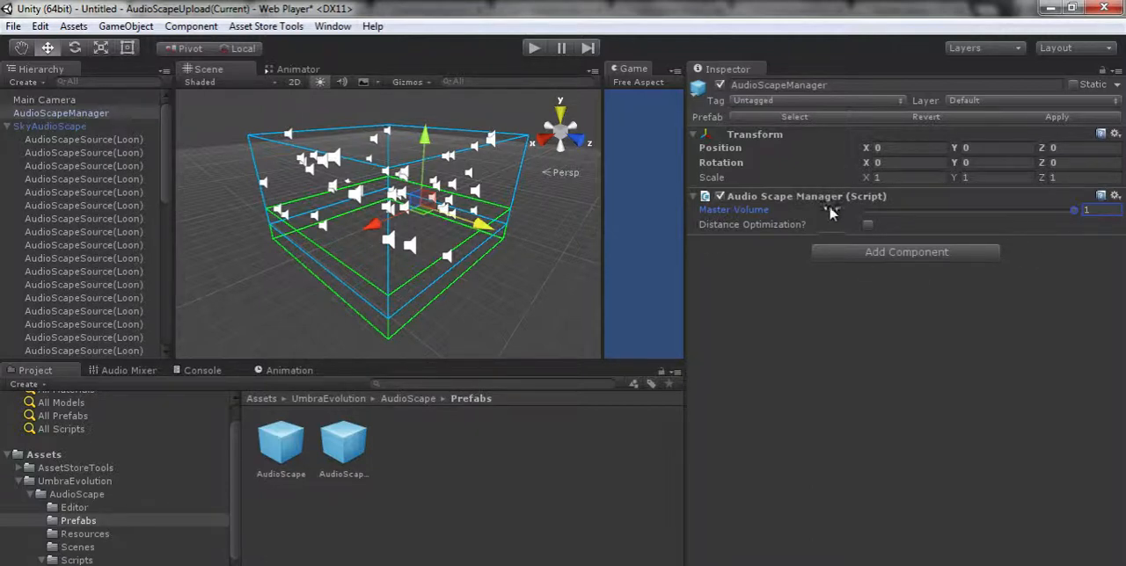
pyautogui.moveTo(917, 447)
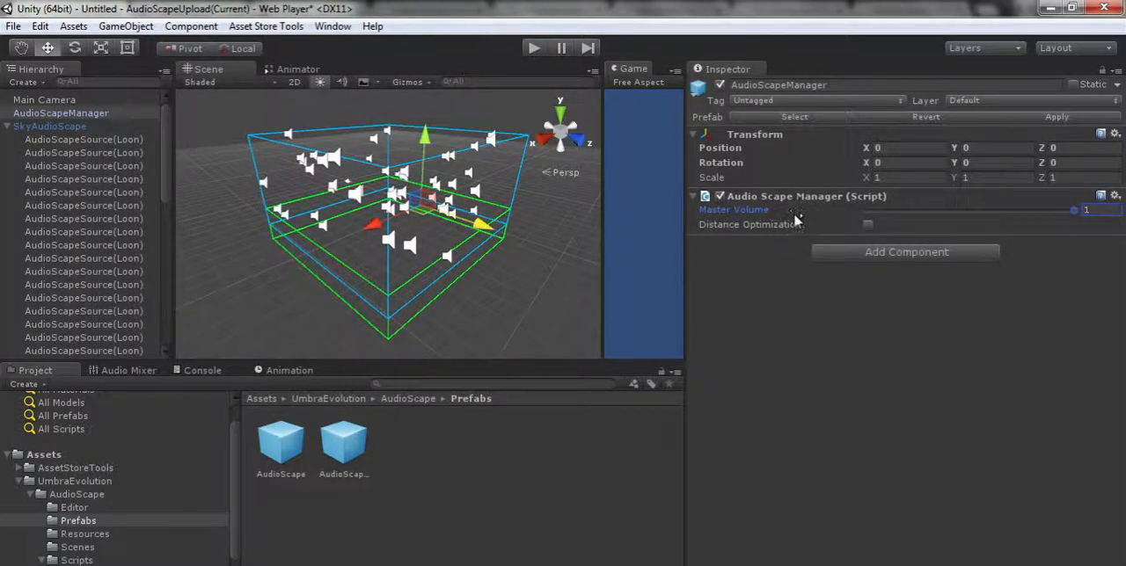
pyautogui.scroll(-3)
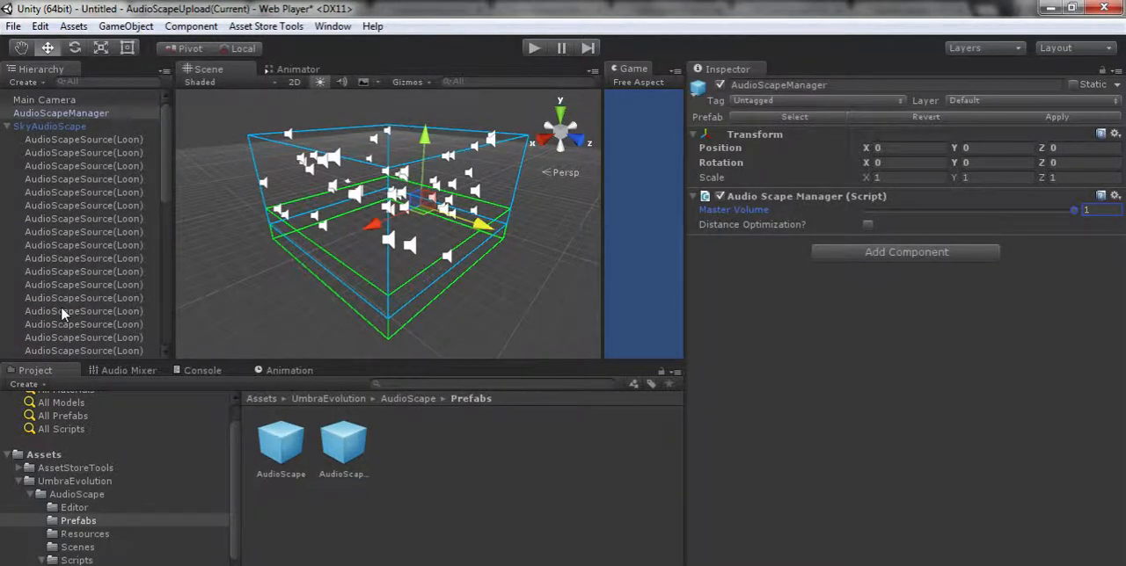
pyautogui.moveTo(803, 225)
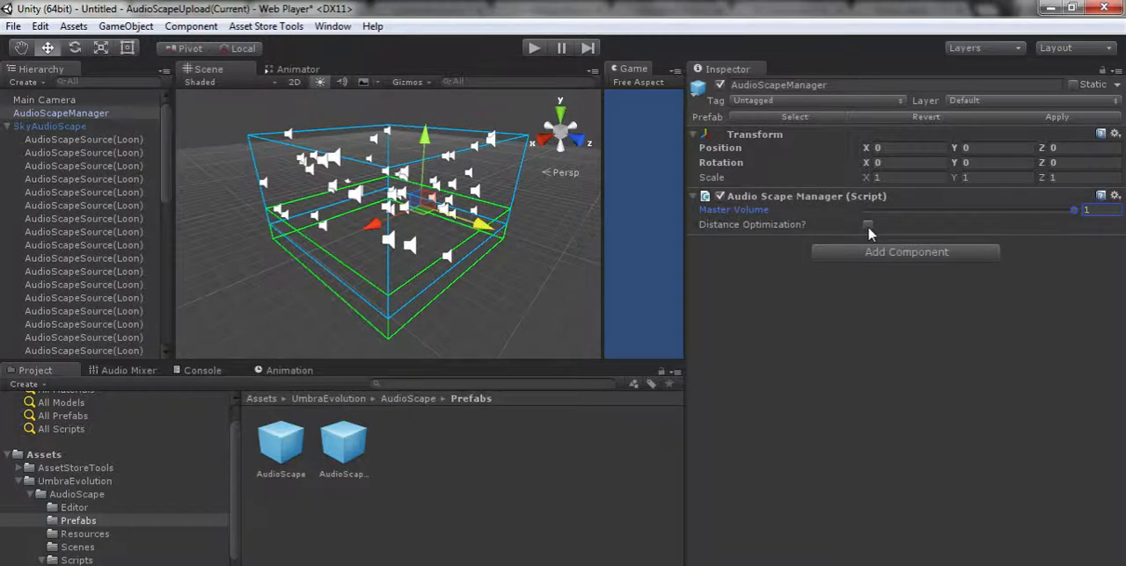
# Enable AudioScapeManager's Distance Optimization with a Distance to Disable of 500.
pyautogui.click(867, 225)
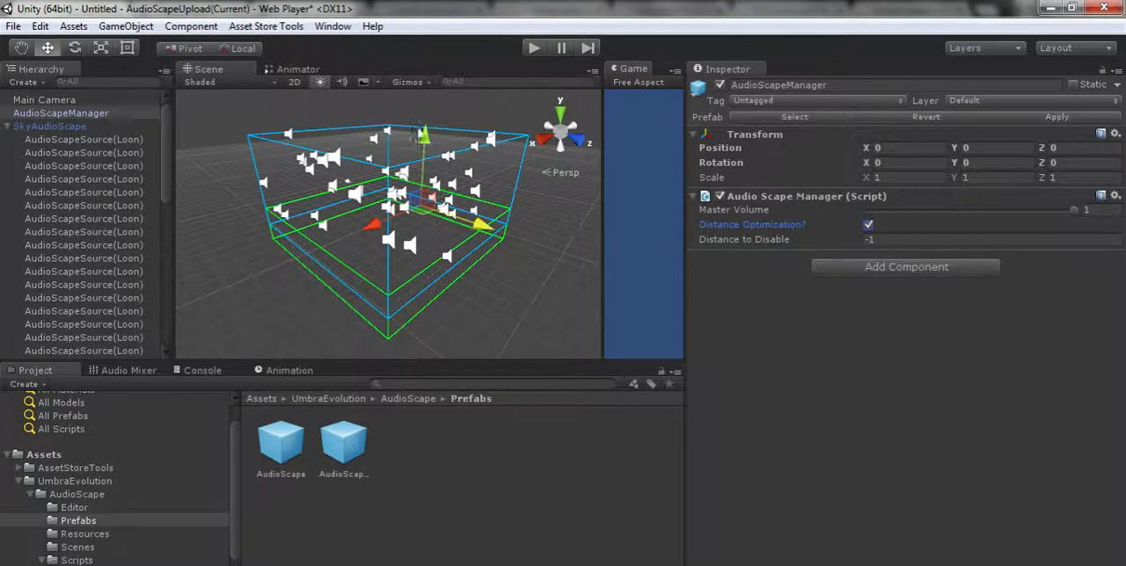
pyautogui.click(868, 224)
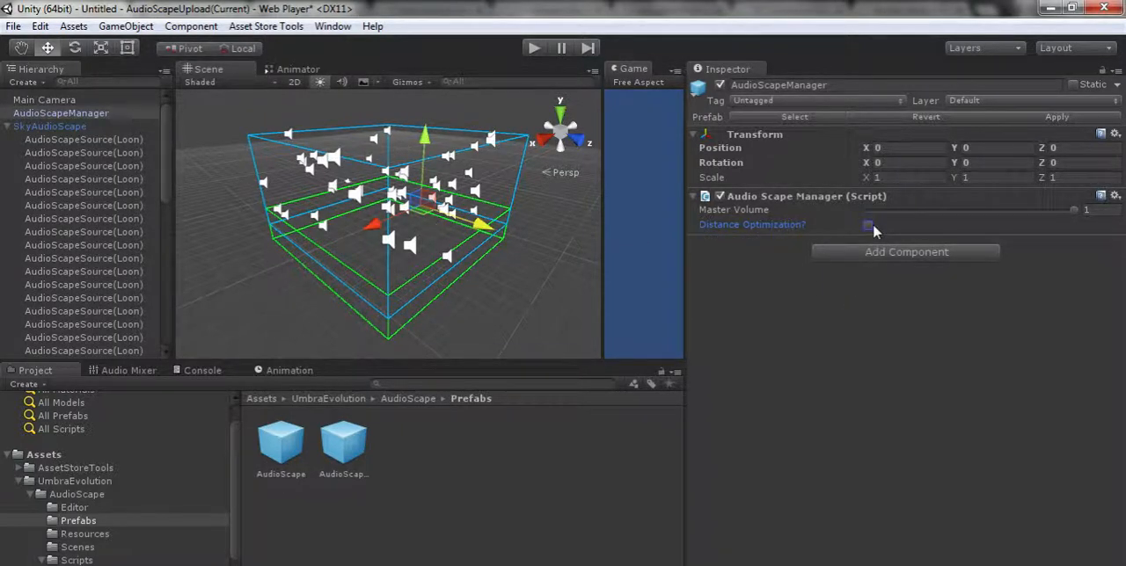
pyautogui.click(868, 224)
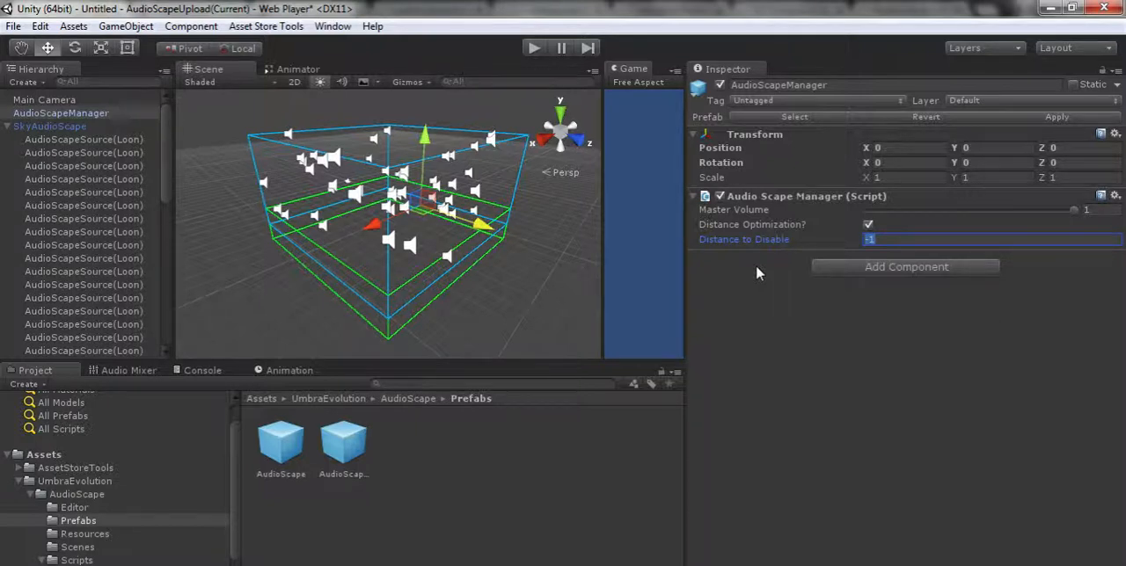
pyautogui.write('500')
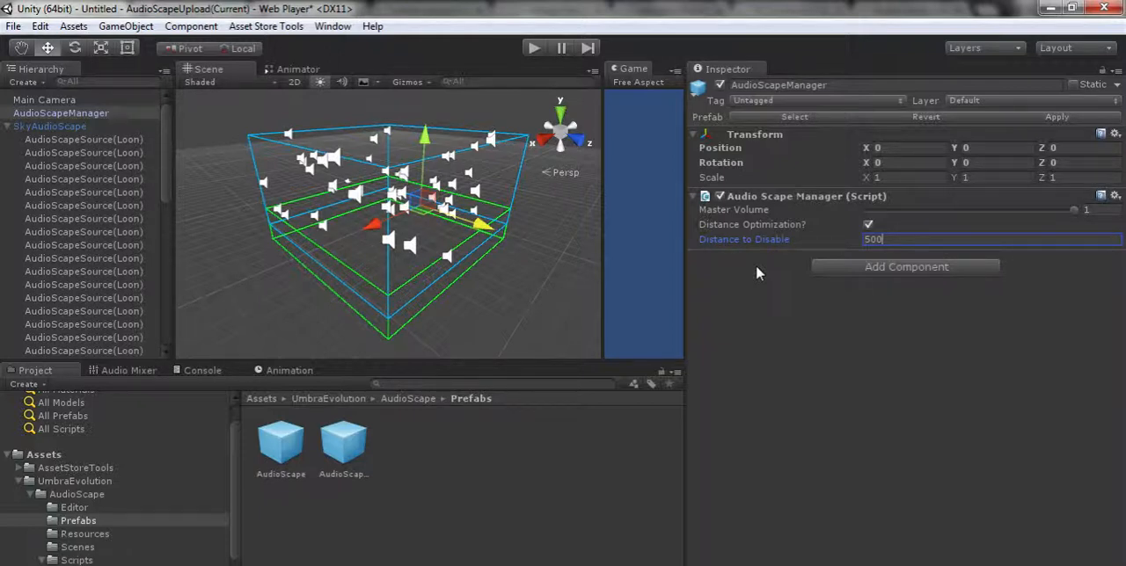
pyautogui.click(83, 192)
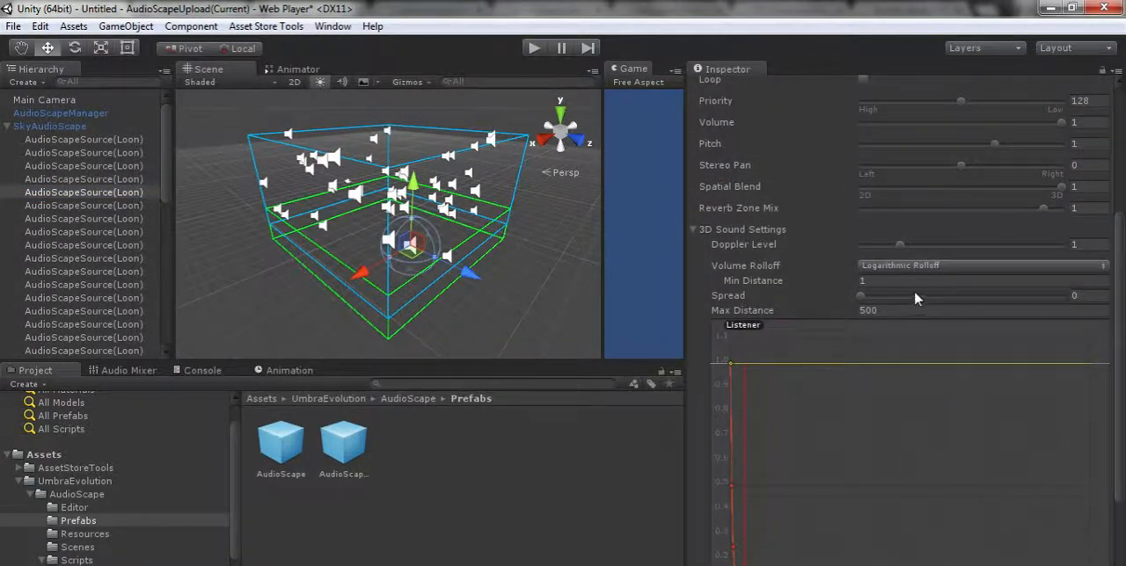
pyautogui.moveTo(929, 303)
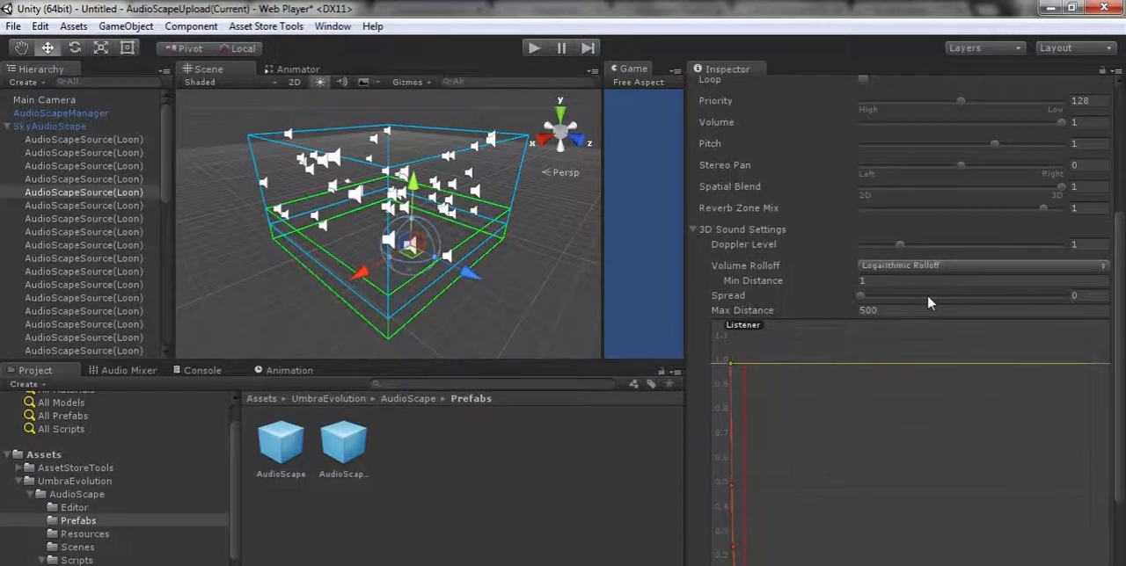
pyautogui.moveTo(898, 326)
pyautogui.write('10')
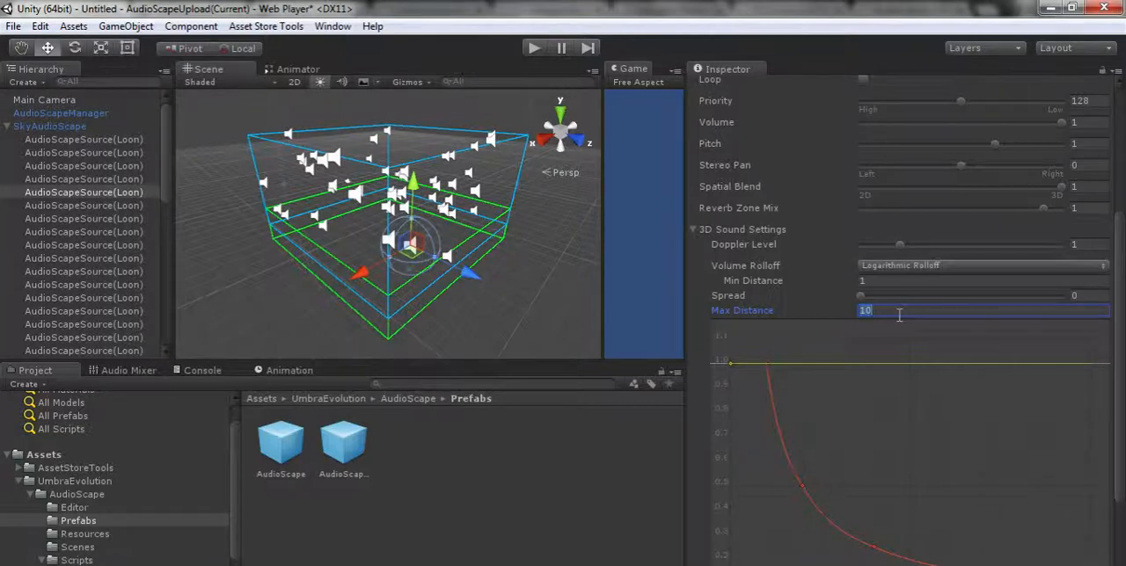
# Restore the Loon source's Max Distance to 500, then reselect AudioScapeManager.
pyautogui.write('500')
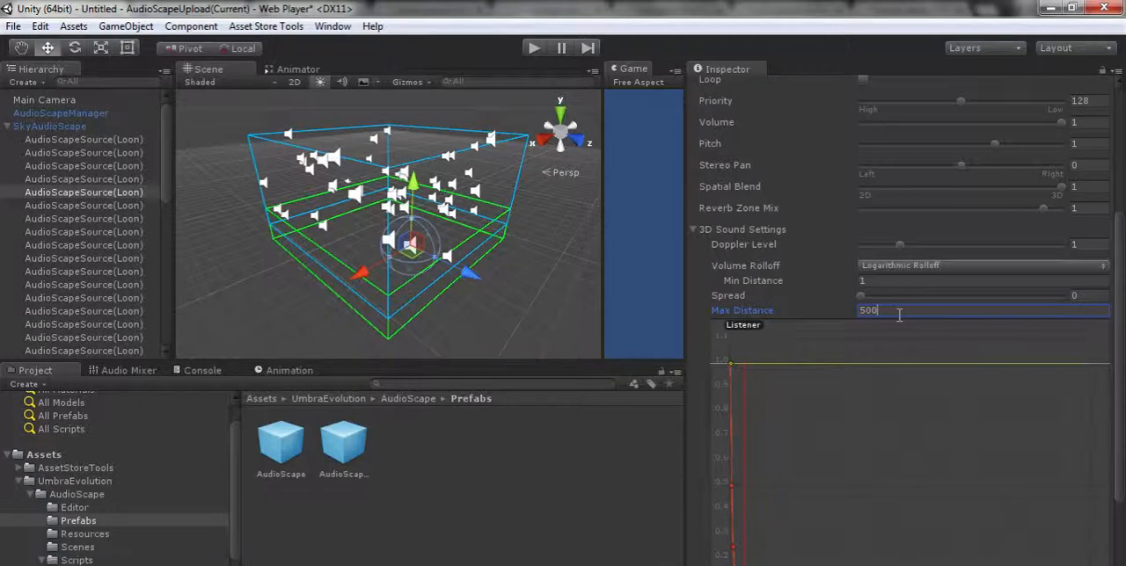
pyautogui.scroll(-3)
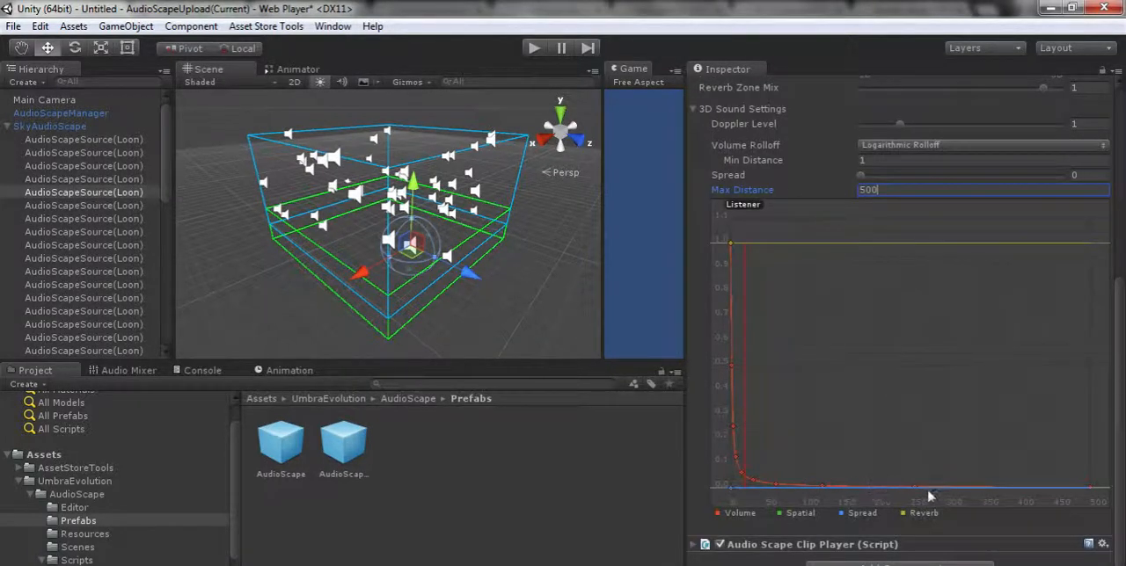
pyautogui.moveTo(1031, 473)
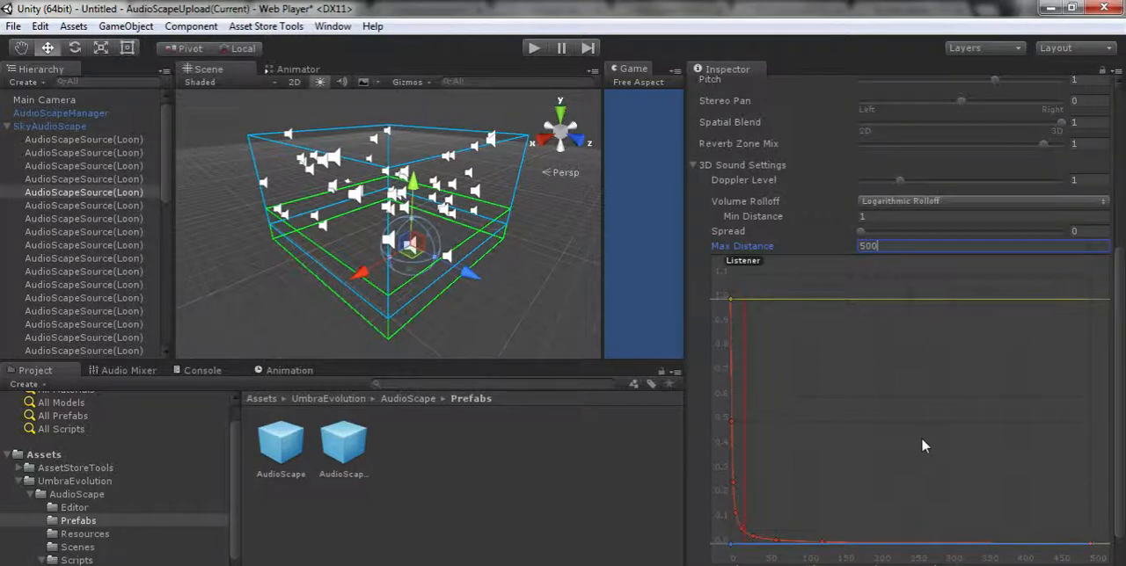
pyautogui.click(60, 113)
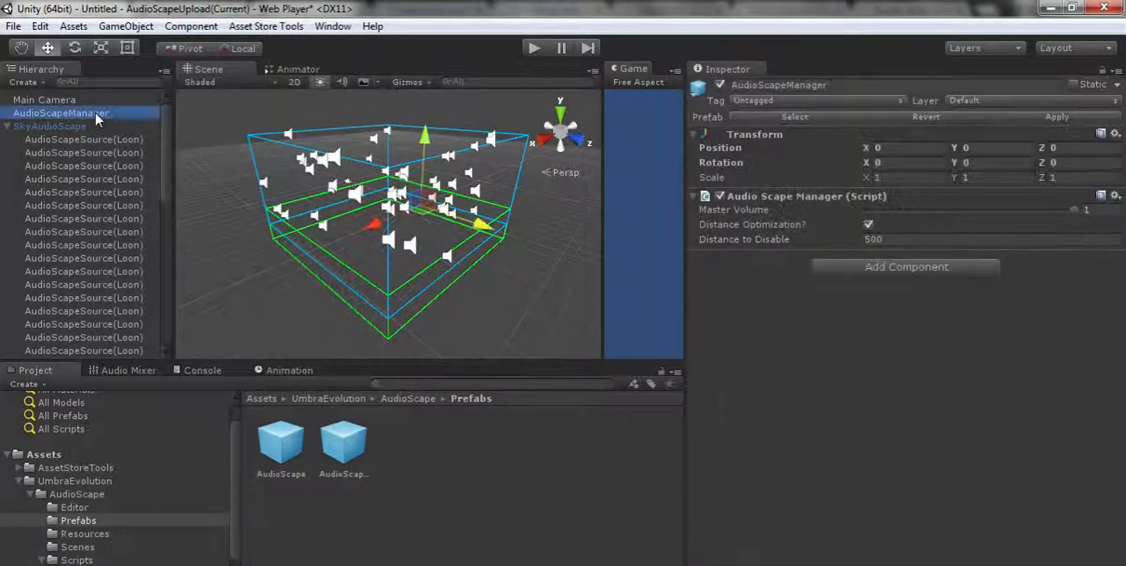